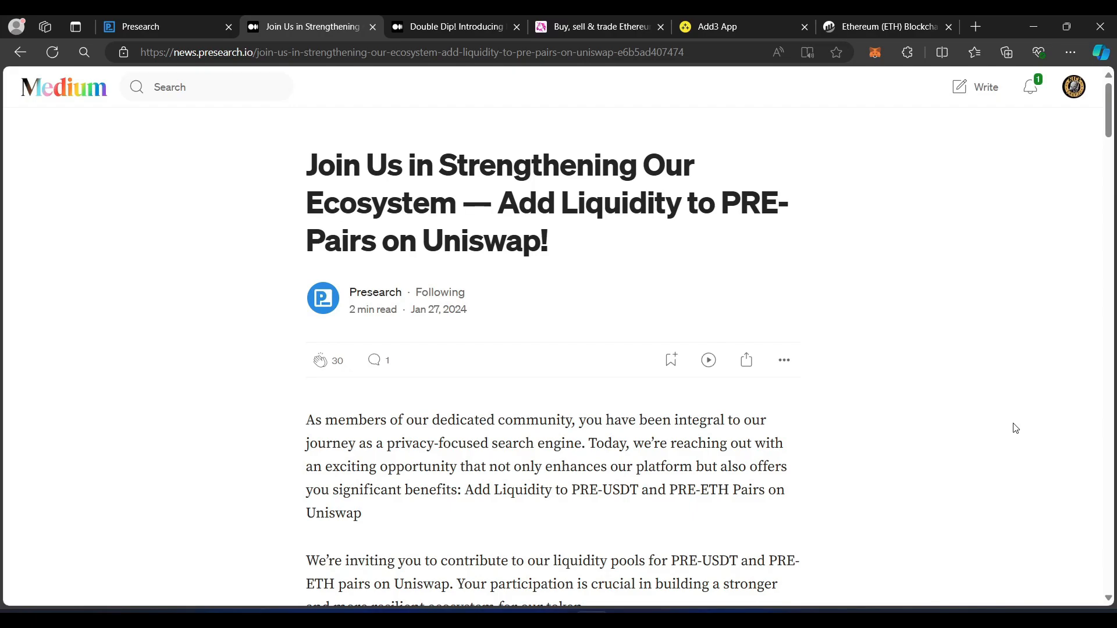
mouse_move(461, 45)
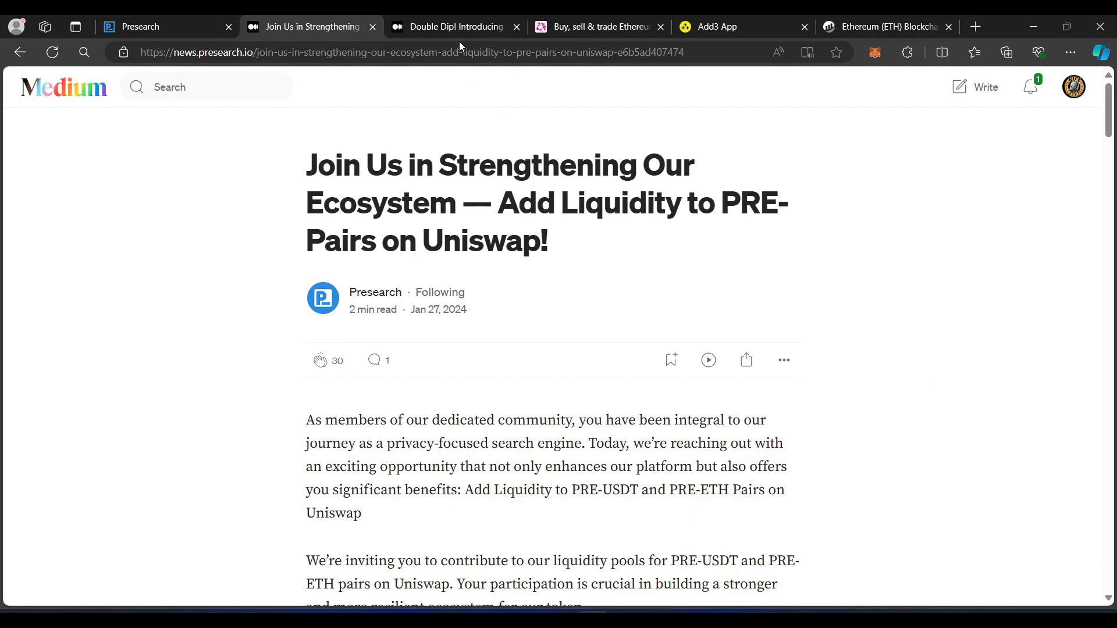
Step: View the Double Dip LP token staking article, then move to the Uniswap swap page
left_click(455, 26)
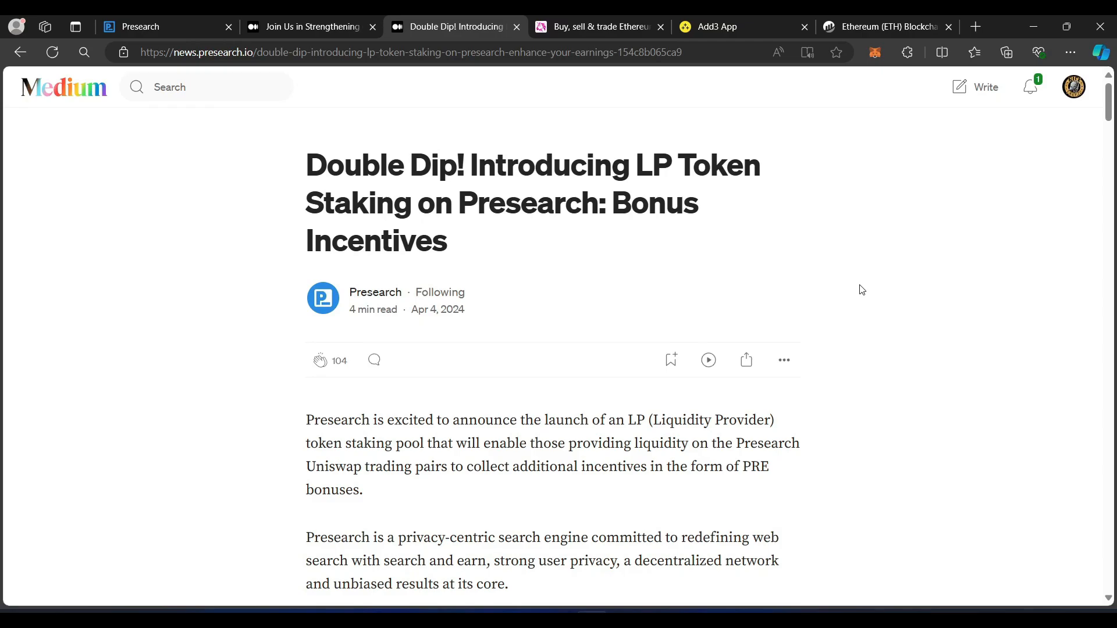
left_click(596, 26)
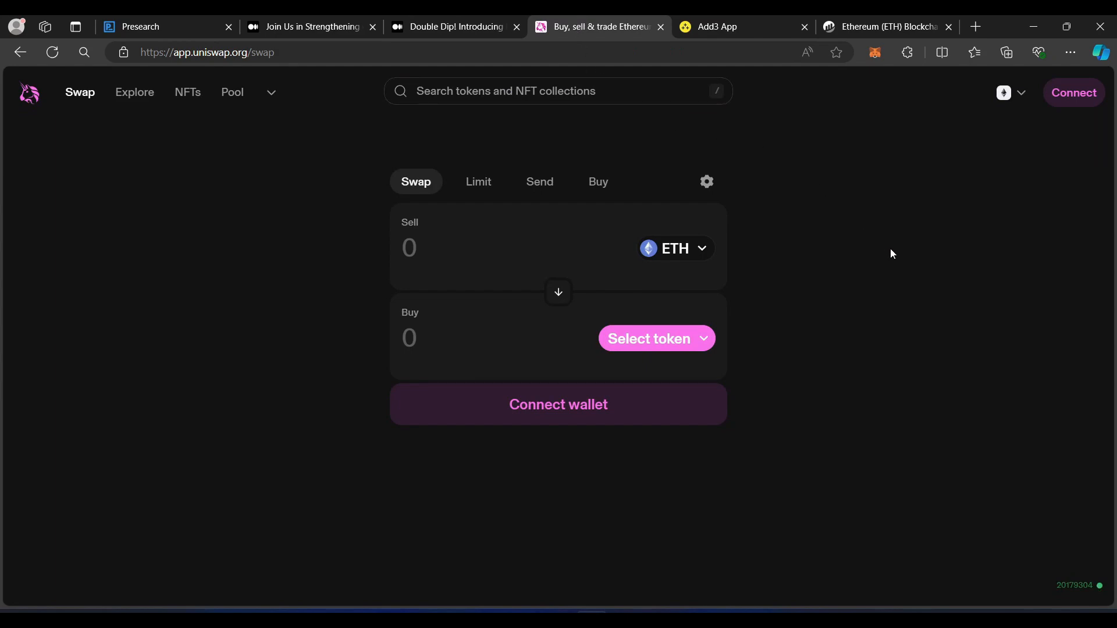
mouse_move(909, 254)
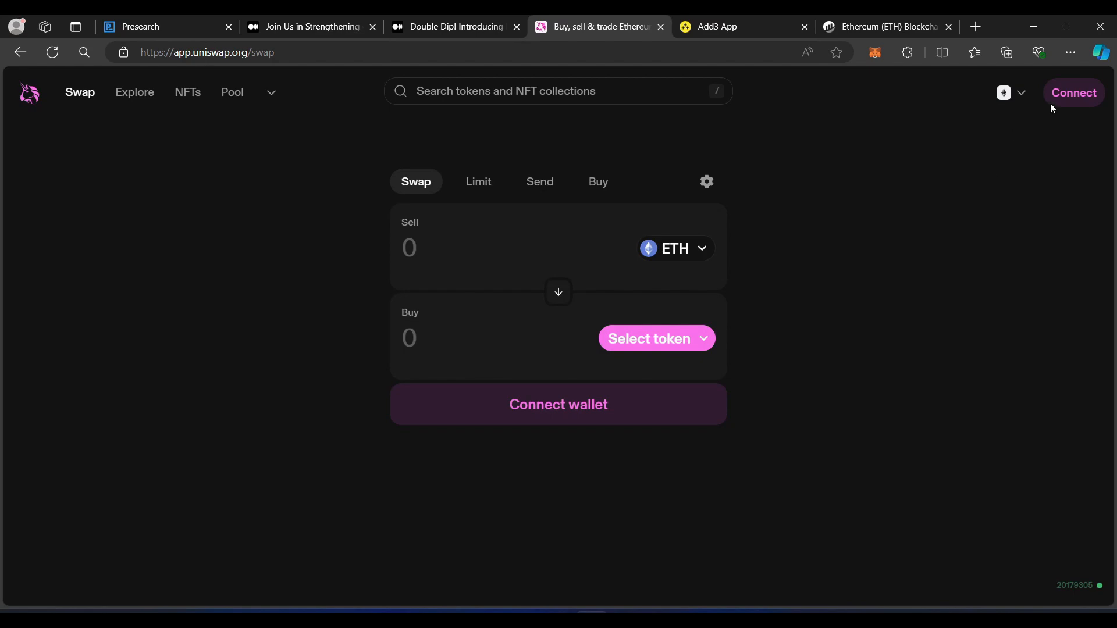
Step: Connect the MetaMask account to Uniswap, showing about 0.084 ETH available
left_click(1074, 92)
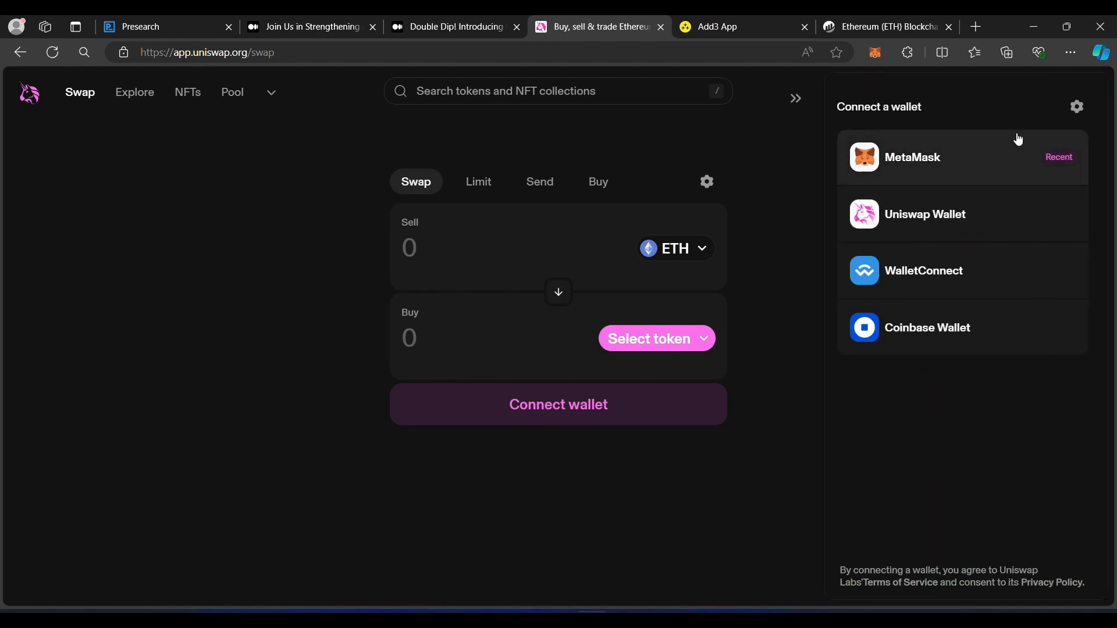
left_click(912, 157)
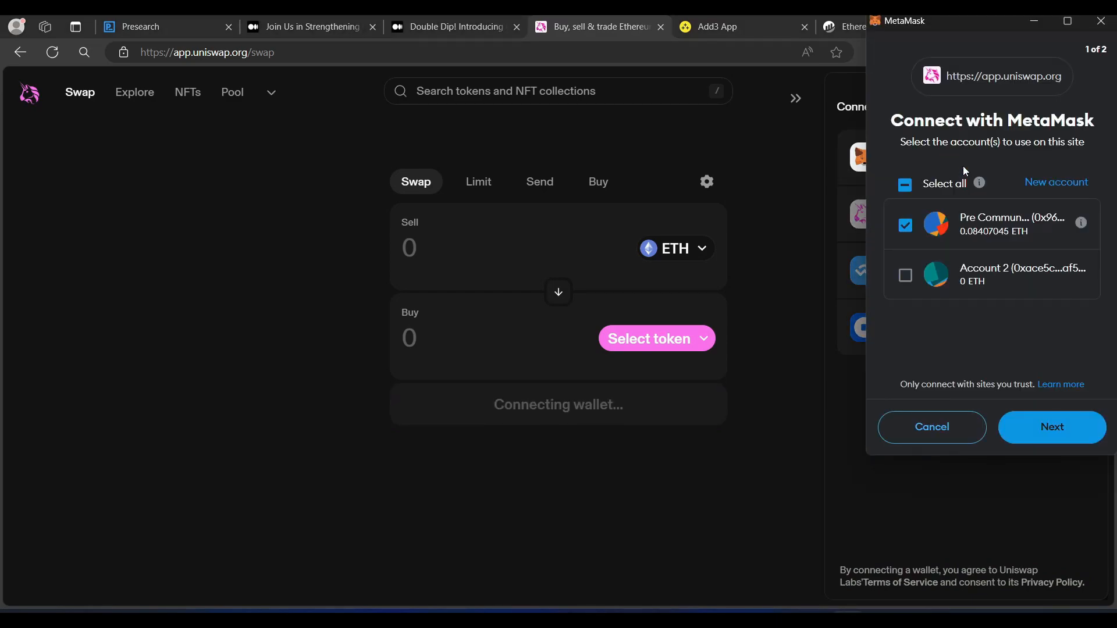
left_click(1052, 427)
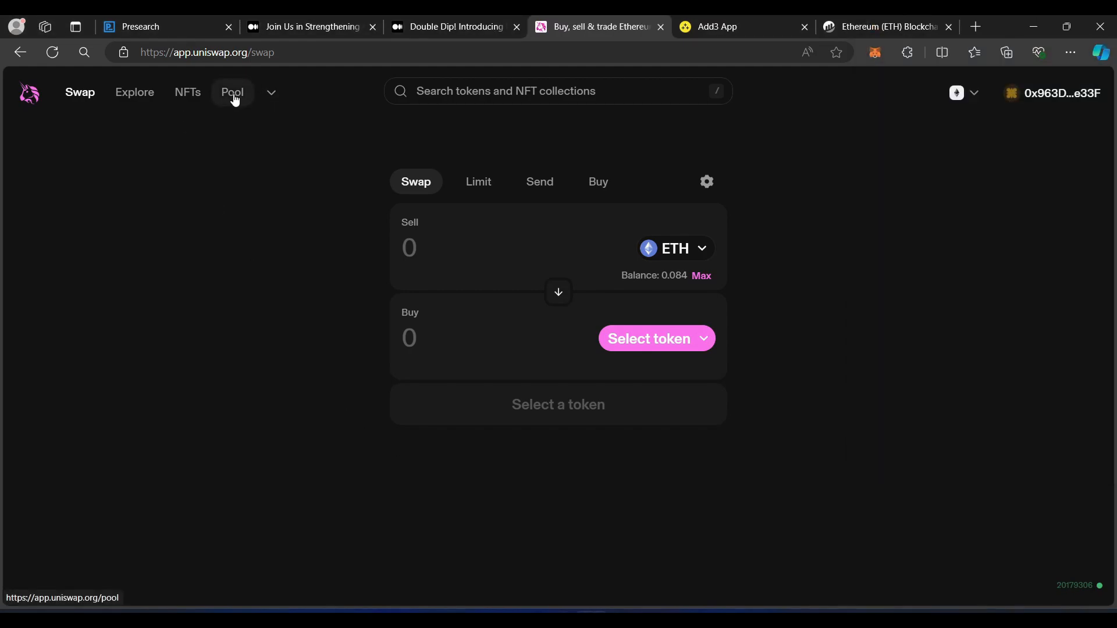
Step: Open the V2 add-liquidity form with PRE as the first token and Tether USDT as the second
left_click(232, 91)
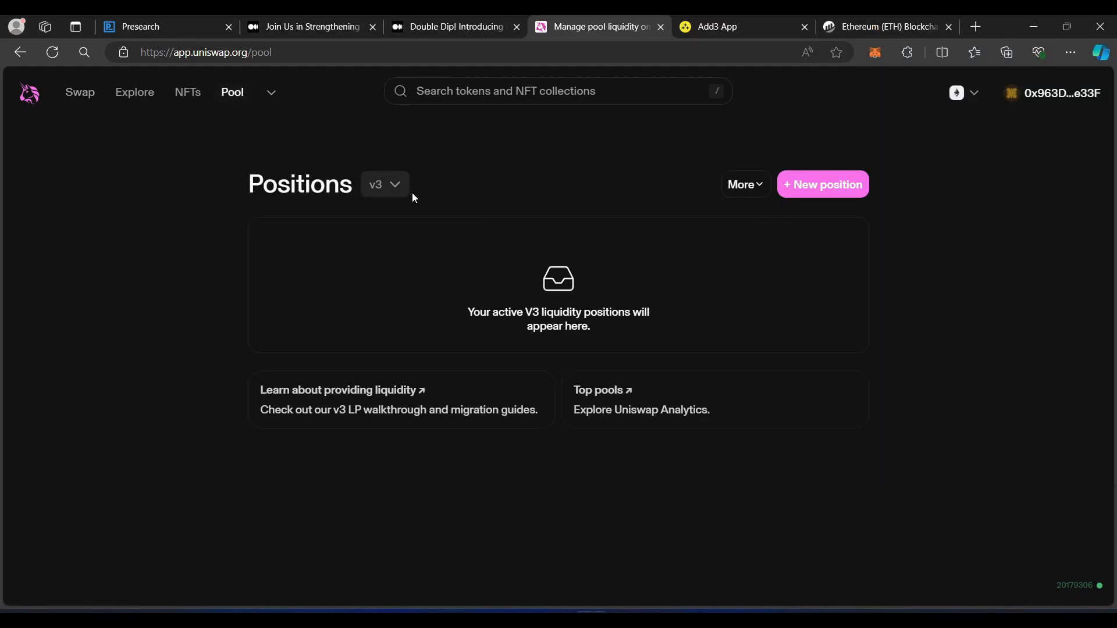
left_click(385, 185)
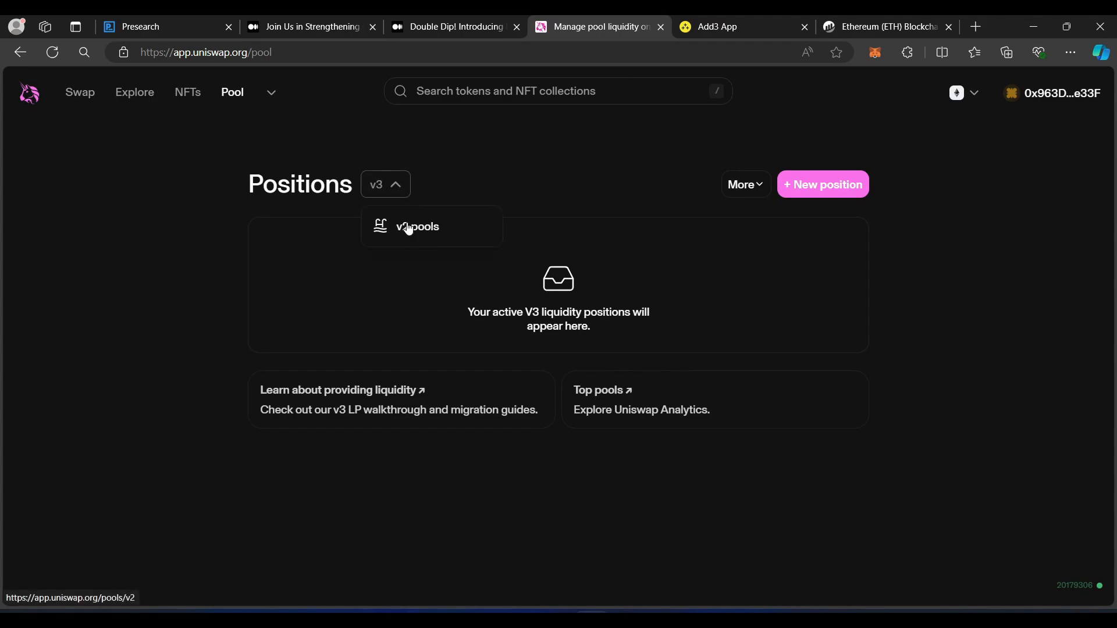
left_click(417, 227)
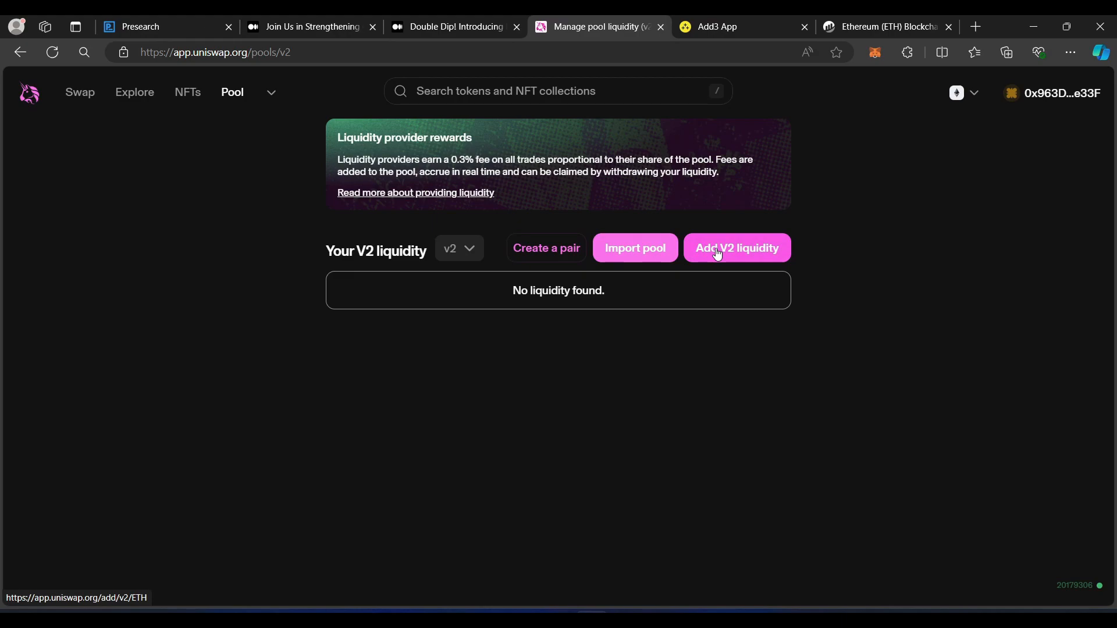
left_click(737, 247)
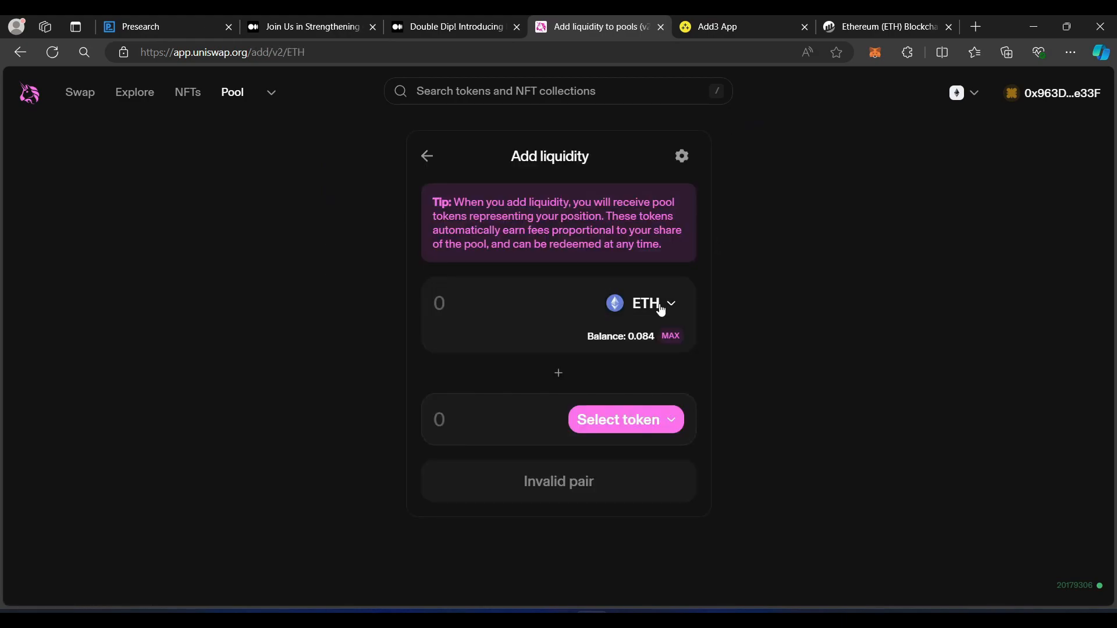
left_click(644, 303)
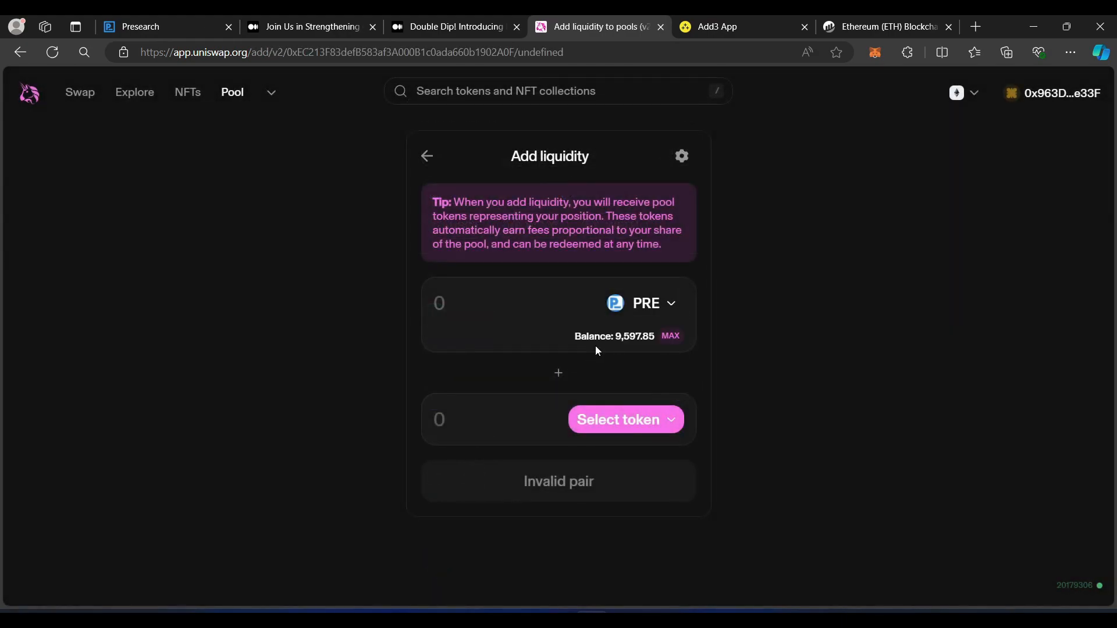
left_click(626, 419)
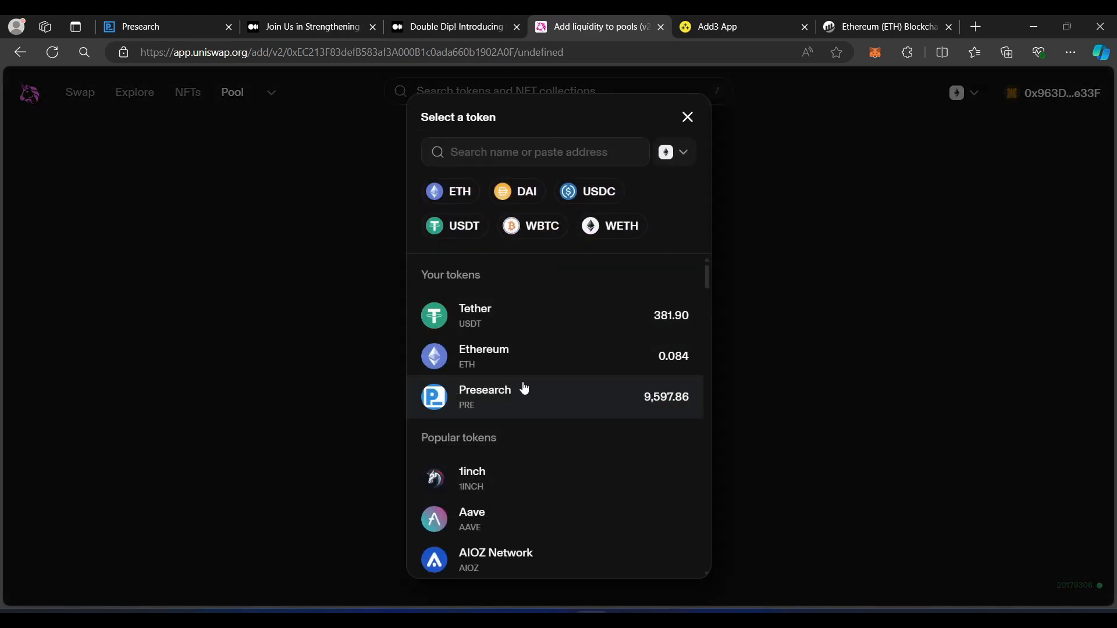
left_click(484, 396)
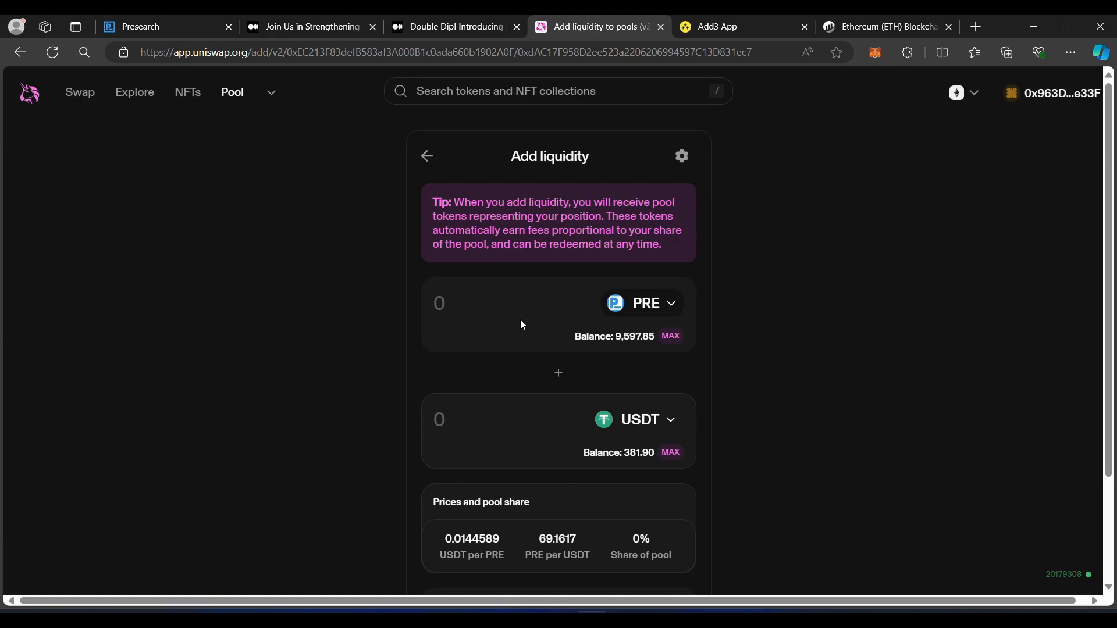
mouse_move(525, 320)
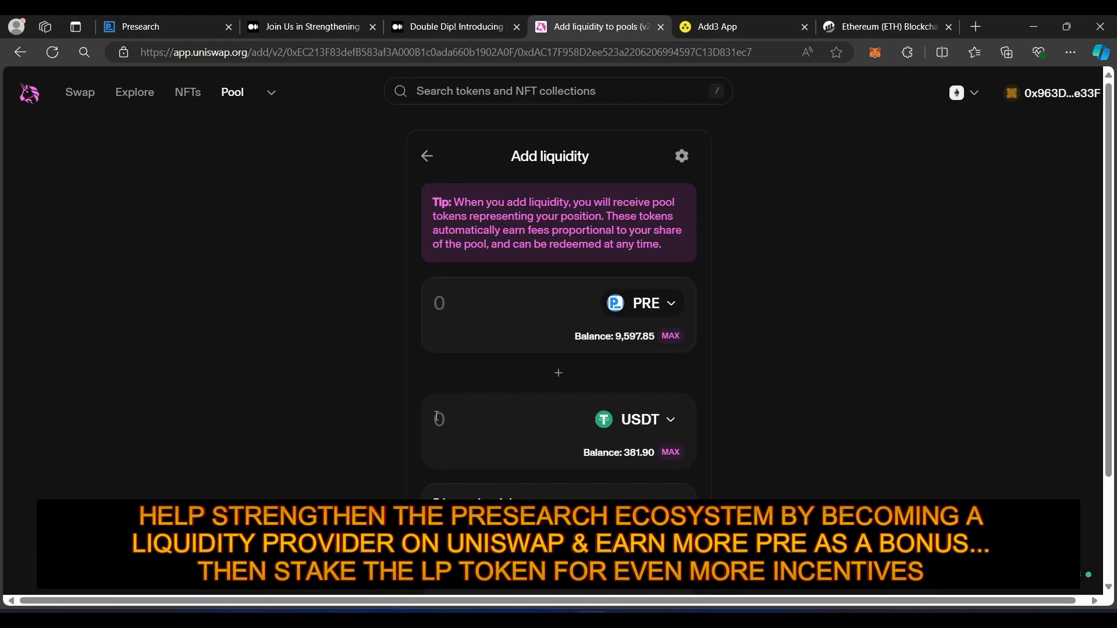
Step: Enter 120 USDT against 8,299.4 PRE, supply, and confirm the deposit in MetaMask
type("120")
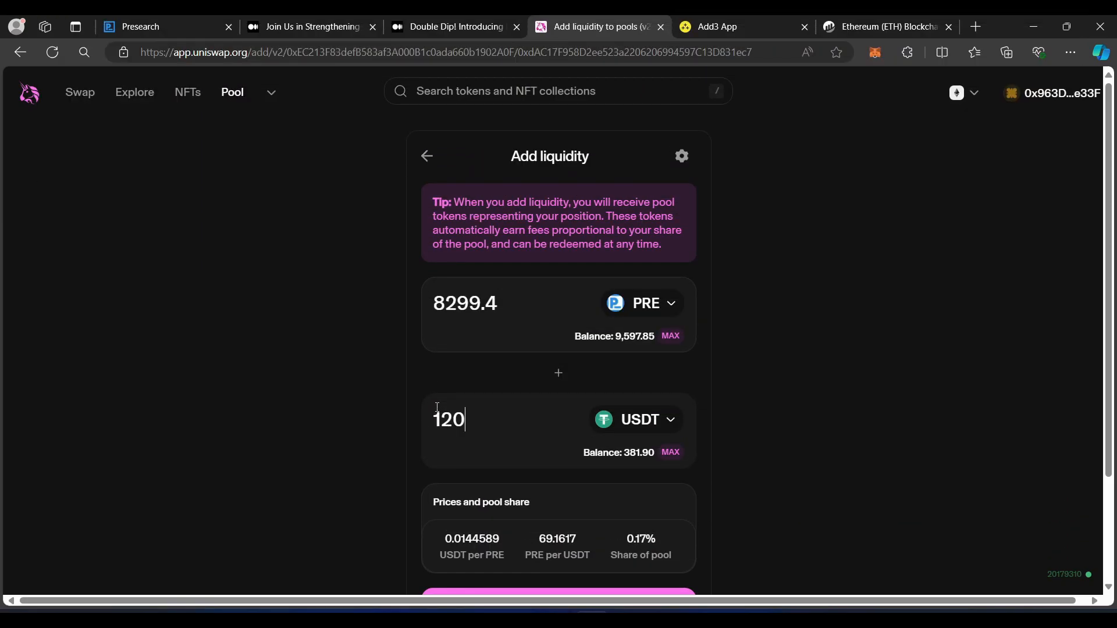
scroll("down", 3)
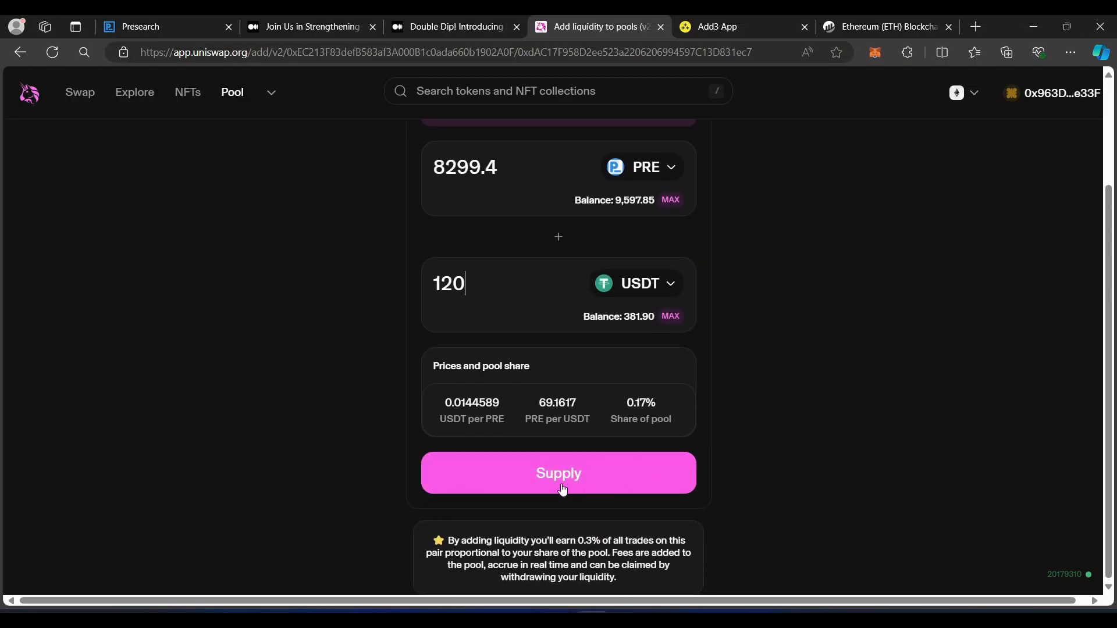
left_click(558, 473)
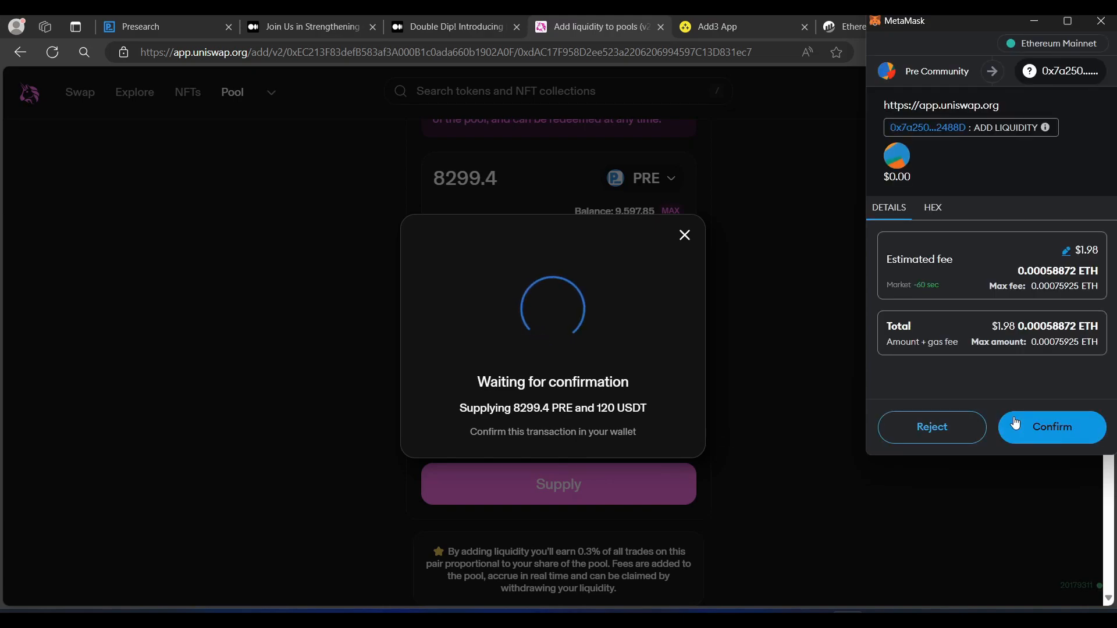
left_click(1052, 427)
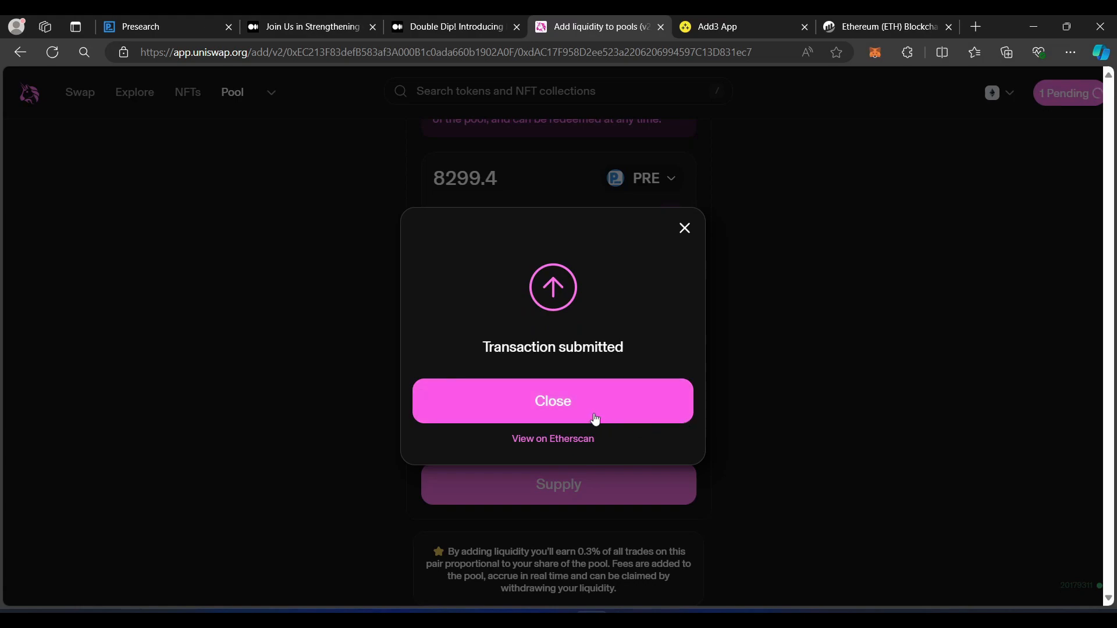
left_click(552, 400)
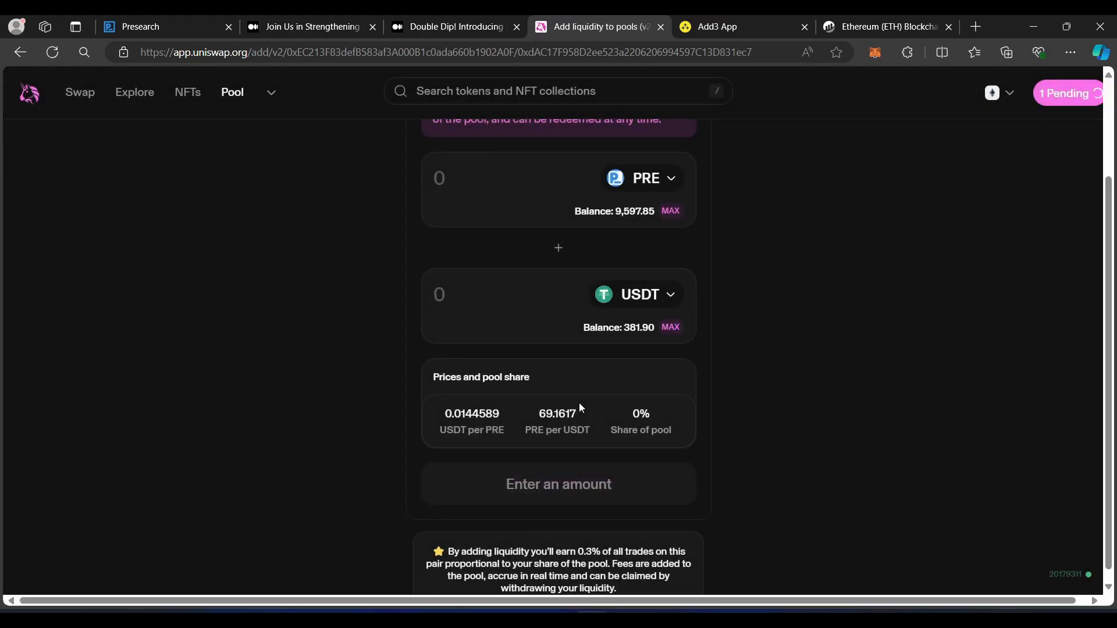
mouse_move(583, 405)
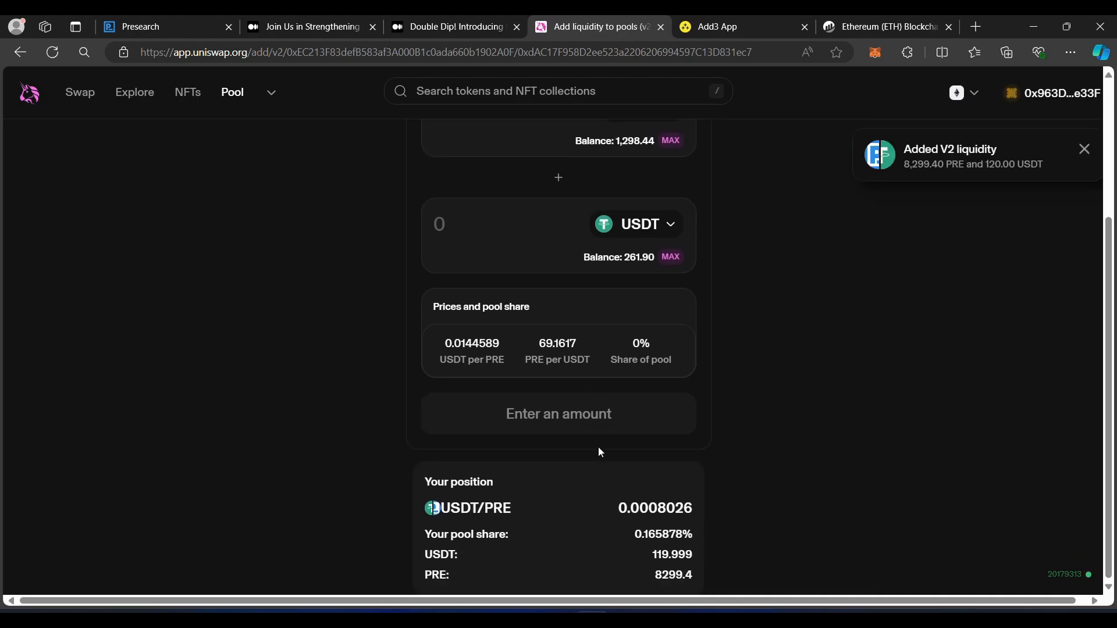
mouse_move(695, 446)
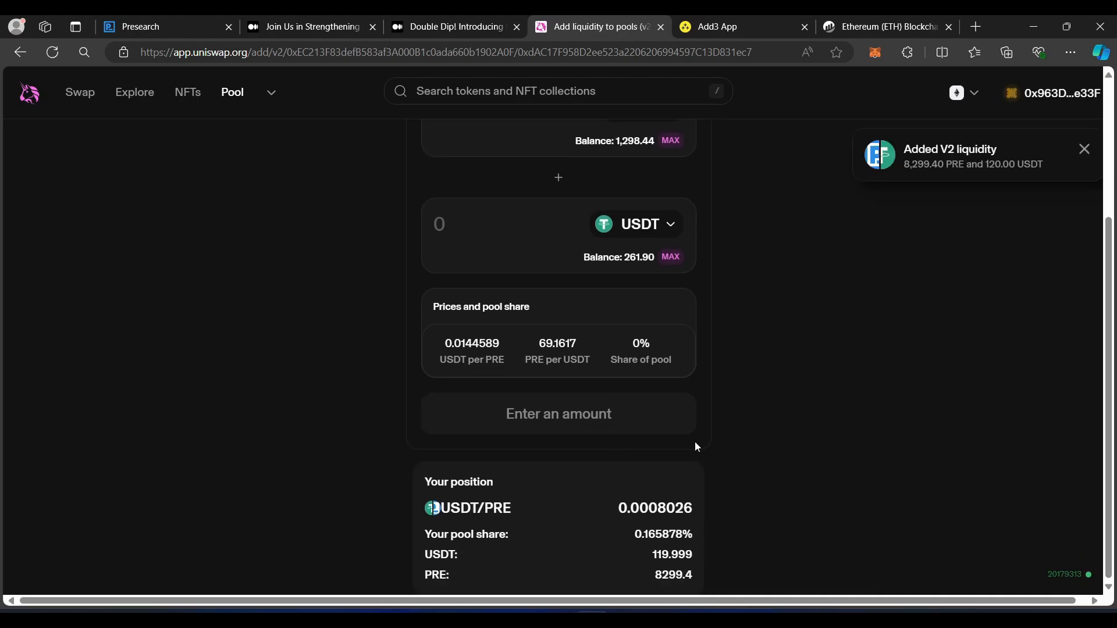
mouse_move(1024, 181)
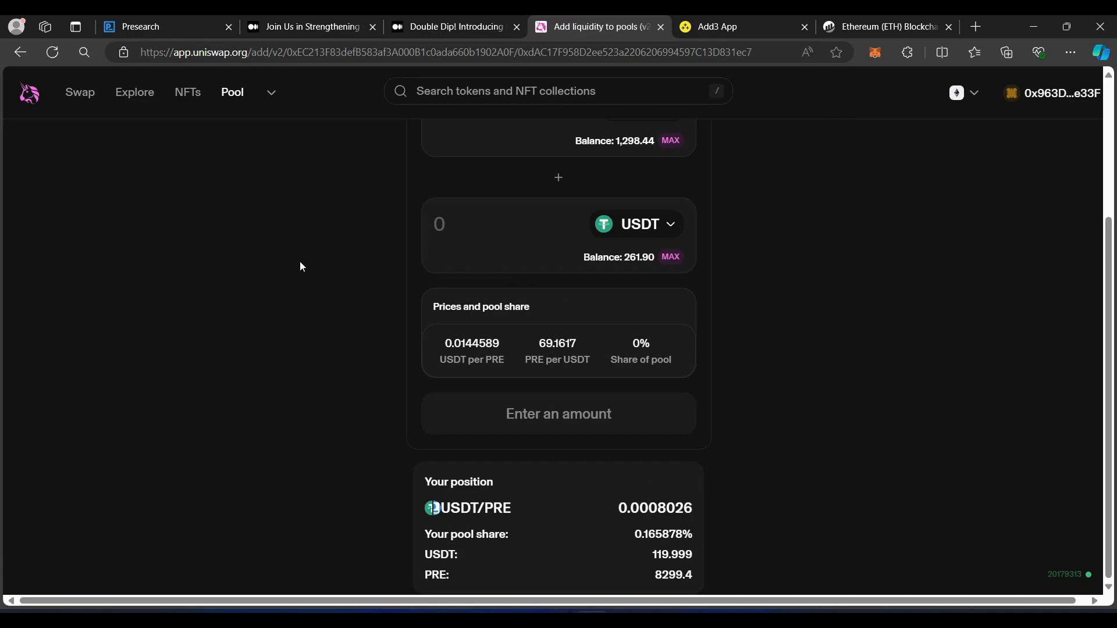
mouse_move(277, 141)
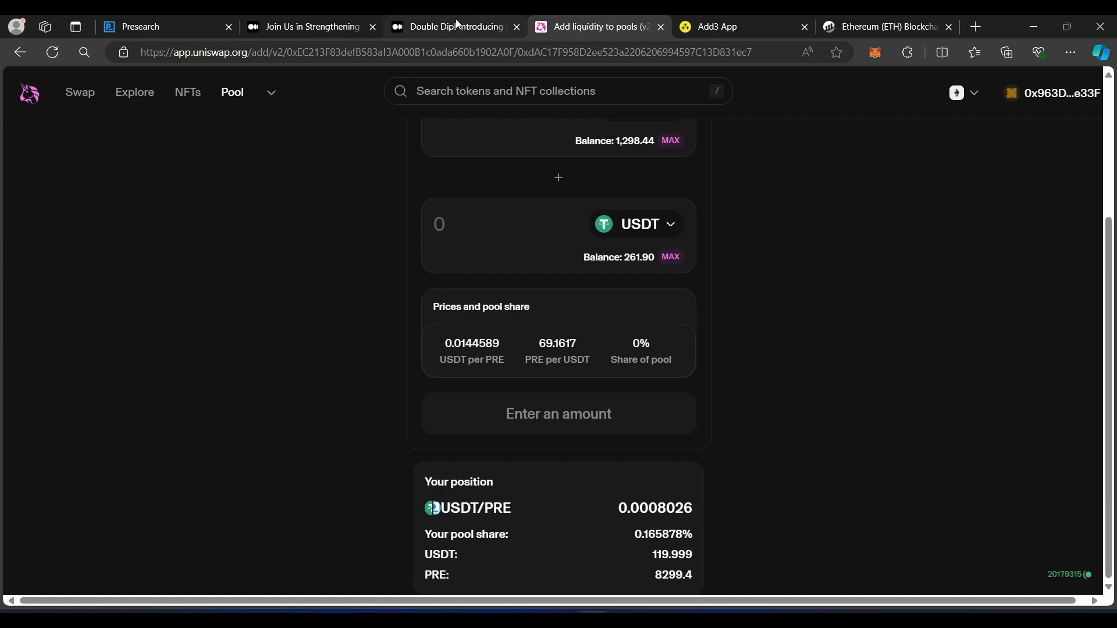
Step: Scroll the staking guide to step 4 and copy the 0x5f09… UNI-V2 contract address
left_click(456, 27)
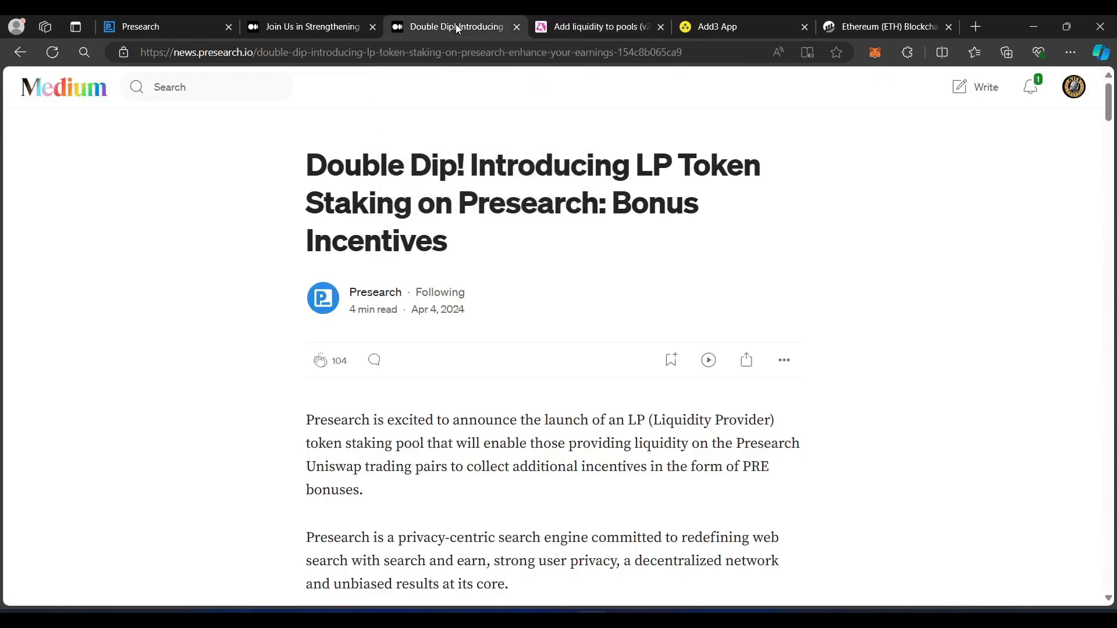
scroll("down", 3)
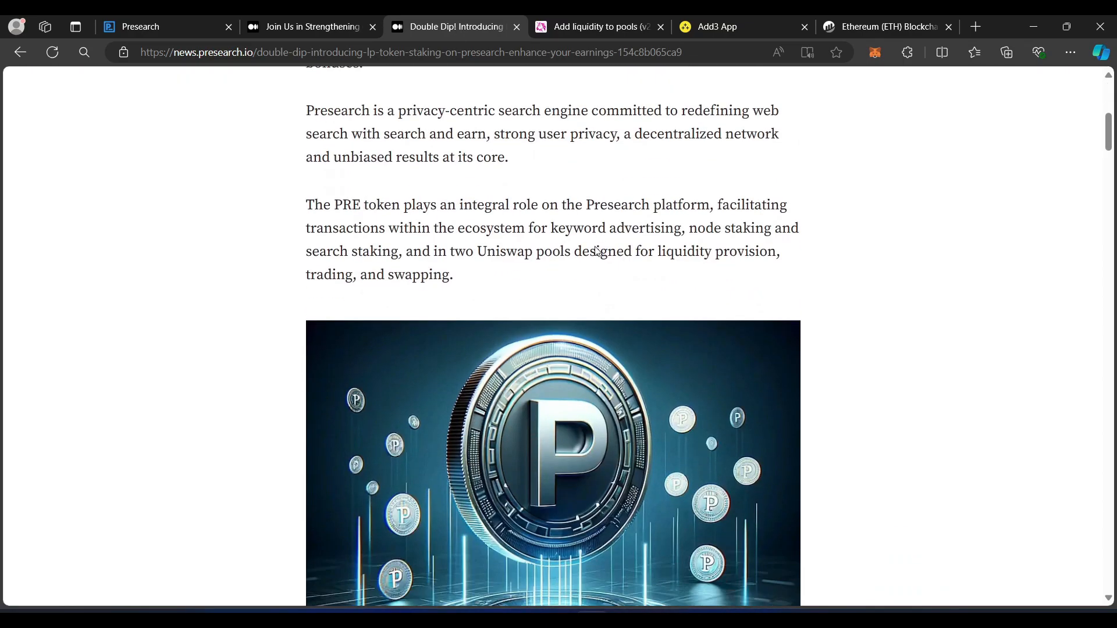
scroll("down", 3)
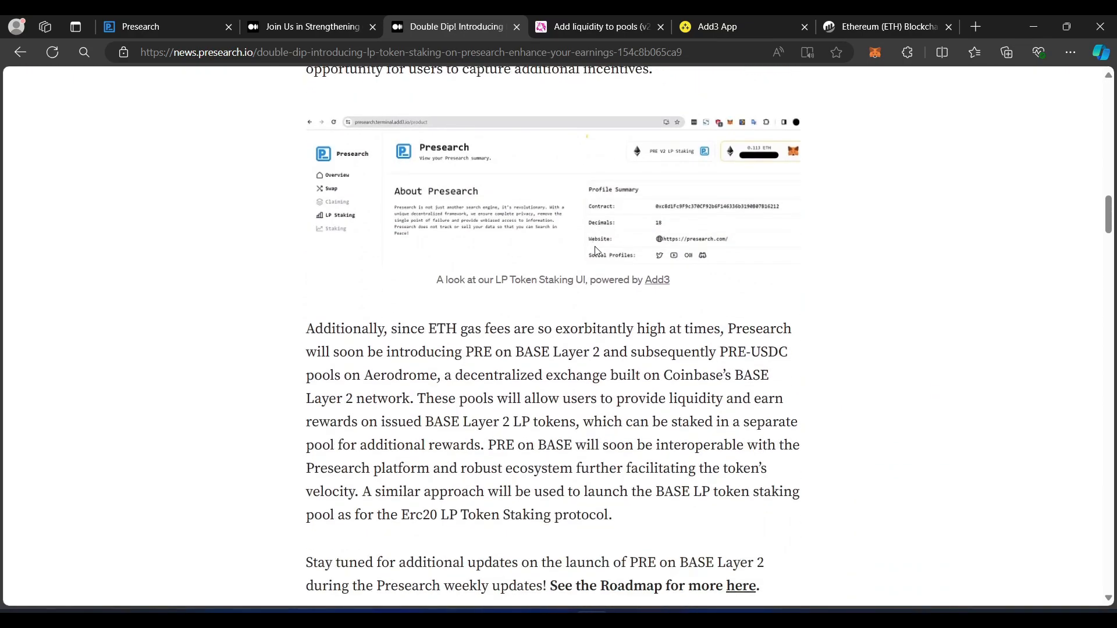
scroll("down", 3)
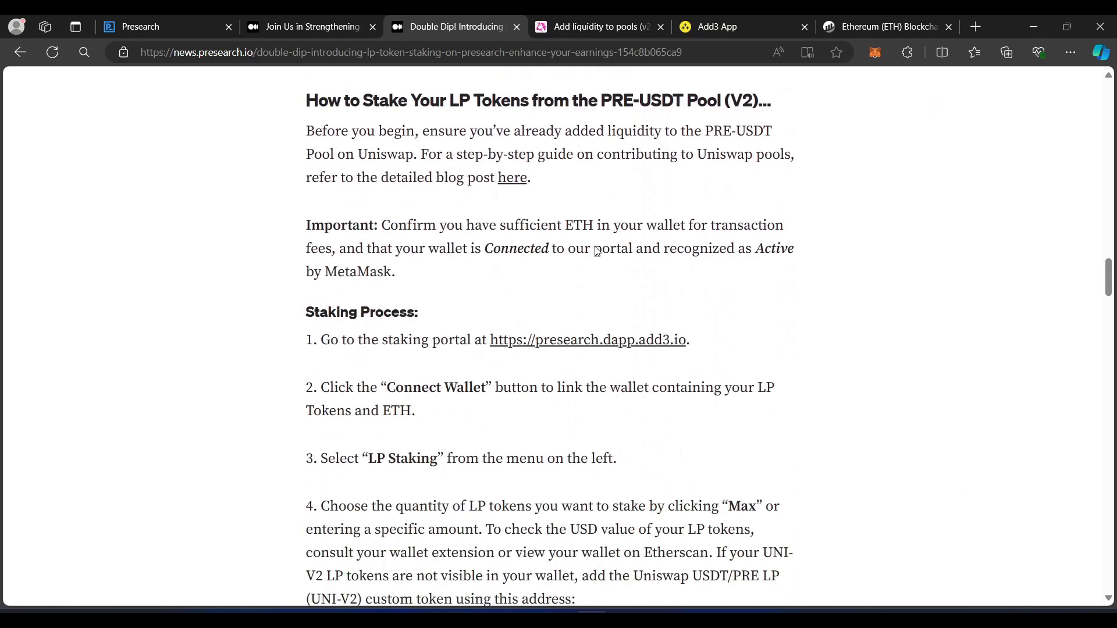
scroll("down", 3)
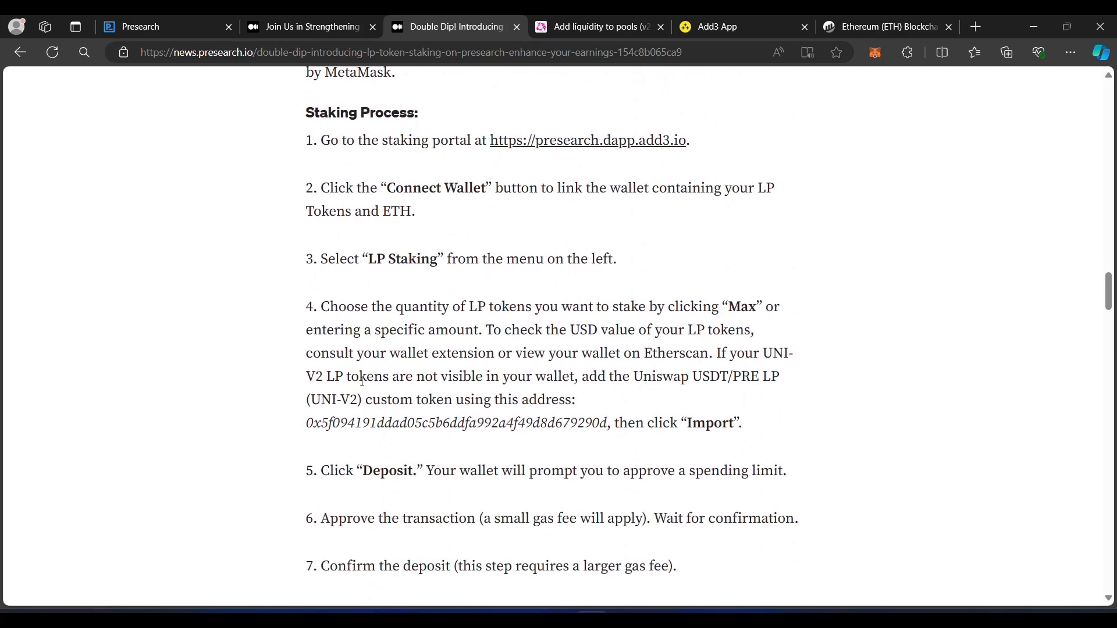
mouse_move(466, 367)
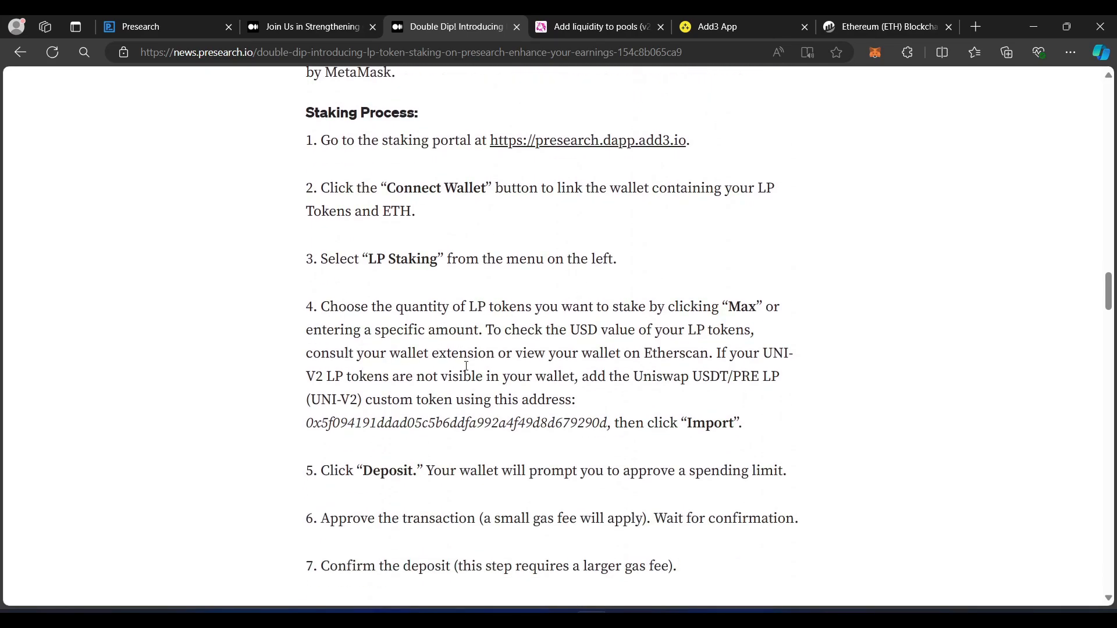
left_click_drag(305, 423, 424, 422)
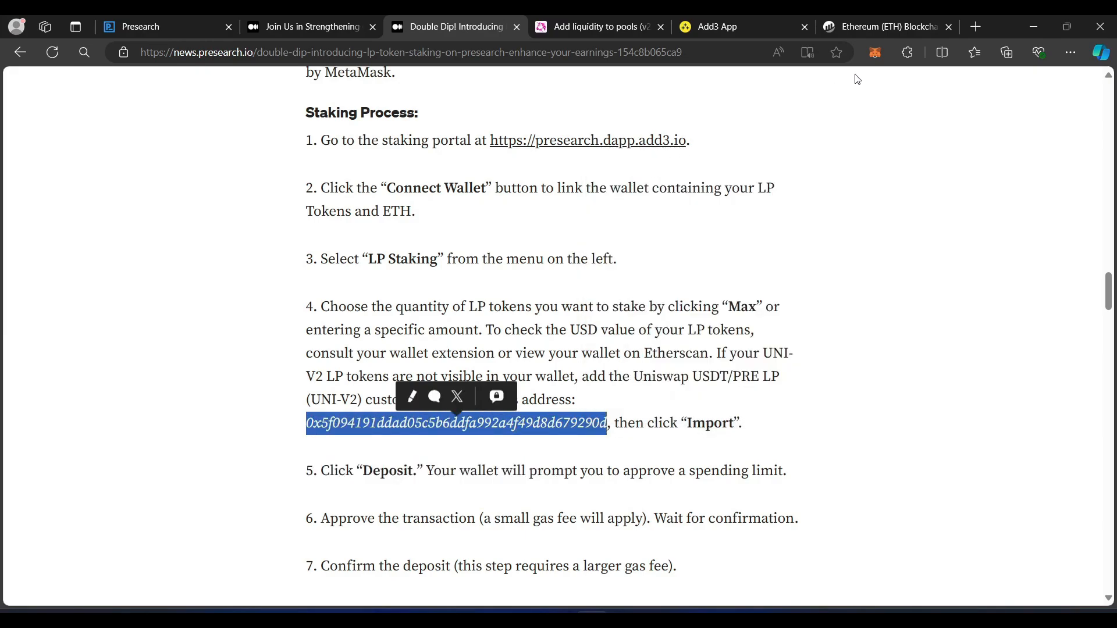
left_click(874, 52)
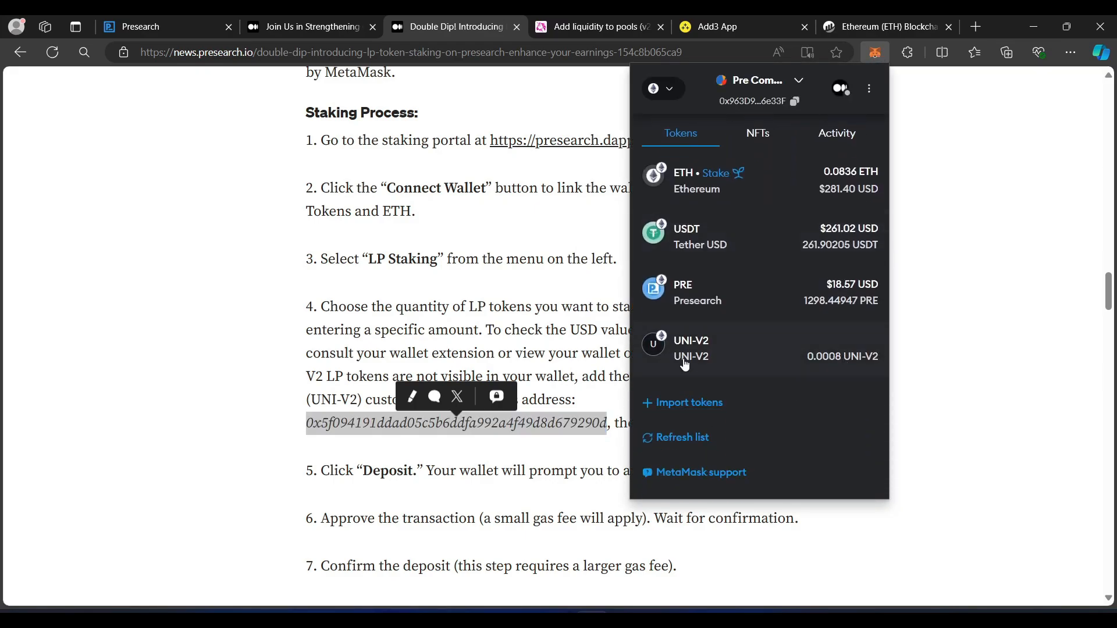
mouse_move(701, 406)
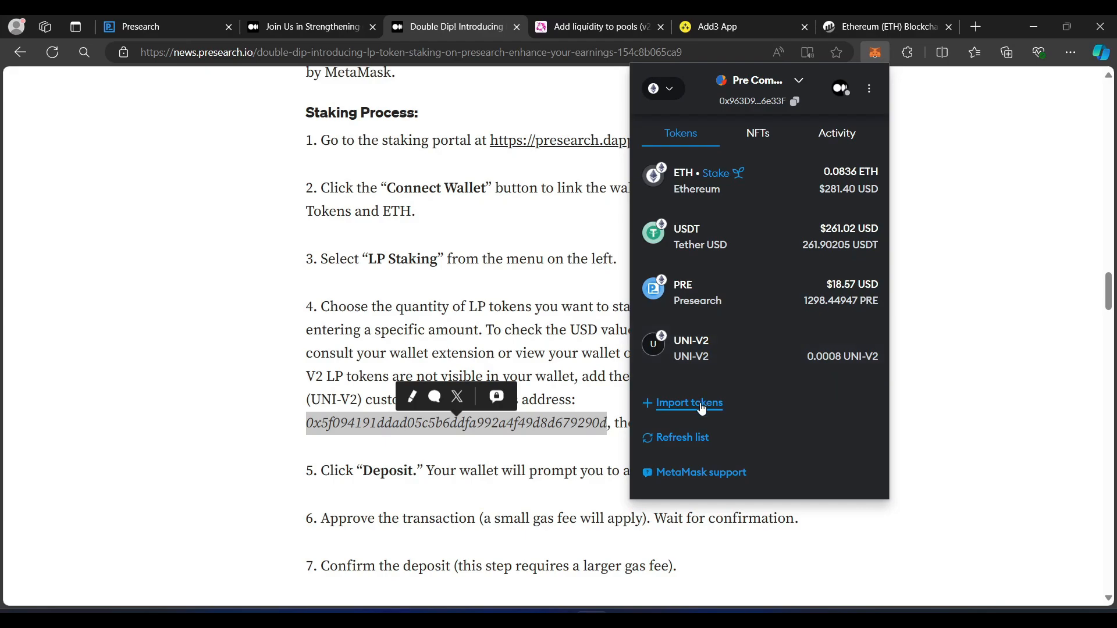
Step: Paste the UNI-V2 address as a custom token in MetaMask, find it already added, and close
left_click(689, 403)
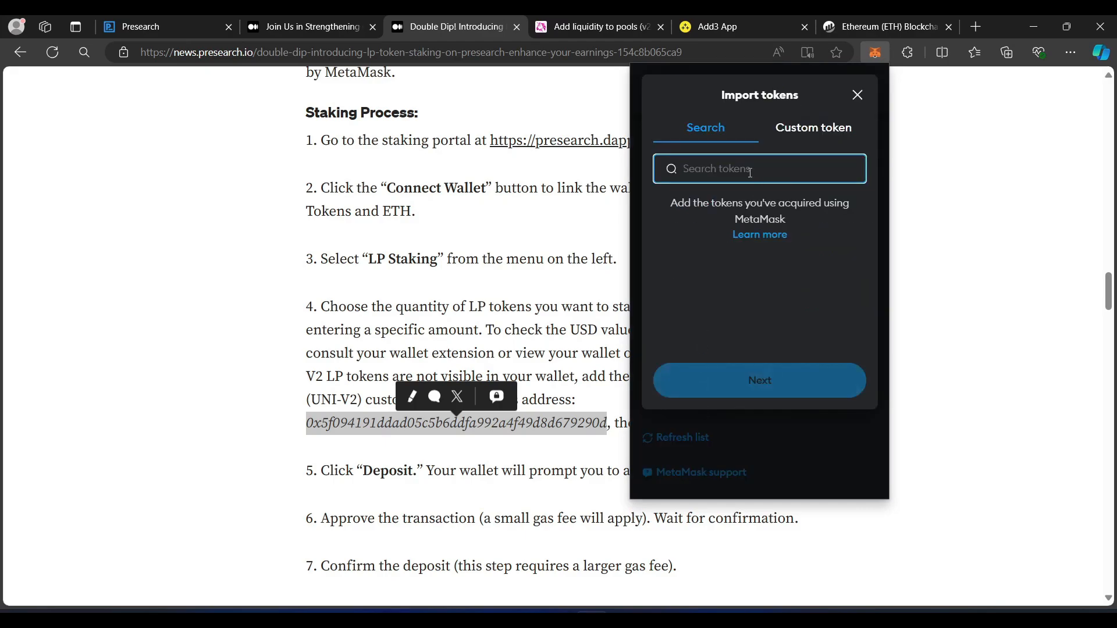
right_click(747, 169)
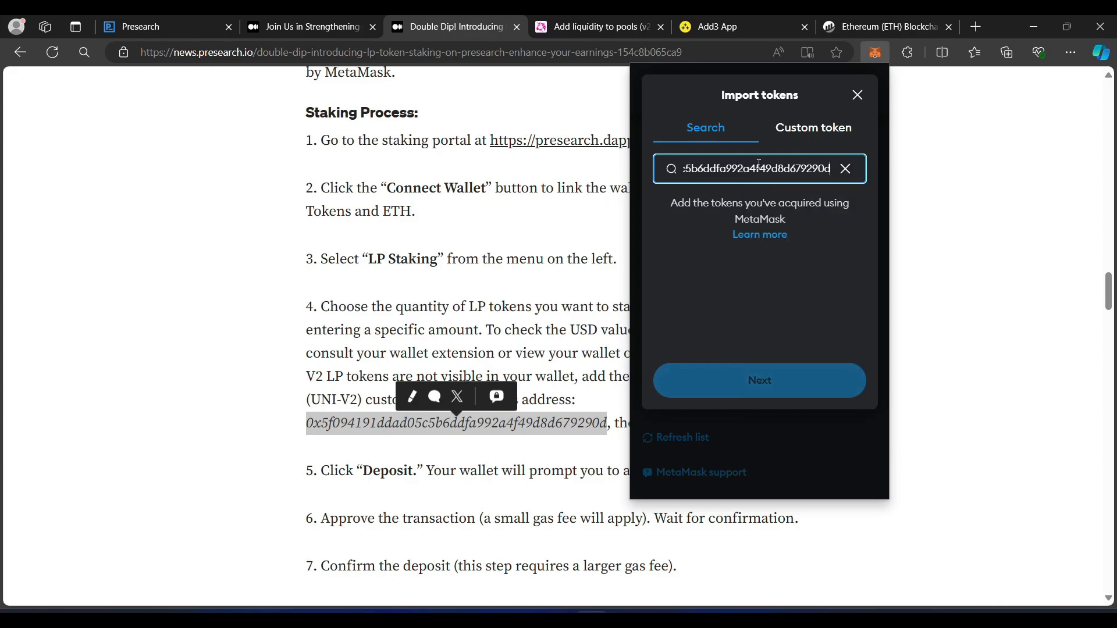
mouse_move(788, 227)
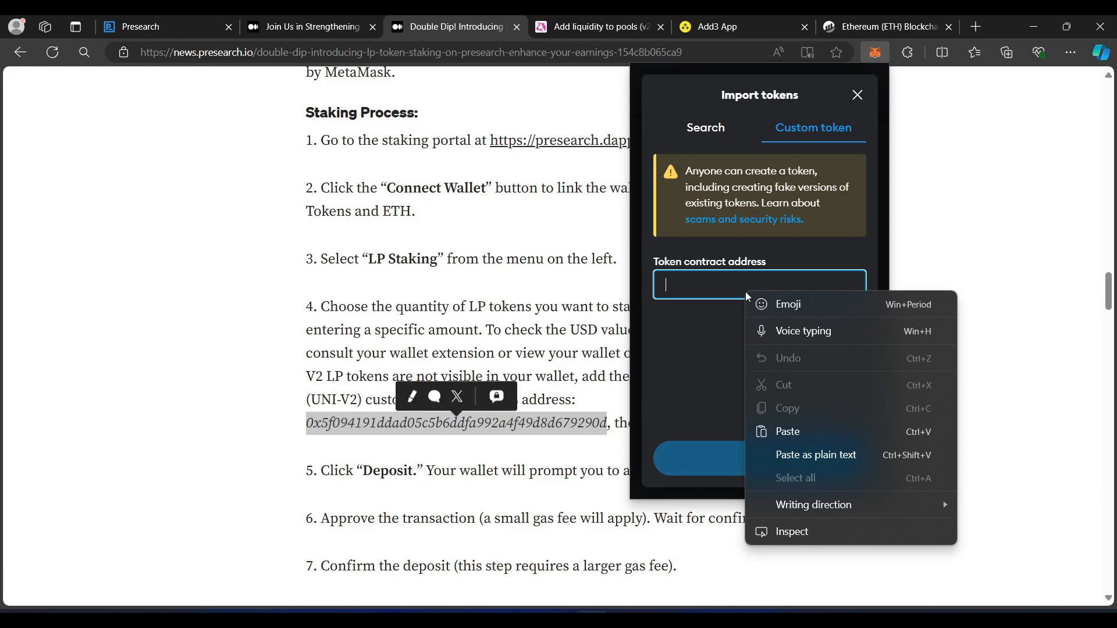
left_click(787, 431)
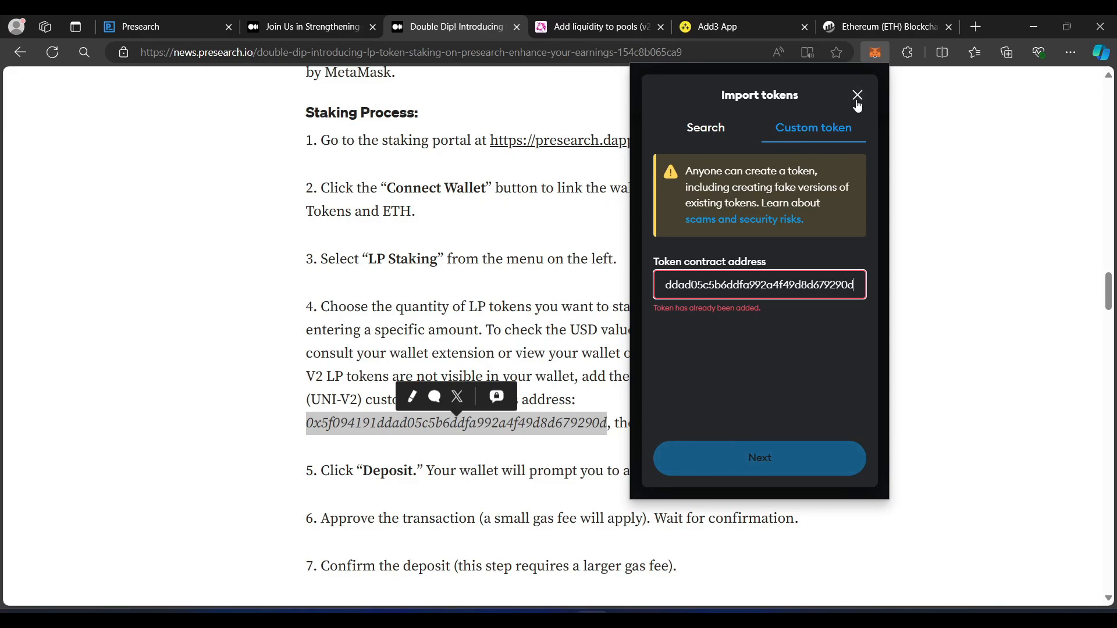
mouse_move(671, 88)
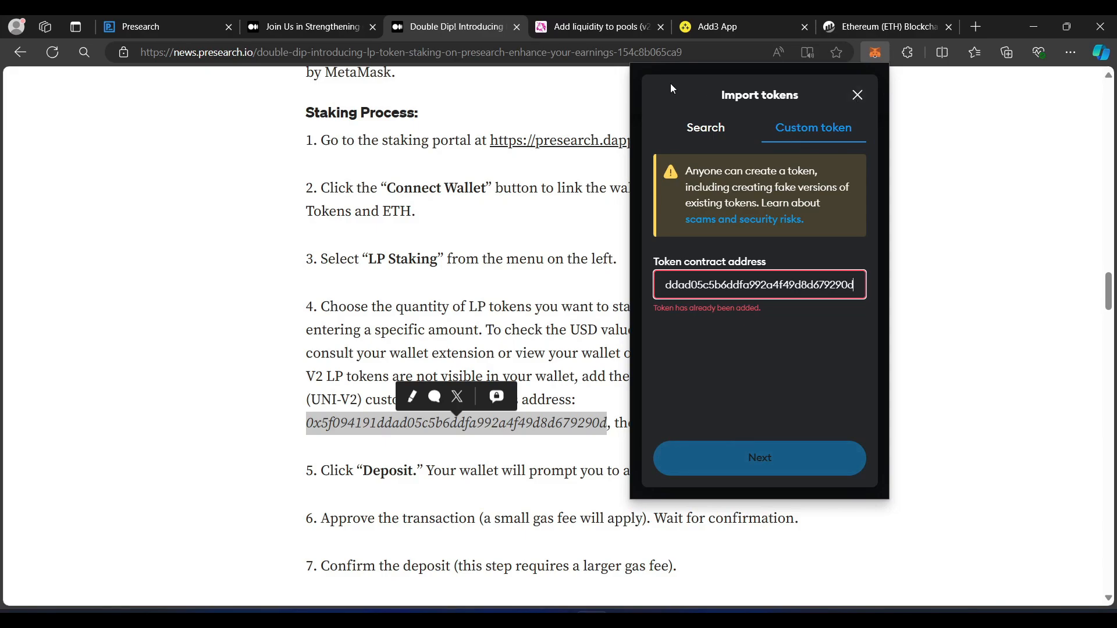
left_click(594, 27)
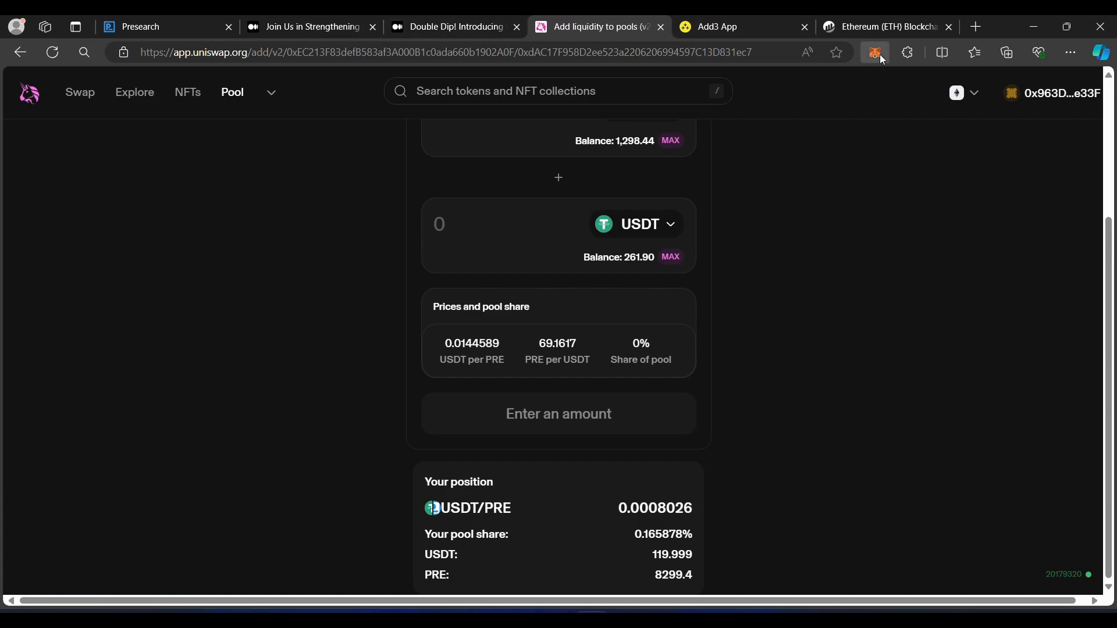
left_click(874, 53)
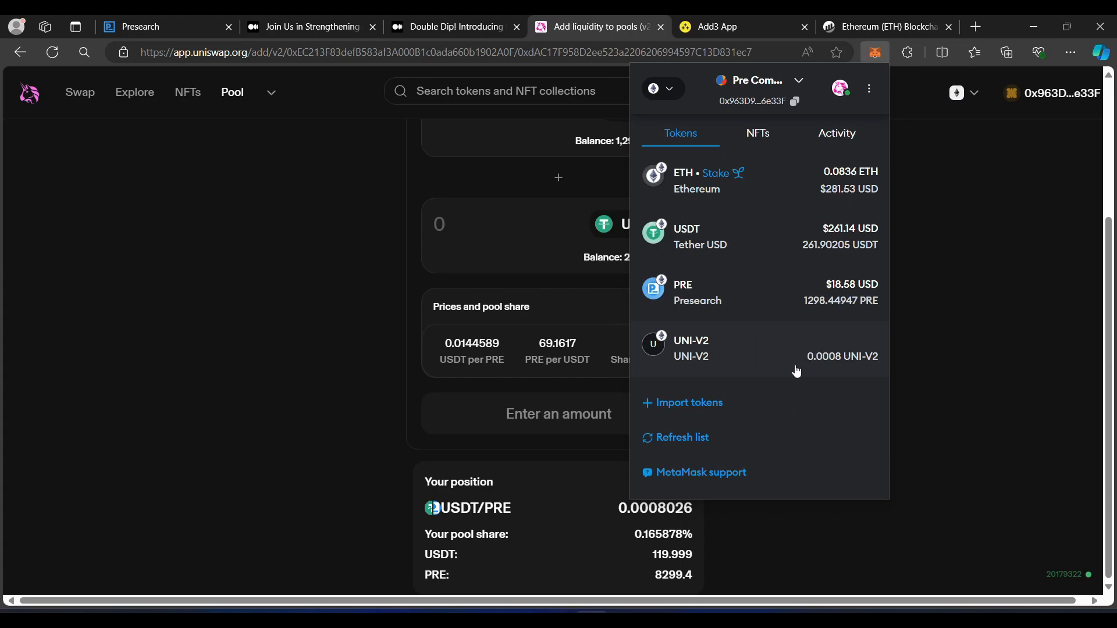
mouse_move(823, 369)
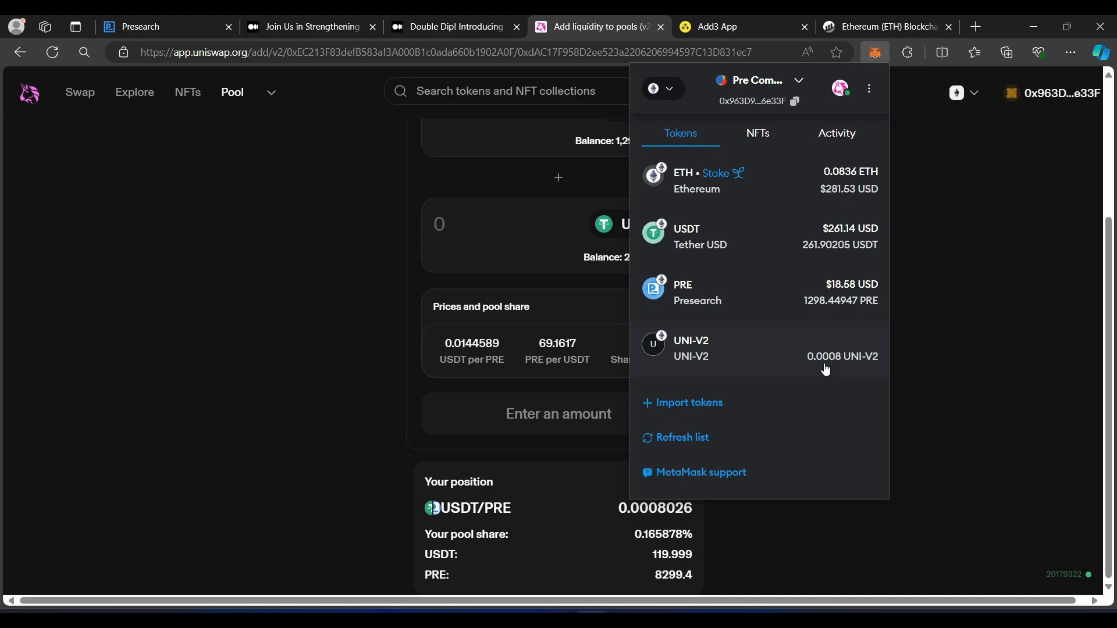
mouse_move(818, 366)
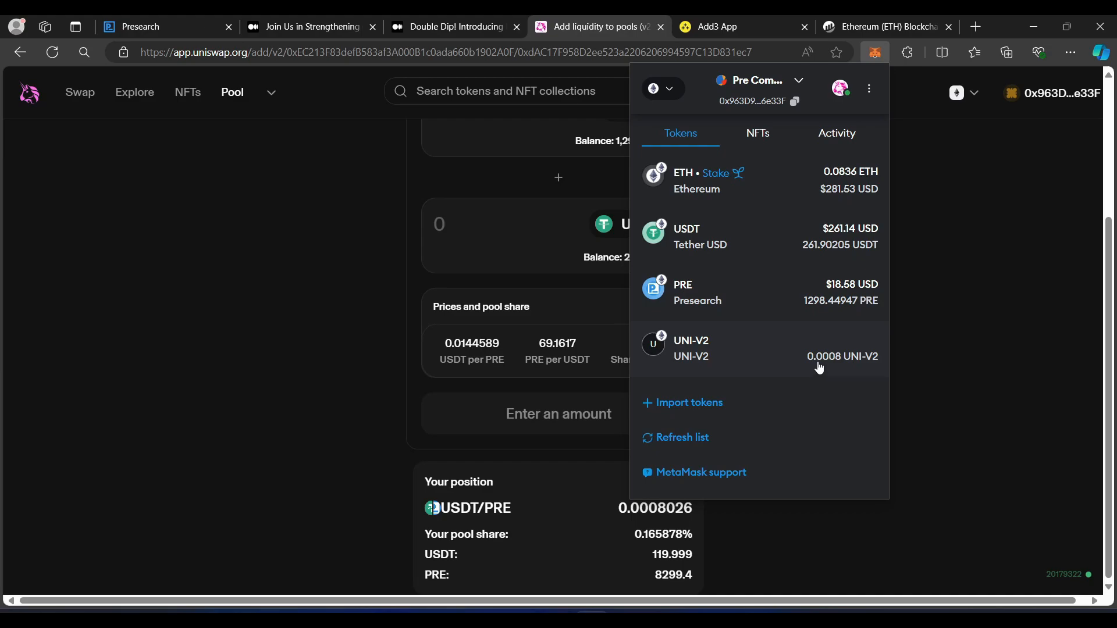
mouse_move(817, 362)
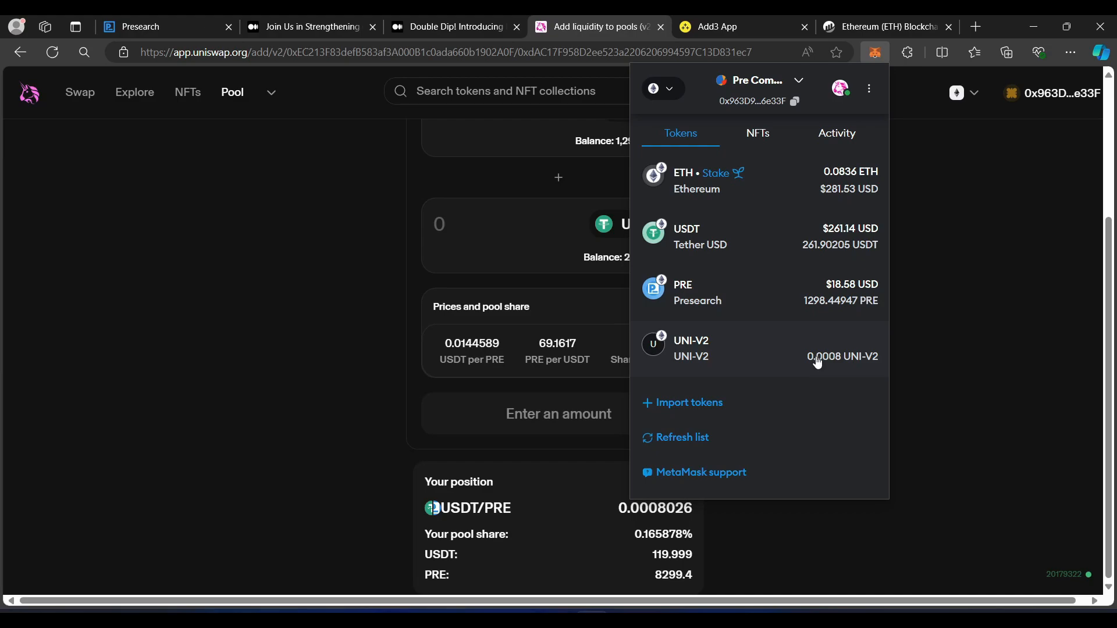
mouse_move(810, 363)
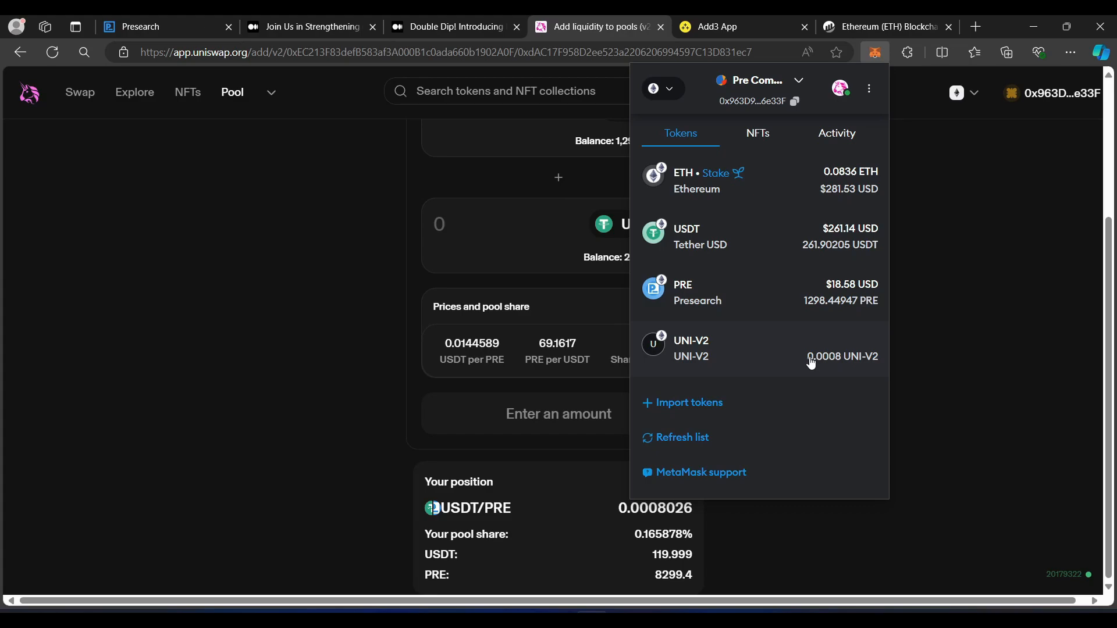
mouse_move(187, 463)
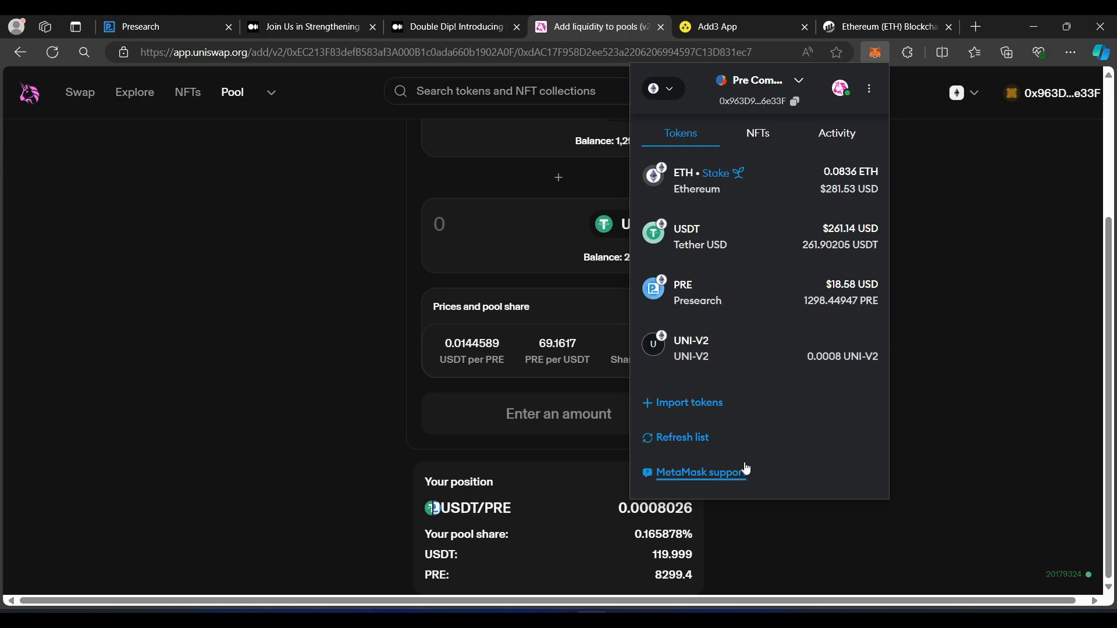
left_click(970, 455)
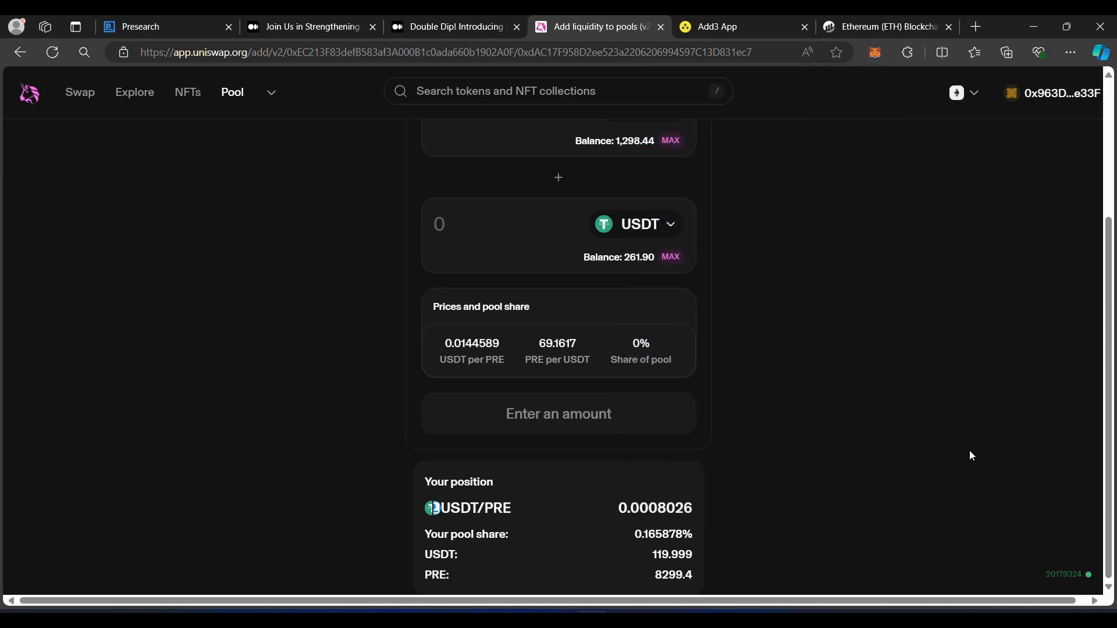
mouse_move(967, 459)
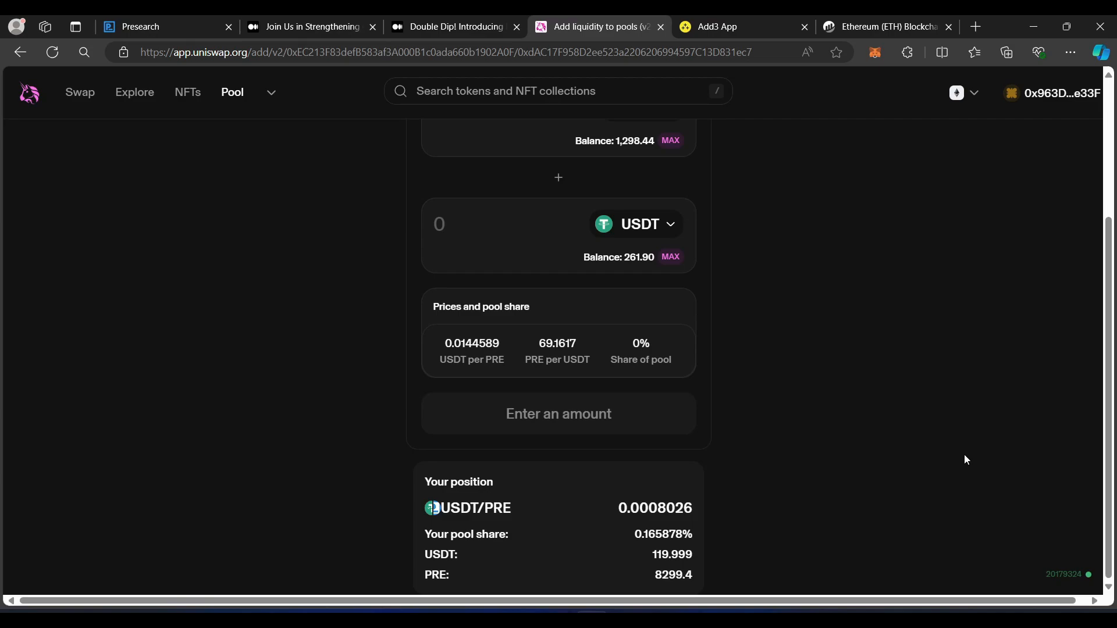
mouse_move(965, 463)
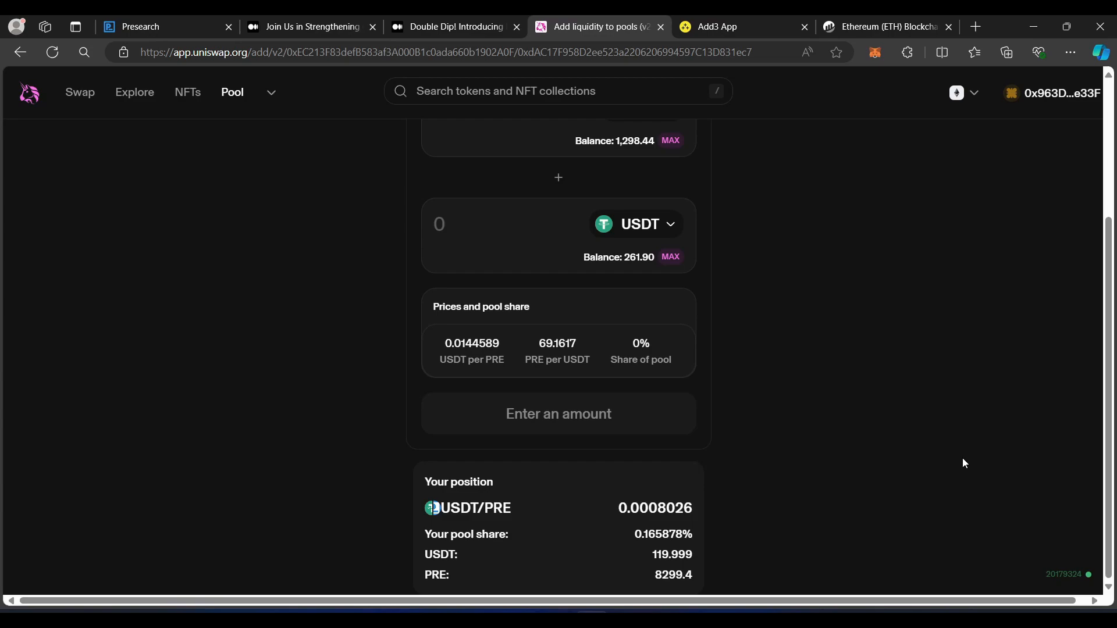
mouse_move(970, 457)
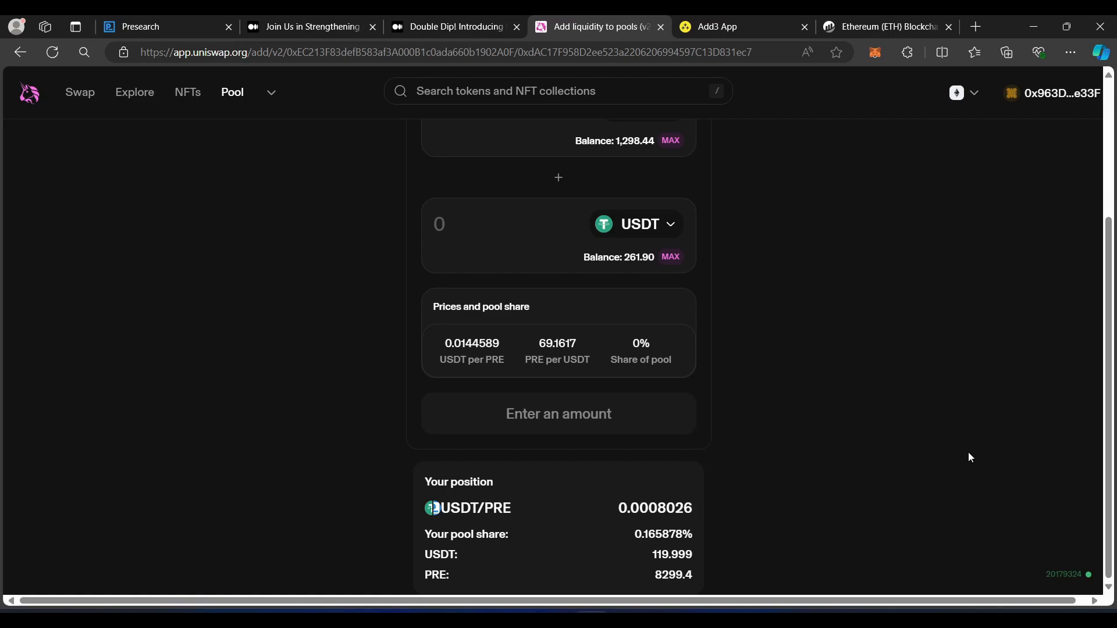
mouse_move(880, 69)
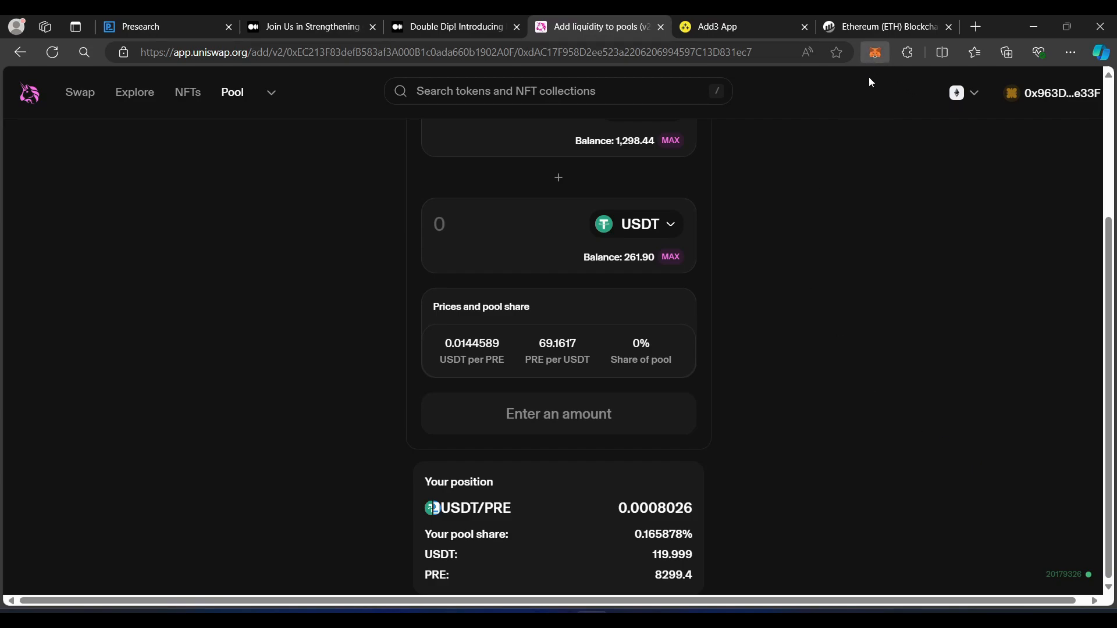
Step: Check MetaMask's total balance, then scroll the guide to the PRE-USDT LP staking section
left_click(876, 52)
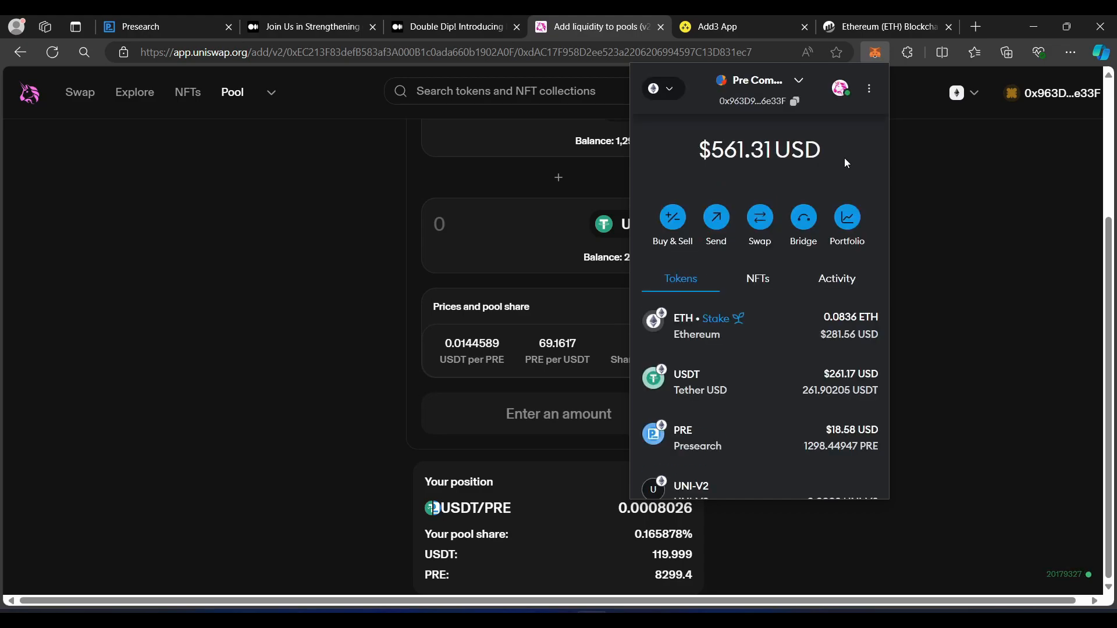
left_click(454, 26)
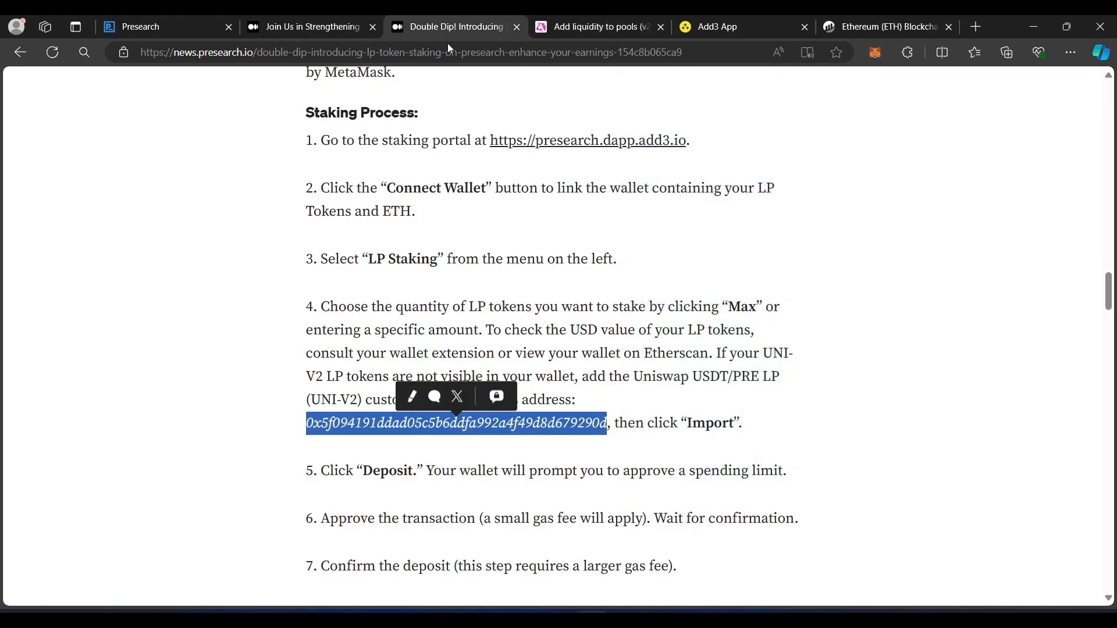
scroll("down", 3)
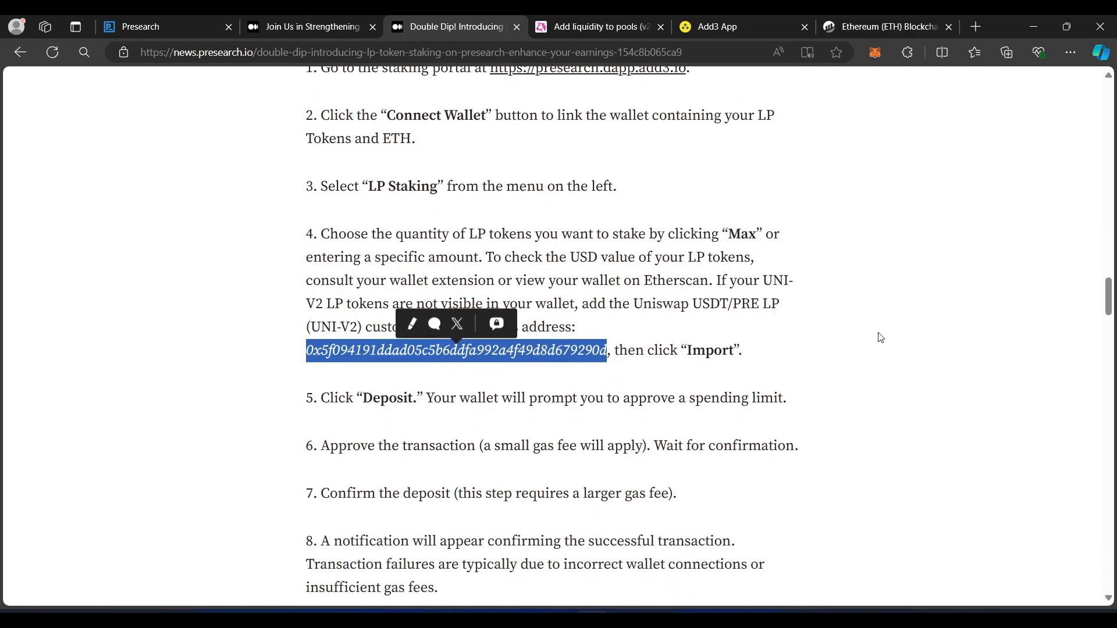
scroll("down", 3)
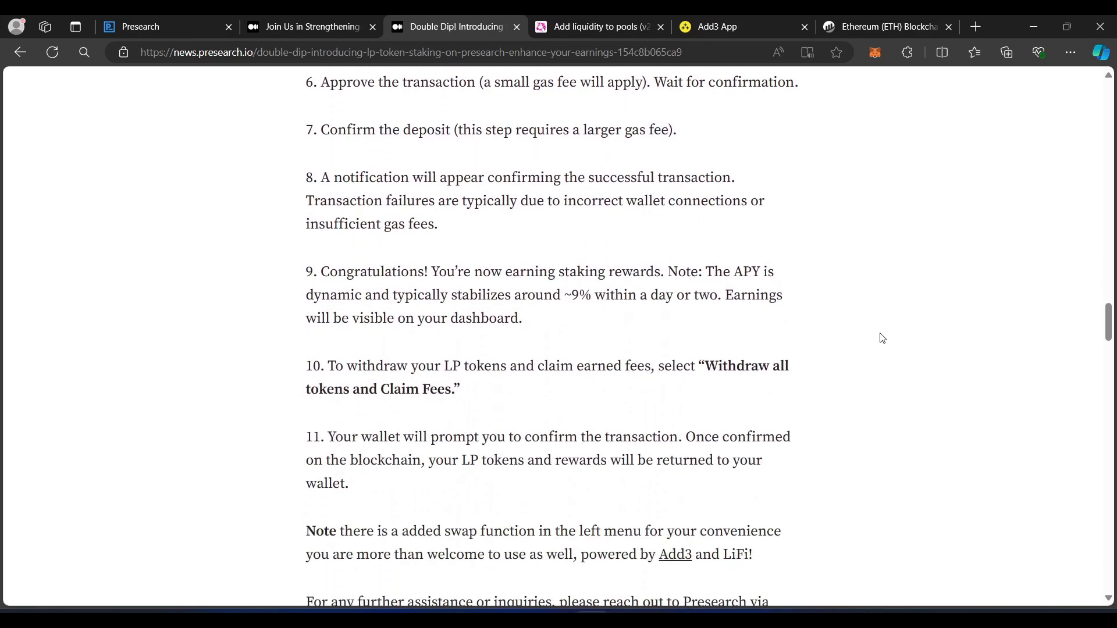
scroll("down", 3)
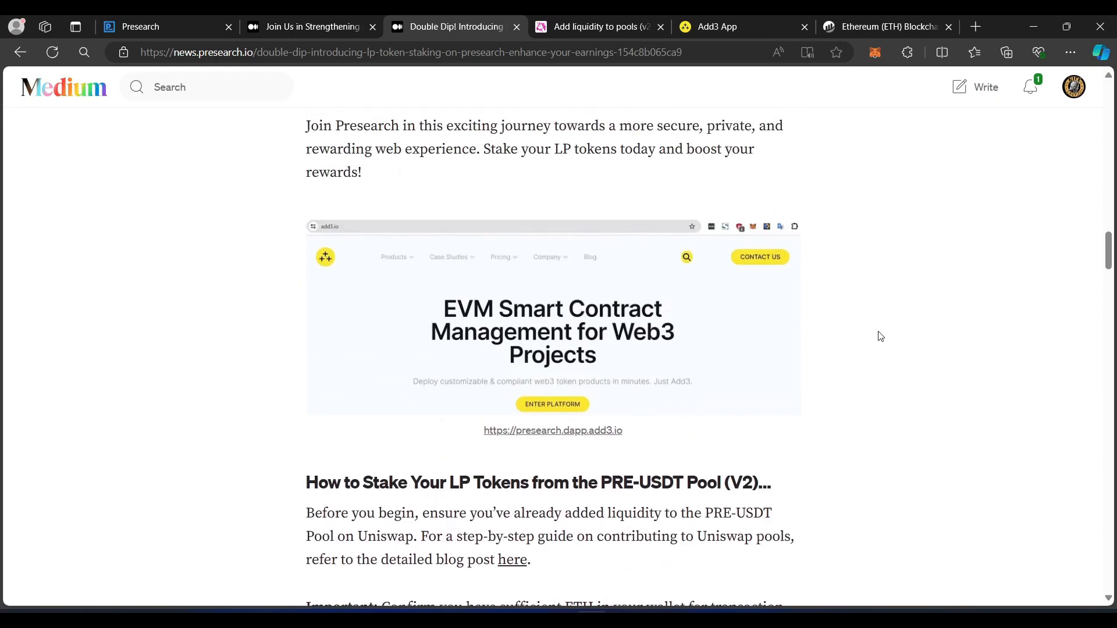
Step: Switch between the Uniswap and Add3 tabs, ending on the Presearch portal's wallet-connect prompt
left_click(717, 27)
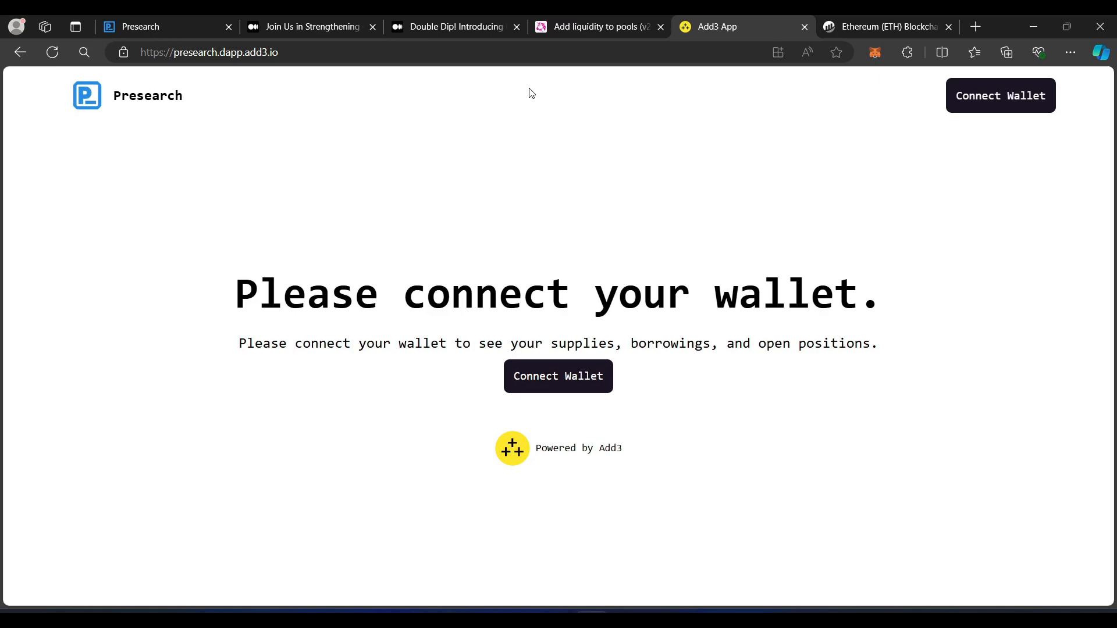
mouse_move(539, 97)
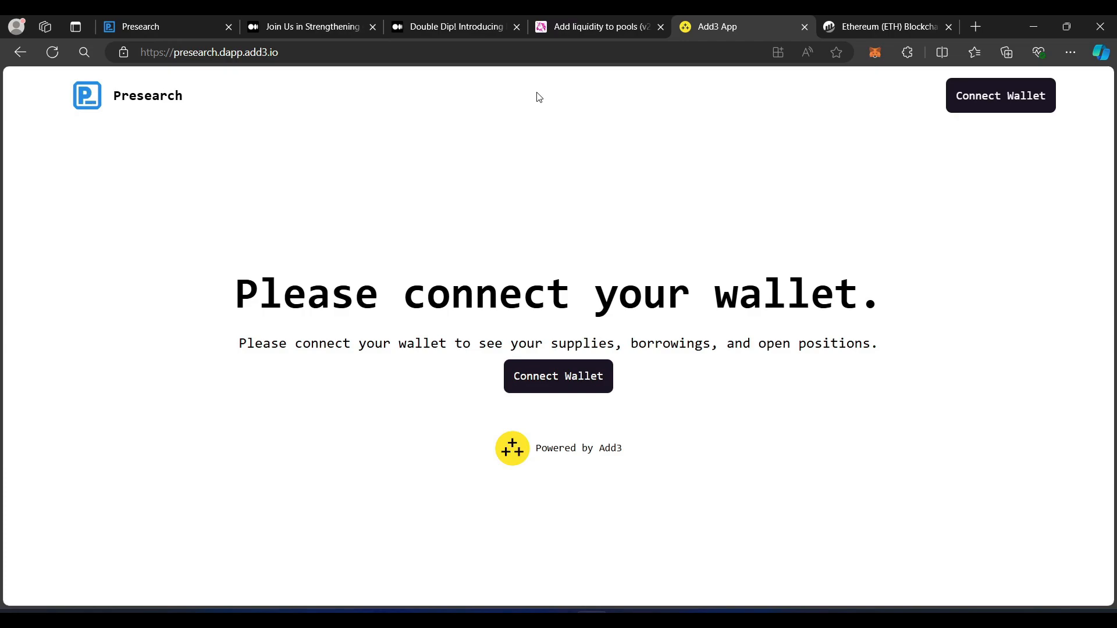
left_click(597, 27)
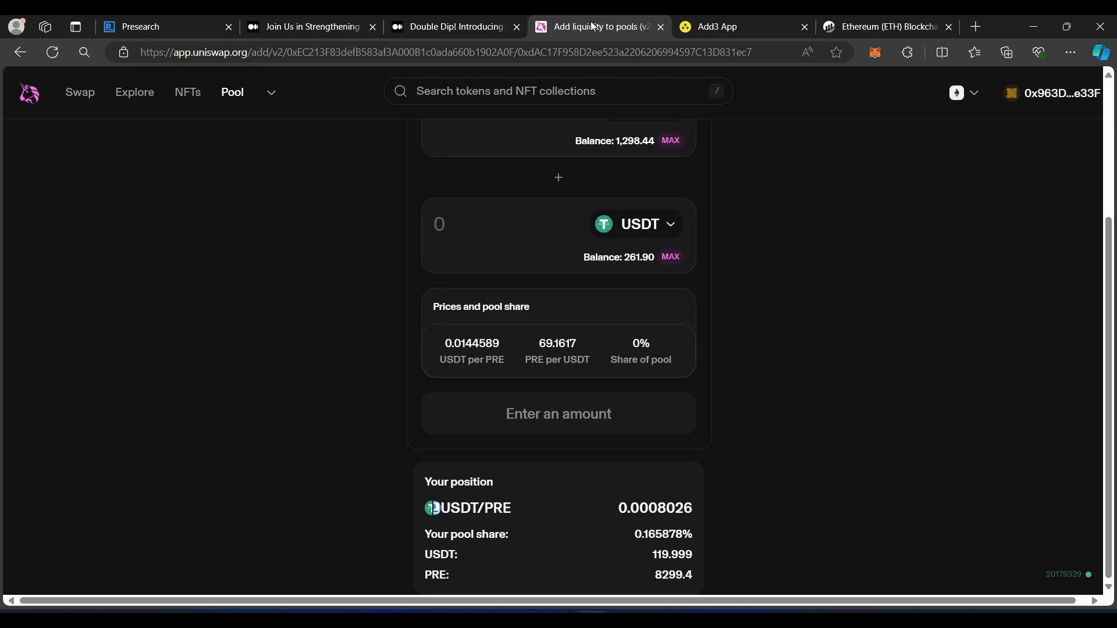
left_click(717, 27)
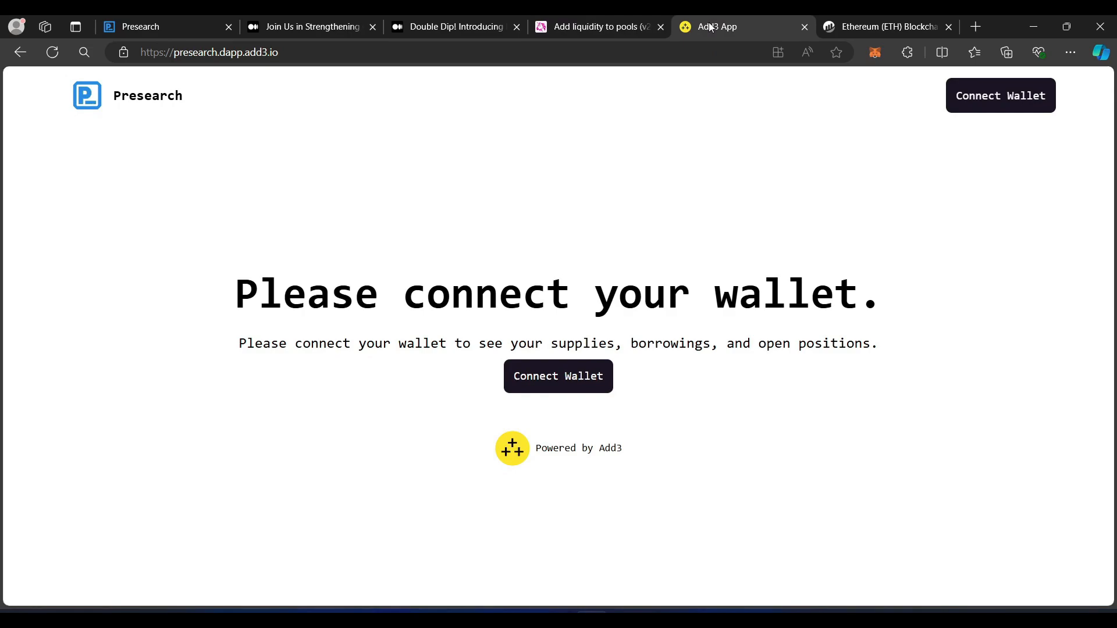
mouse_move(839, 20)
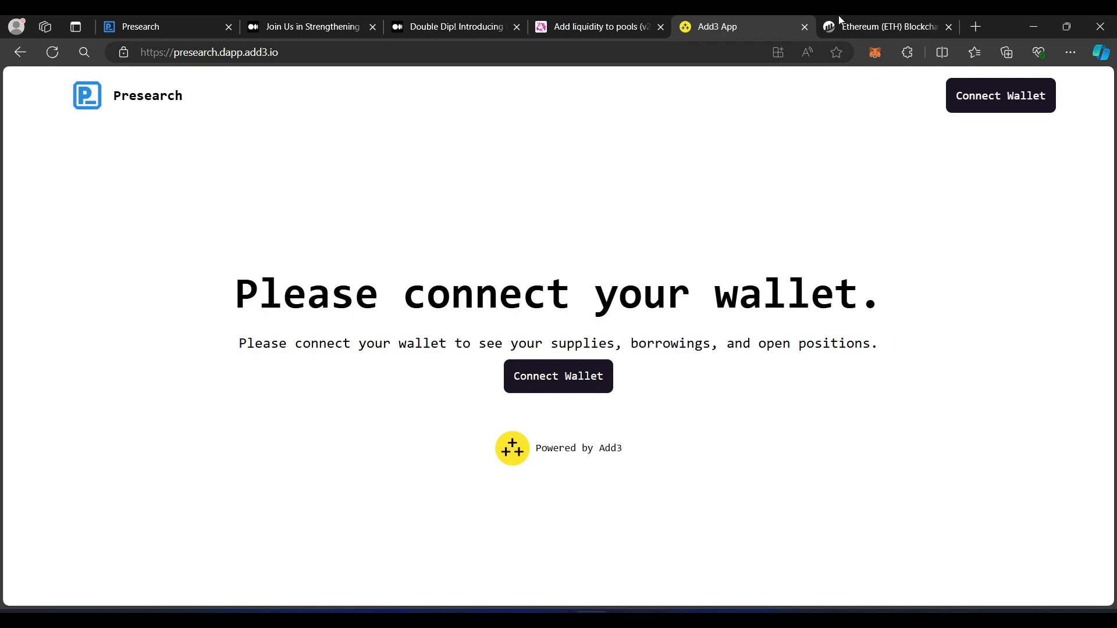
Step: Connect MetaMask to the Presearch portal and list staking contracts, including PRE V2 LP Staking
left_click(558, 376)
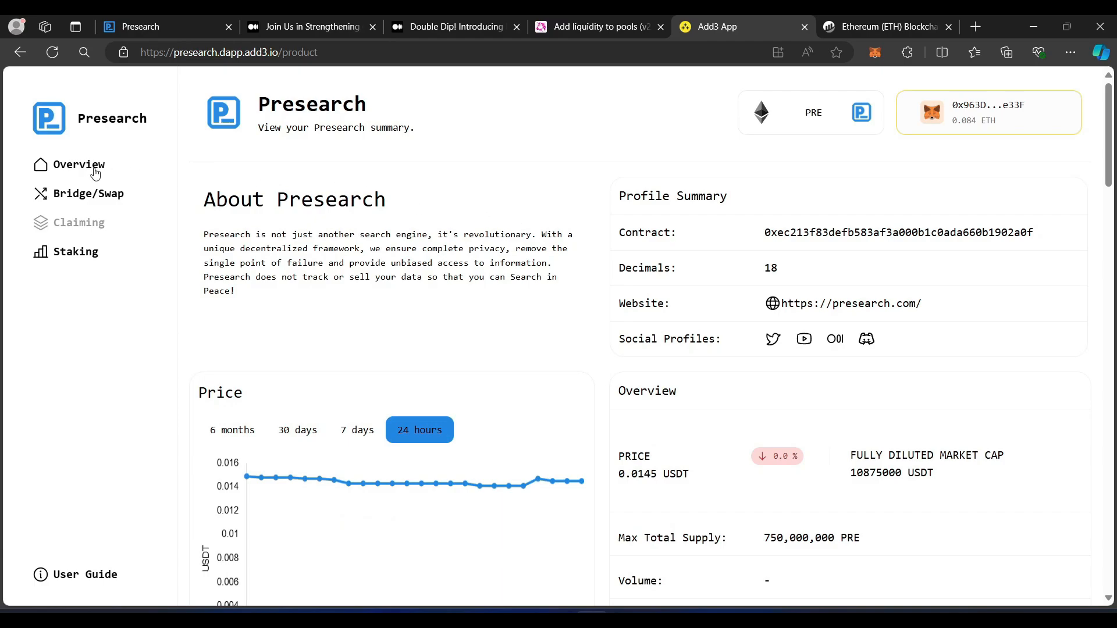
mouse_move(651, 195)
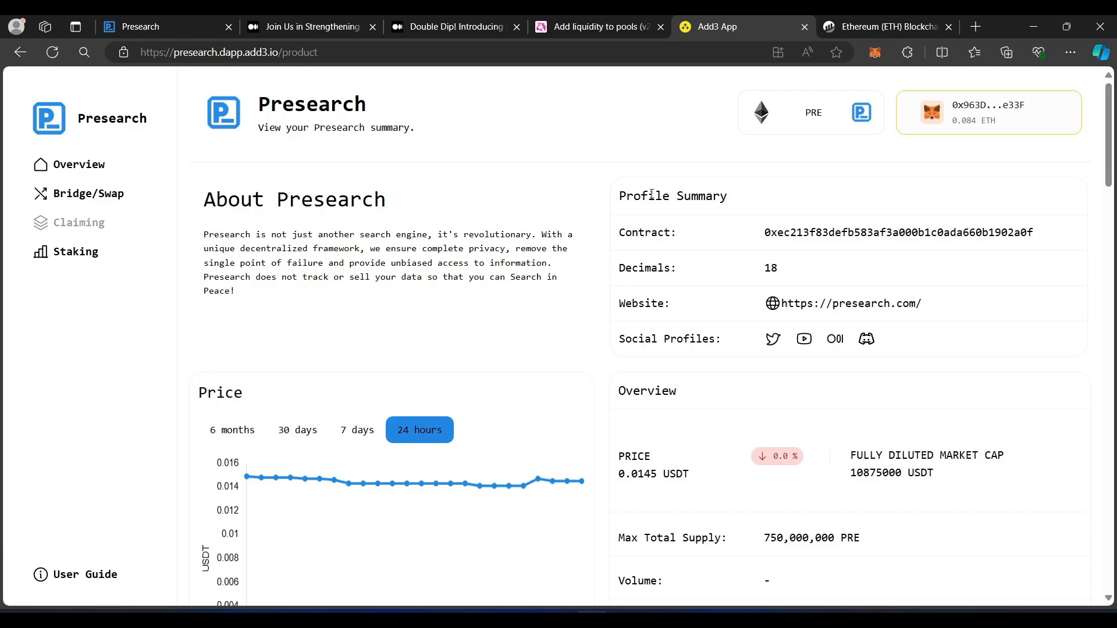
mouse_move(88, 261)
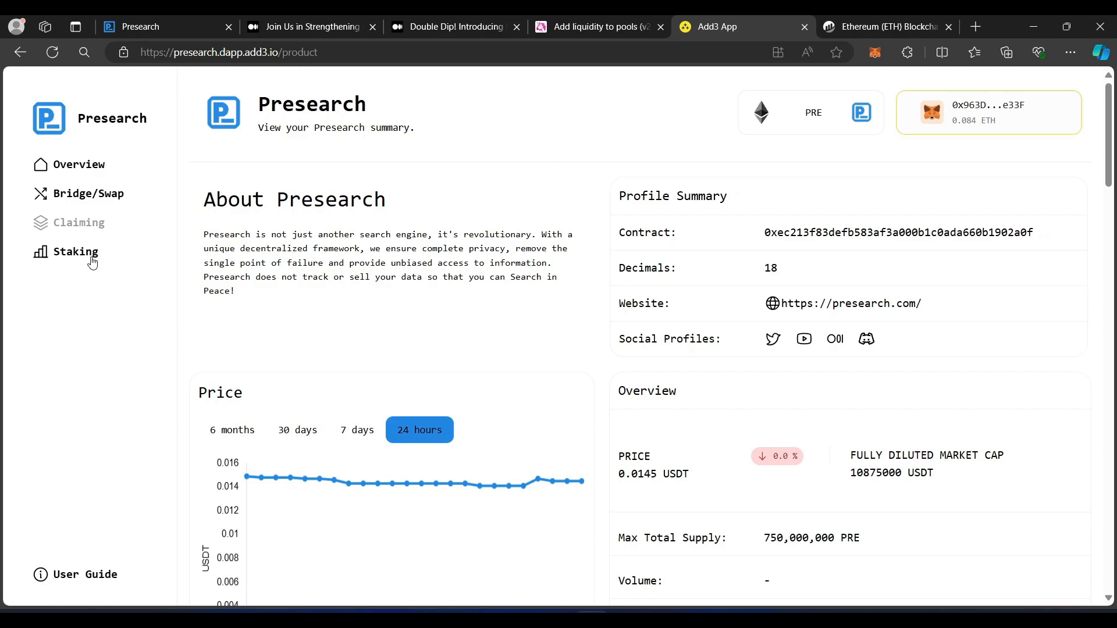
left_click(75, 251)
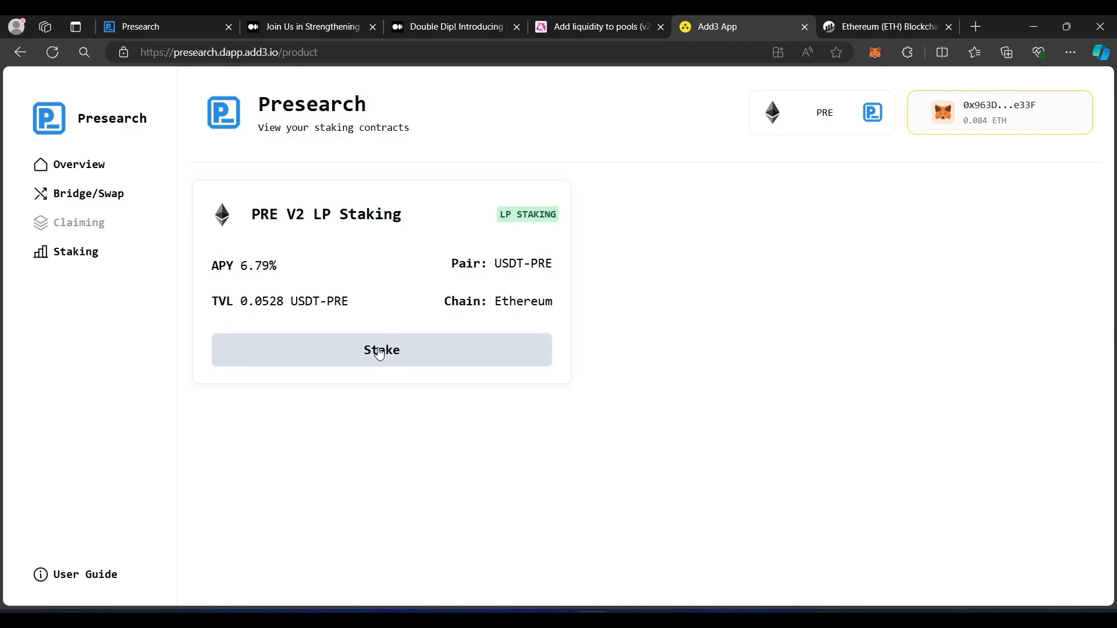
Step: Open PRE V2 LP Staking and fill the deposit with the maximum 0.0008026 PRE LP V2
left_click(381, 349)
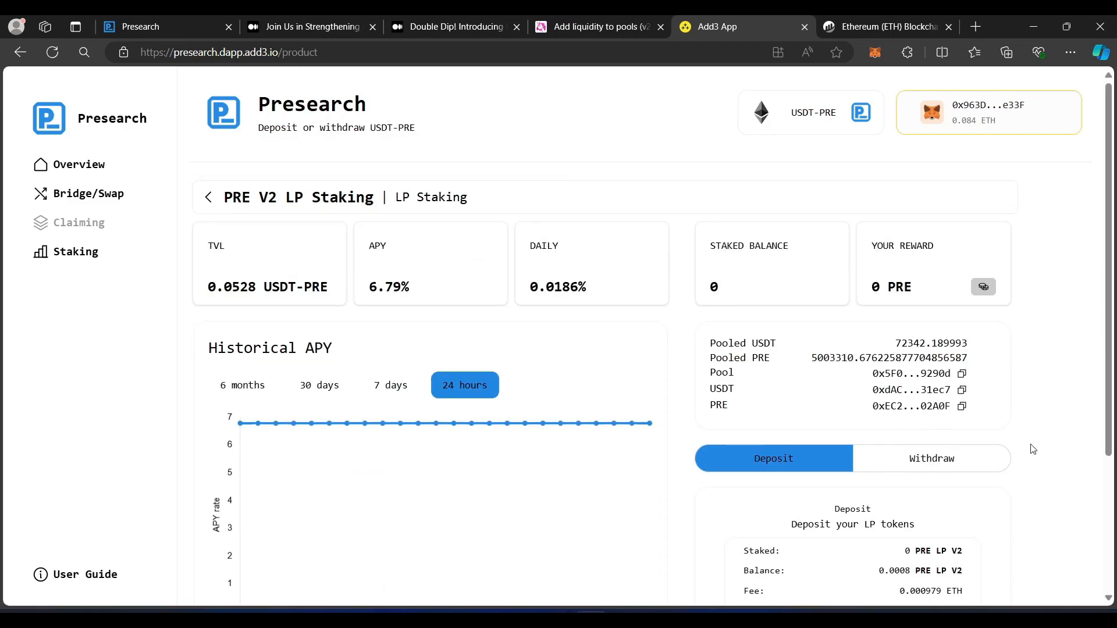
scroll("down", 3)
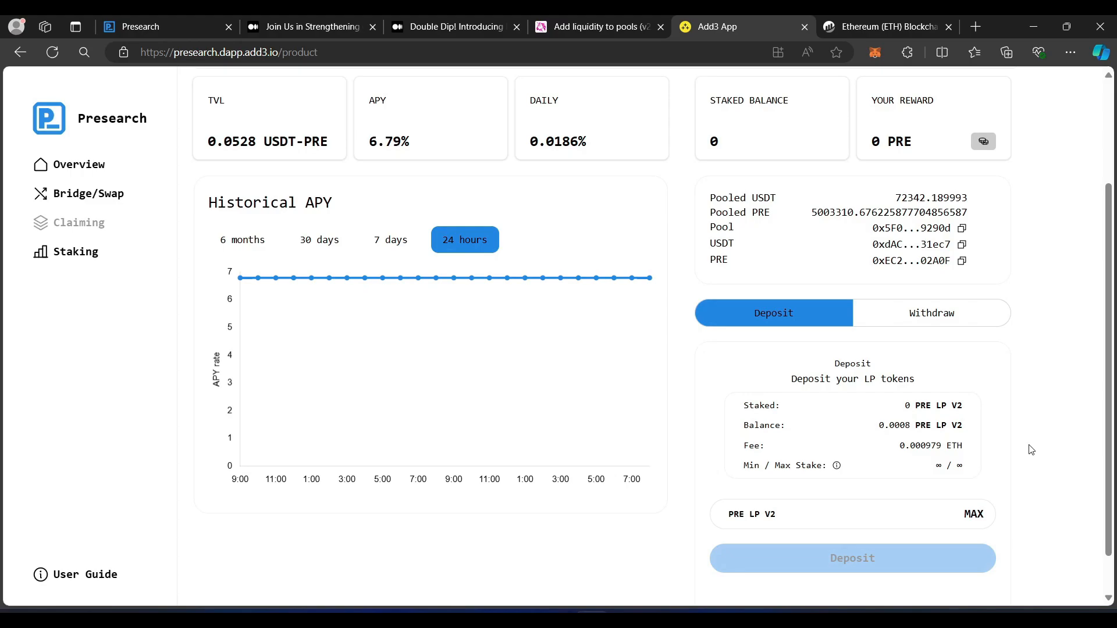
mouse_move(1011, 450)
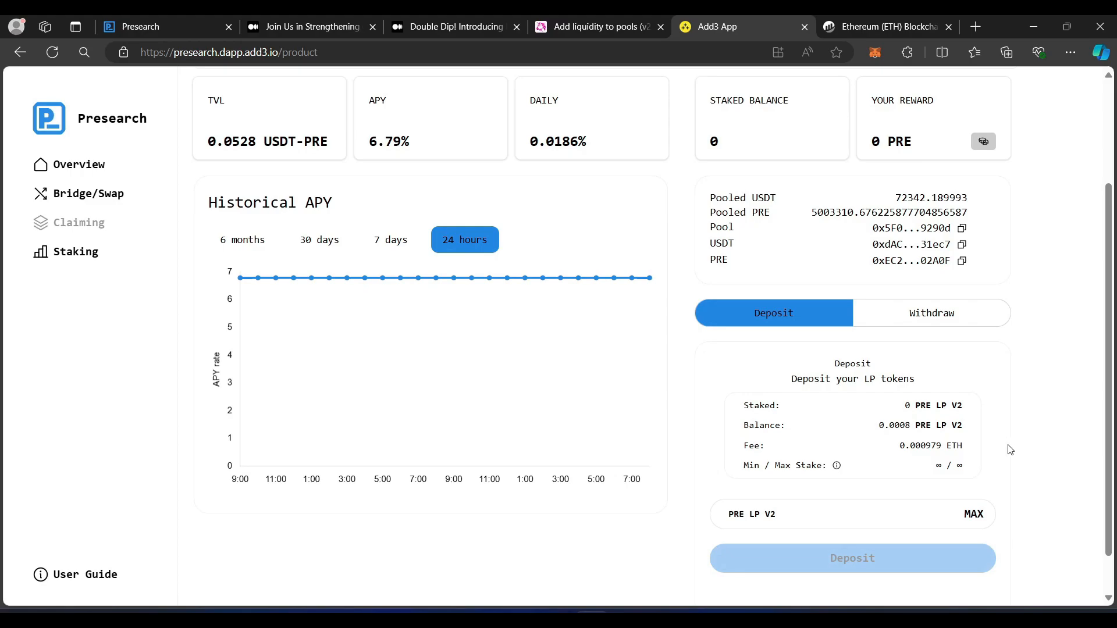
left_click(973, 514)
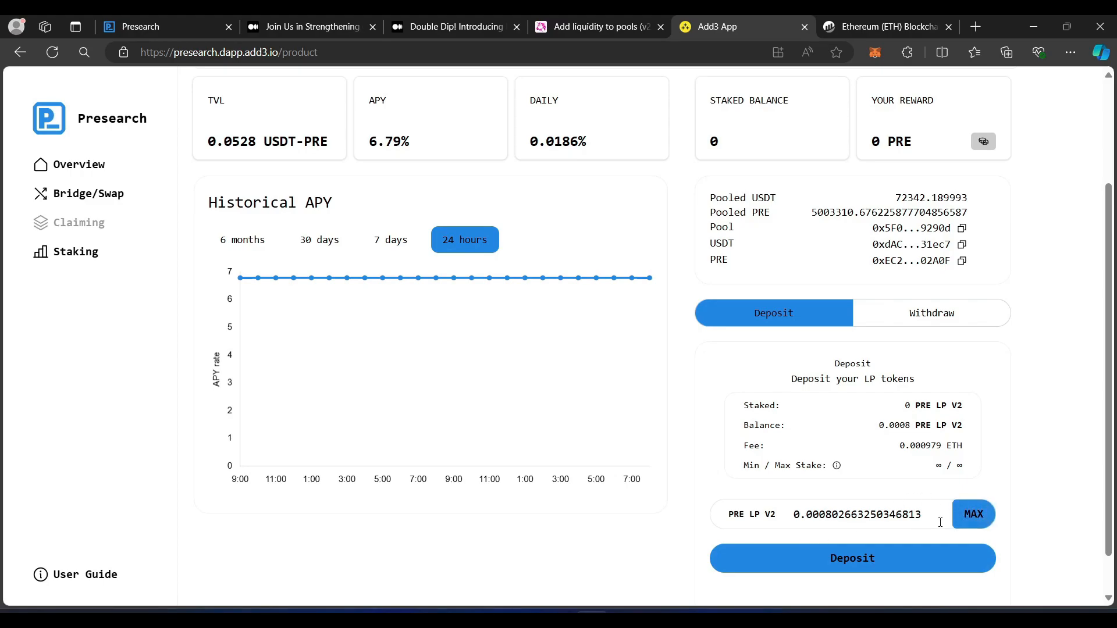
mouse_move(885, 508)
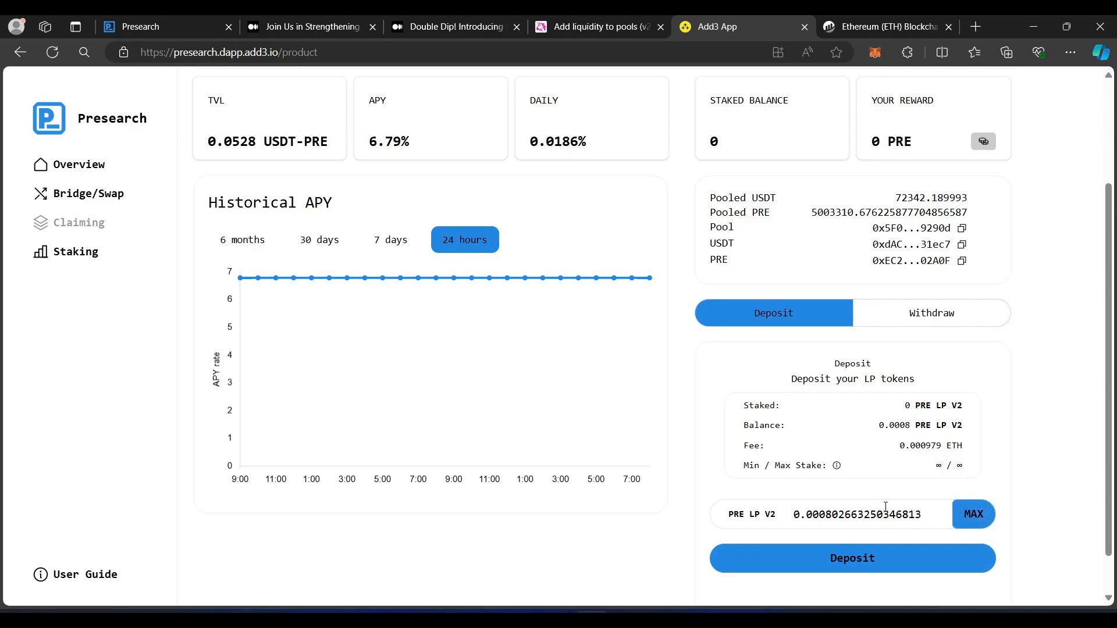
left_click(852, 558)
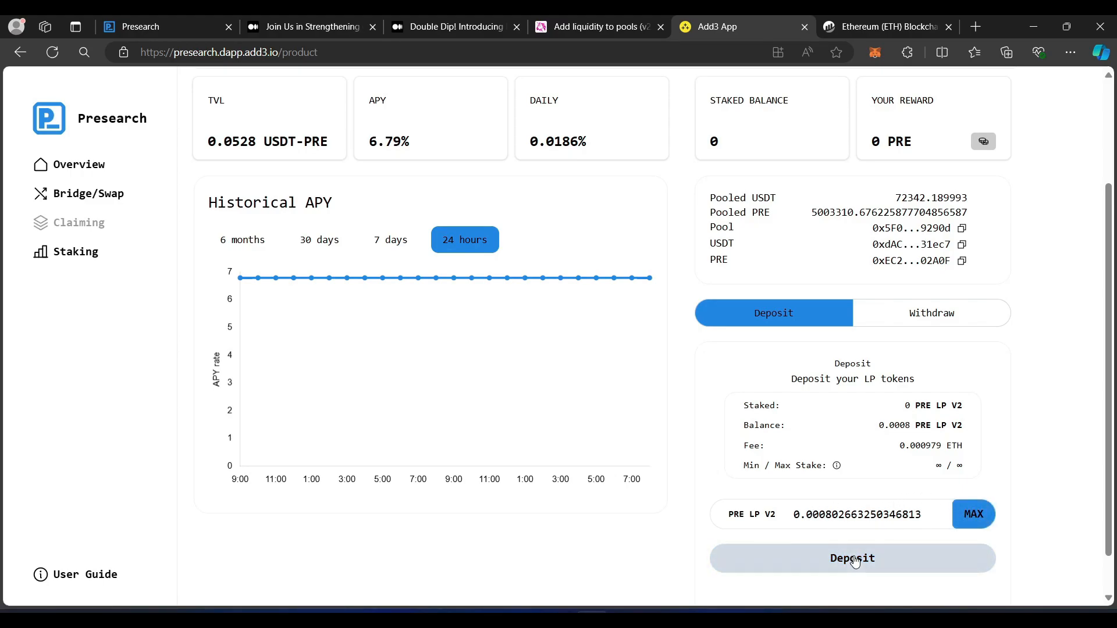
Step: Deposit the LP tokens, approving the UNI-V2 spending cap and confirming the stake of 0.000802
left_click(852, 558)
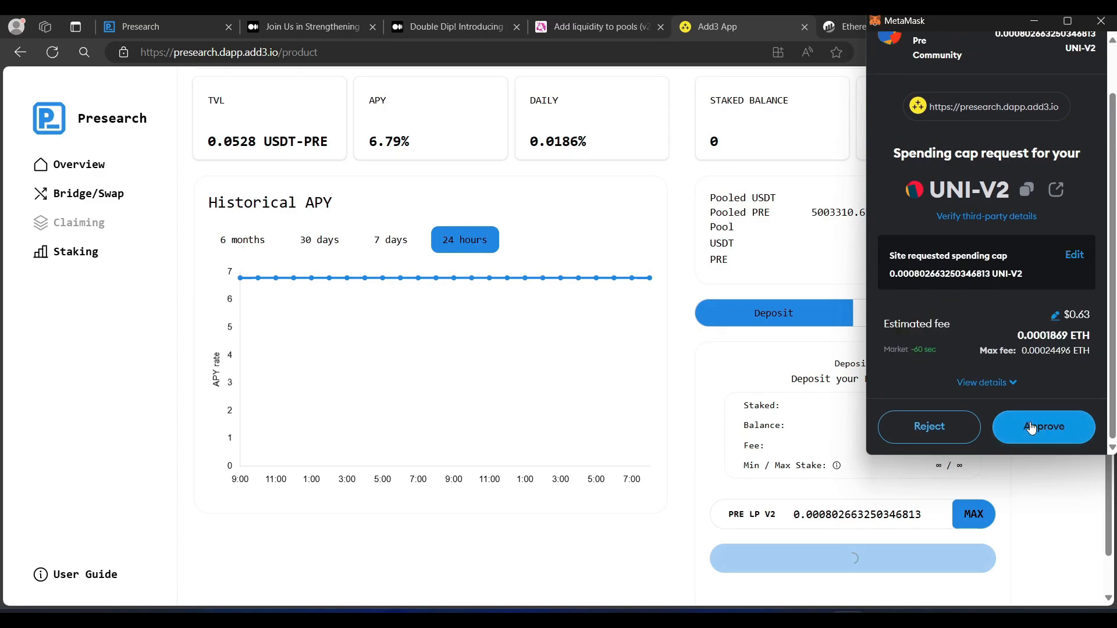
left_click(1043, 427)
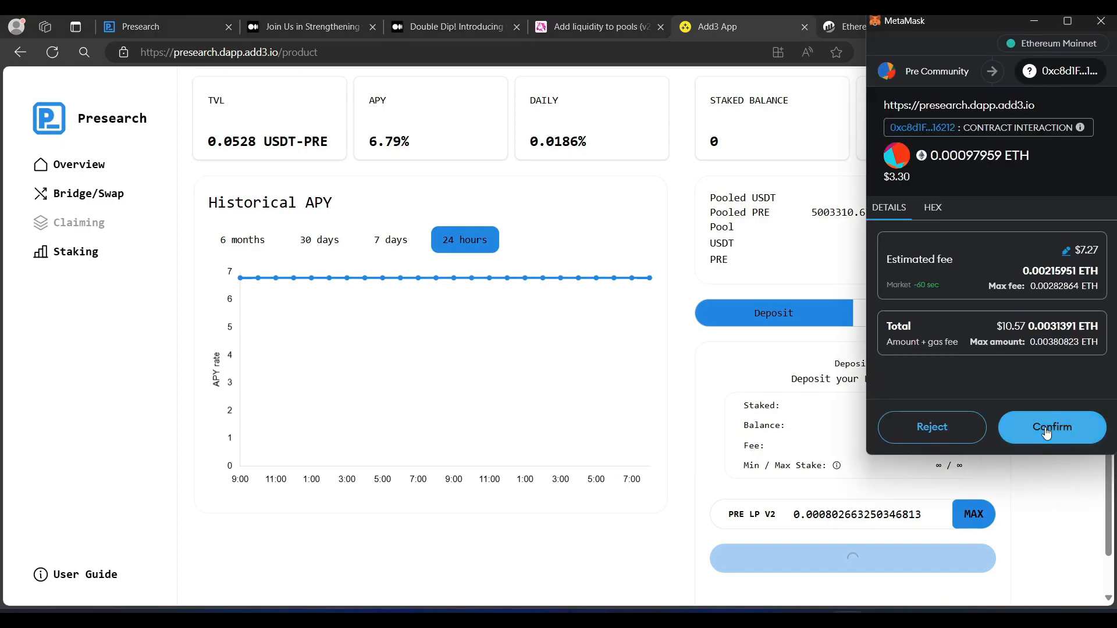
left_click(1051, 427)
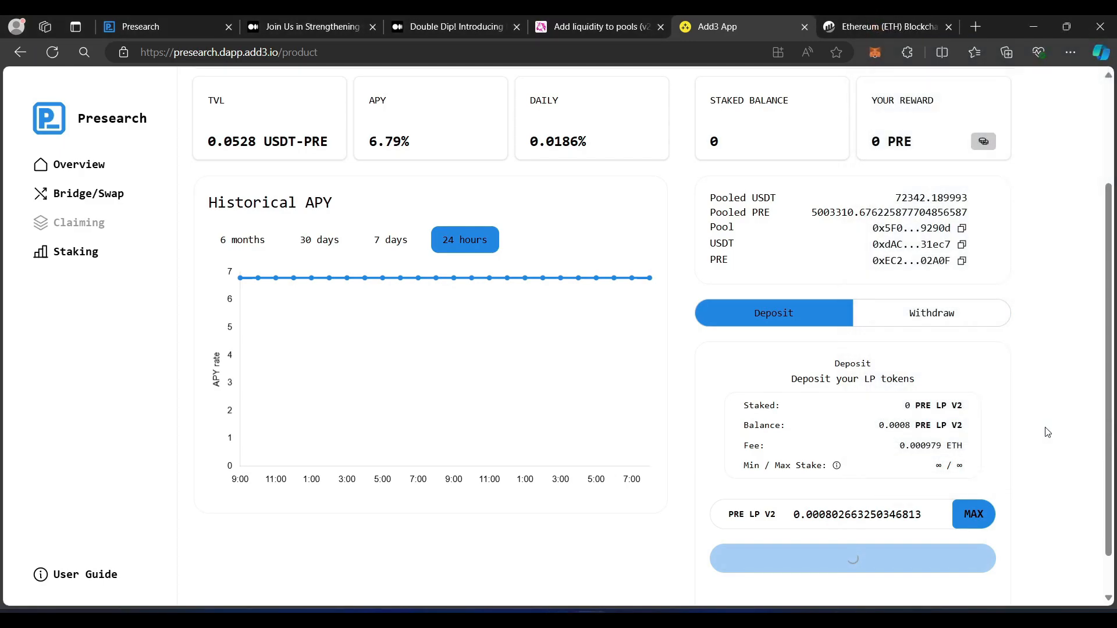
left_click(853, 558)
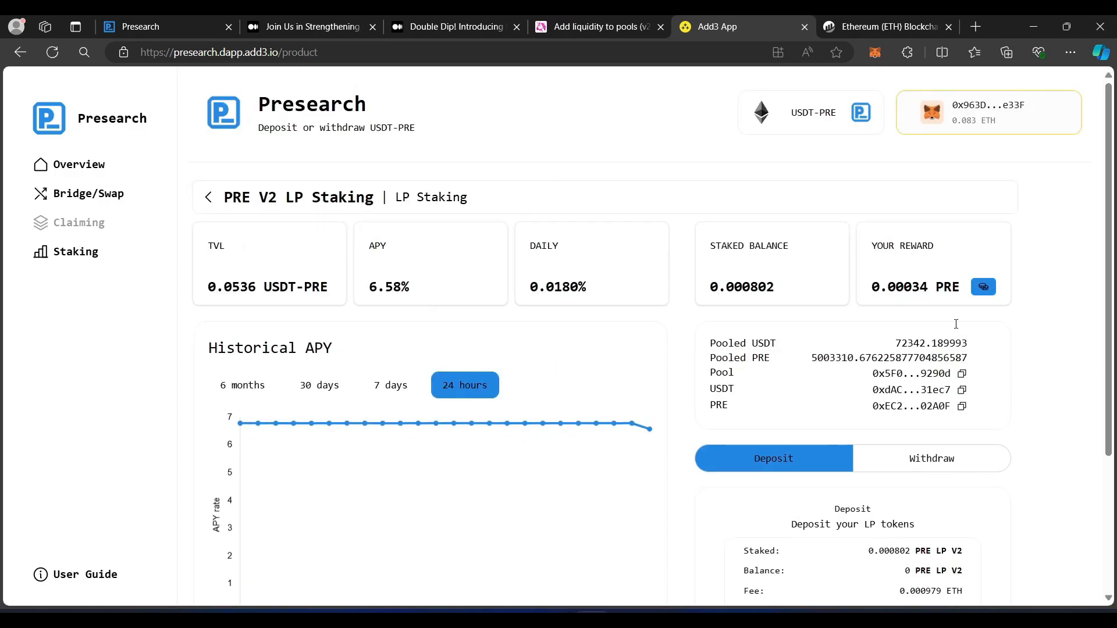
mouse_move(1001, 290)
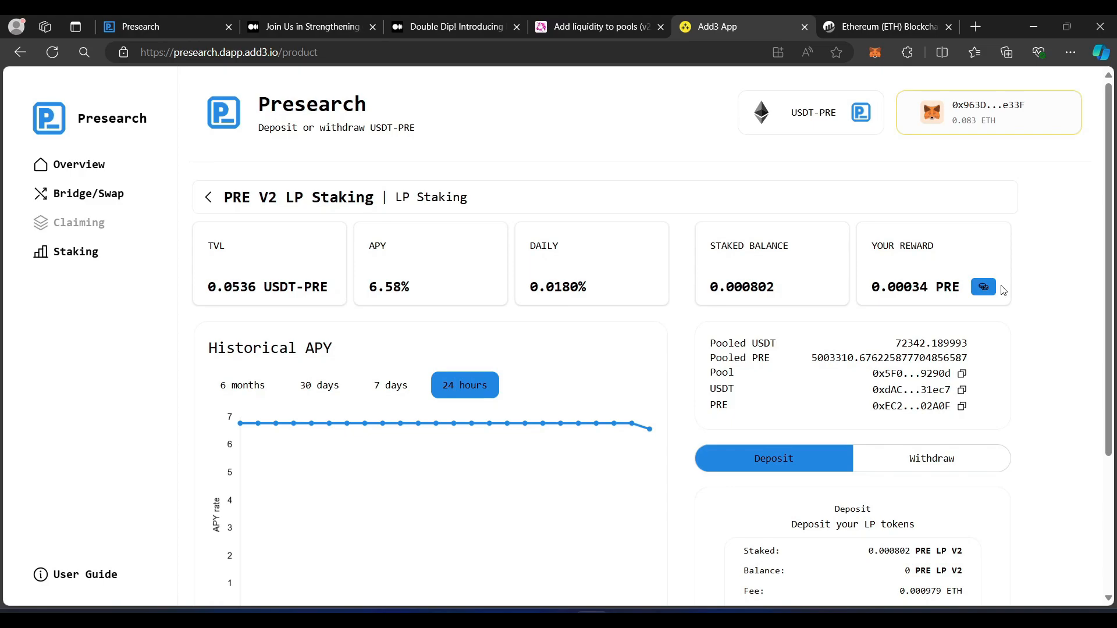
mouse_move(463, 286)
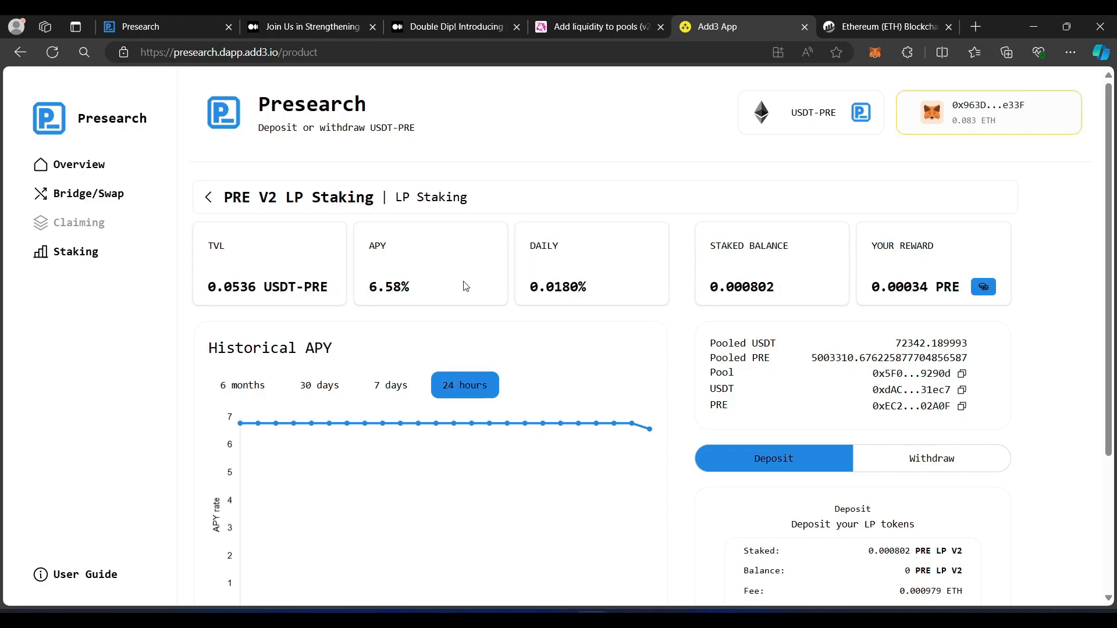
mouse_move(623, 277)
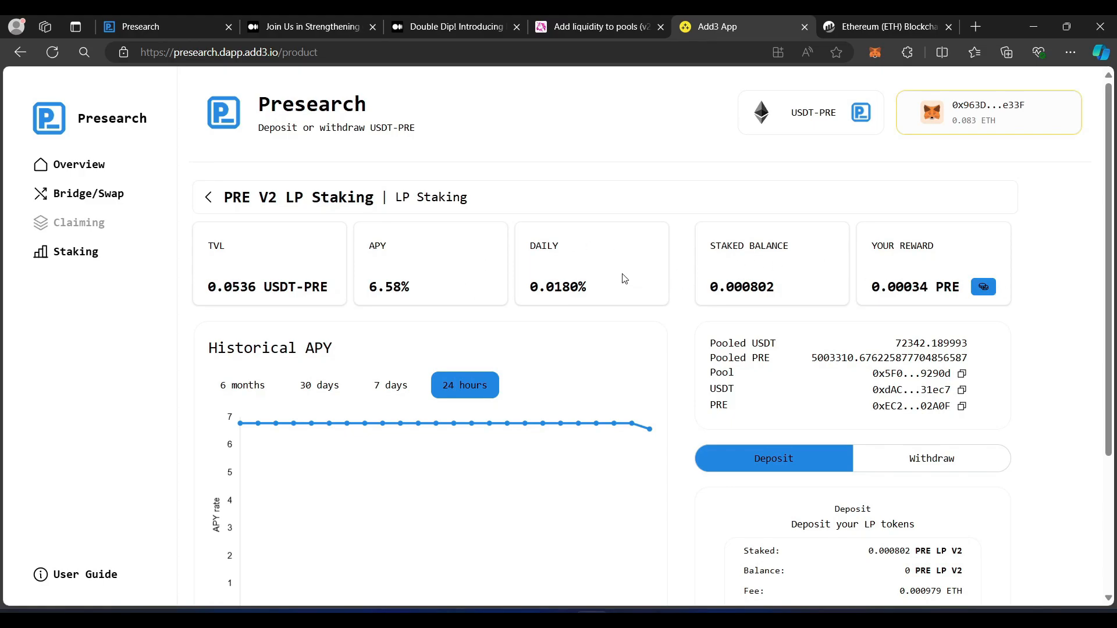
mouse_move(883, 227)
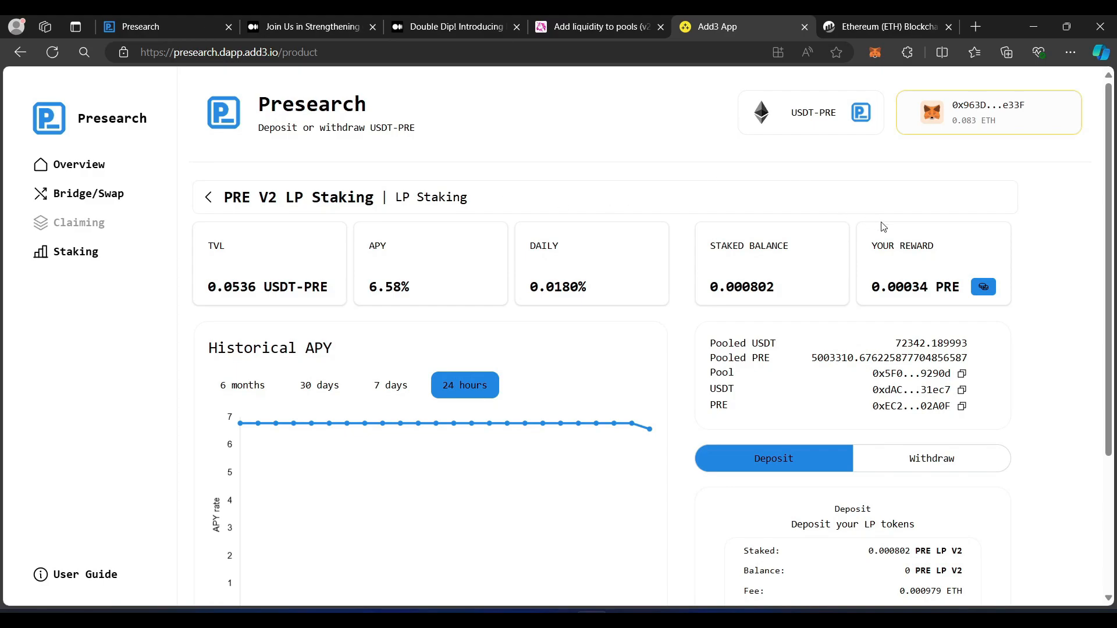
mouse_move(897, 258)
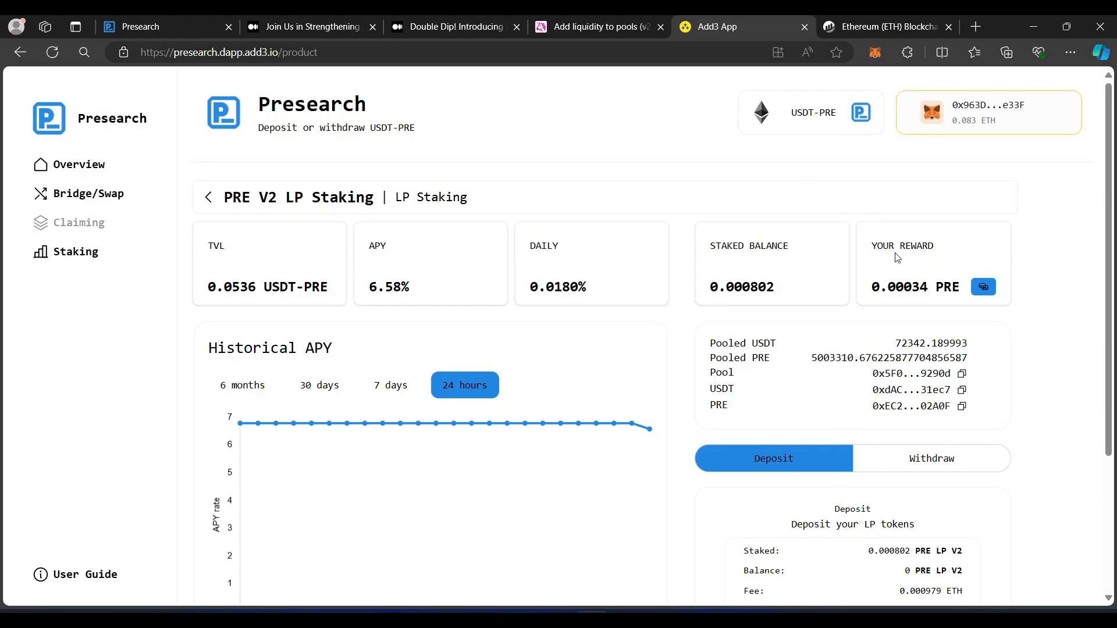
mouse_move(915, 279)
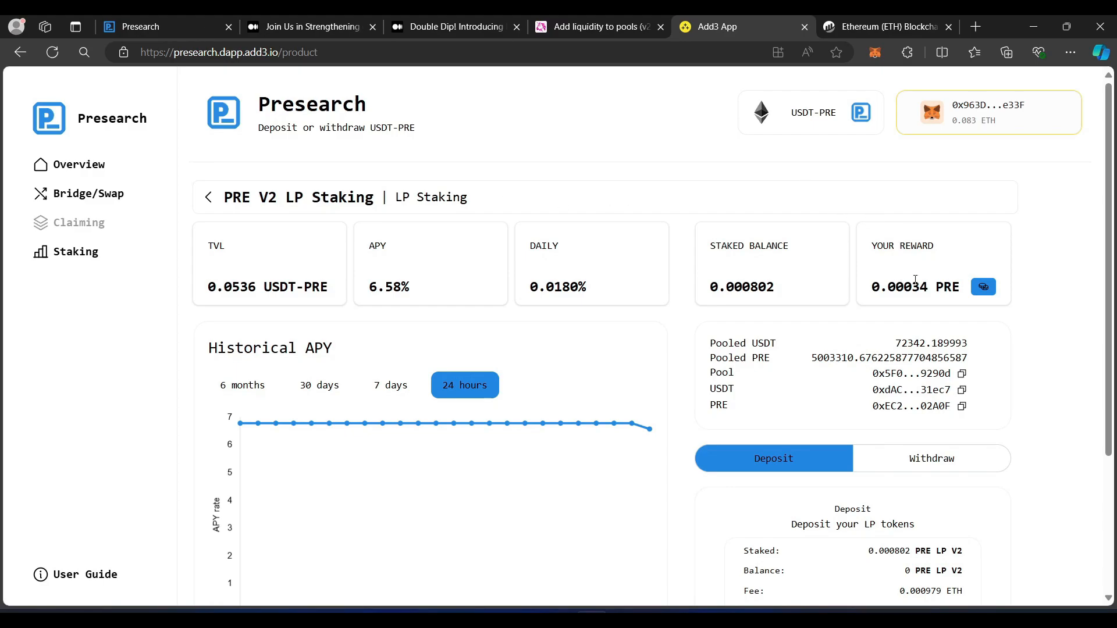
mouse_move(1047, 390)
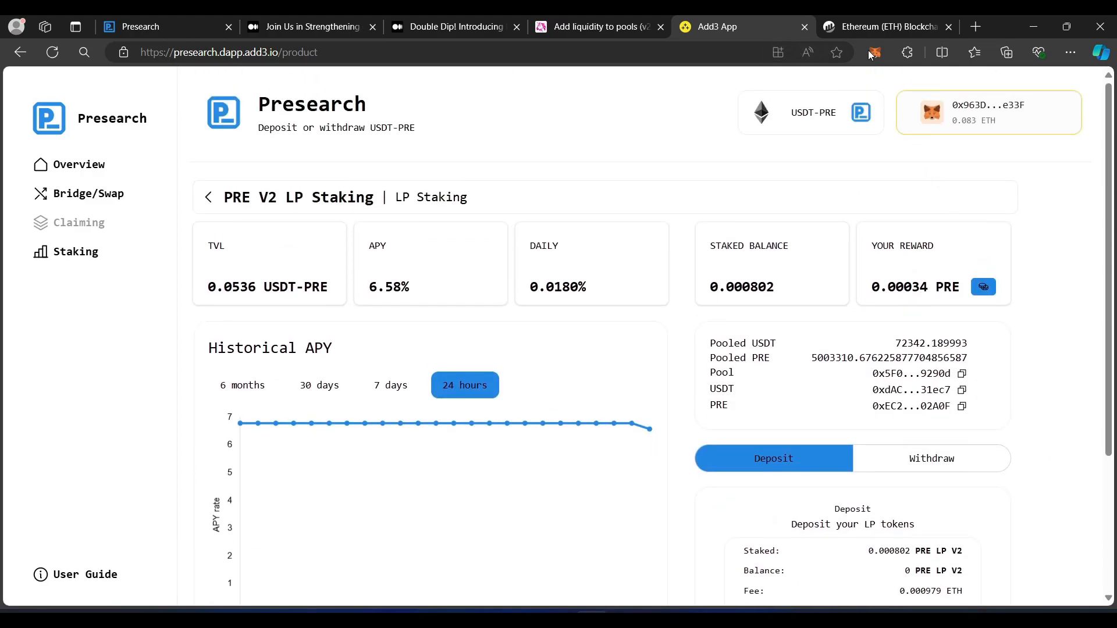
Step: Check MetaMask's token list, which shows 0 UNI-V2 in the wallet
left_click(875, 53)
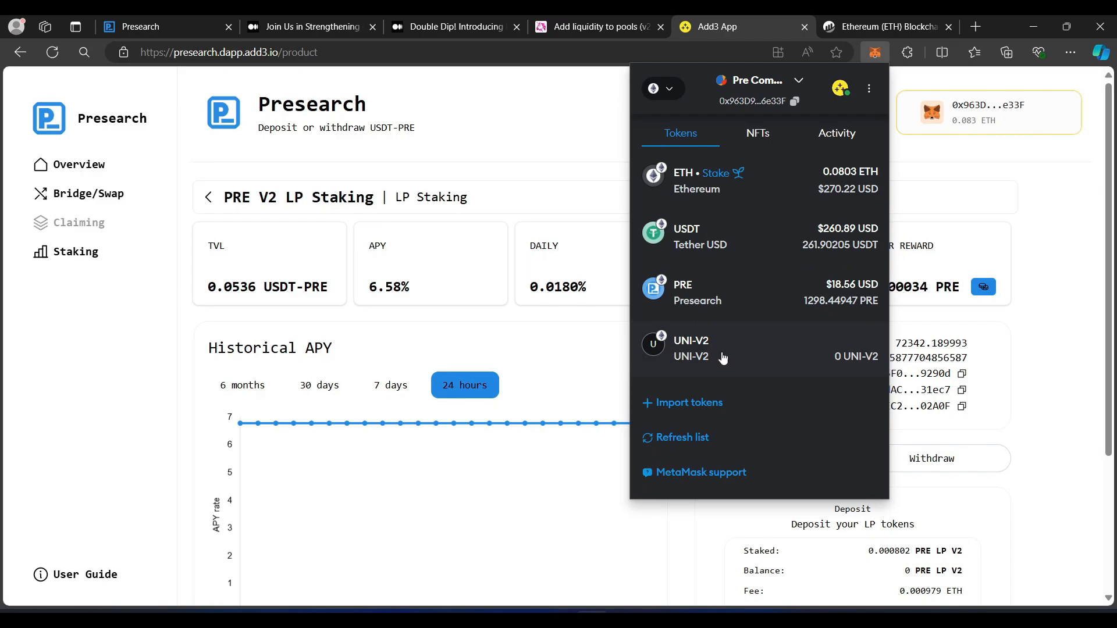
mouse_move(757, 365)
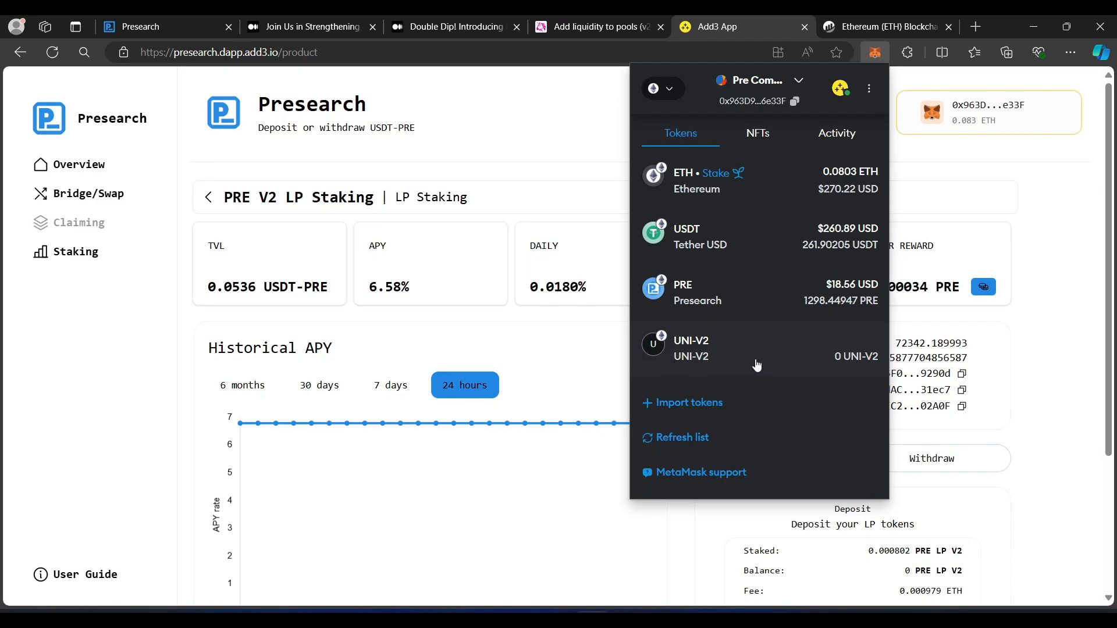
mouse_move(638, 159)
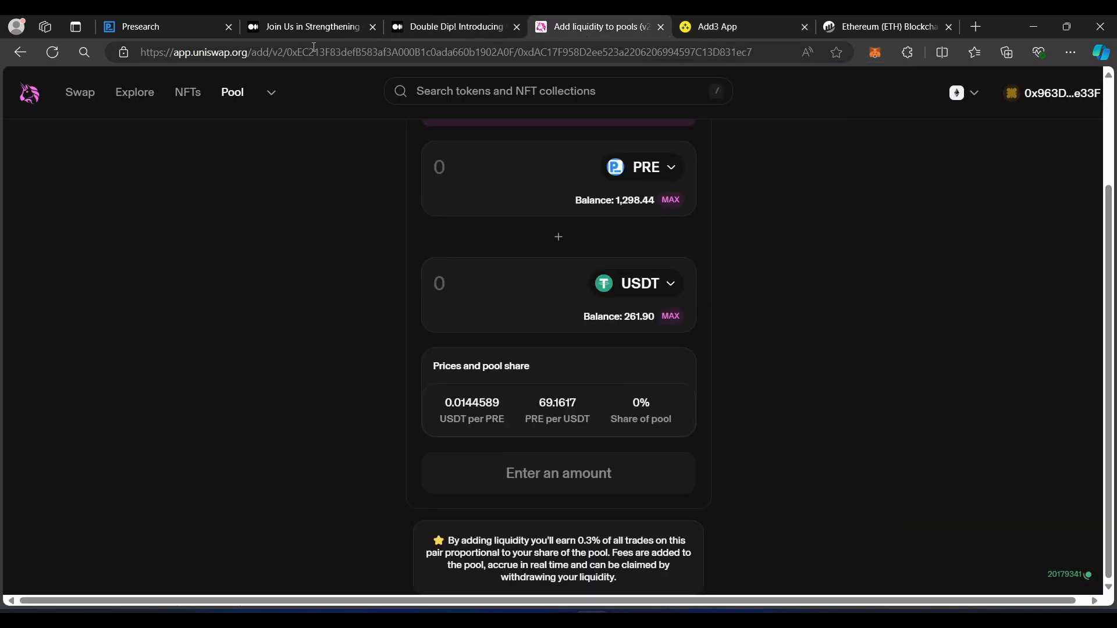
Step: Reload Uniswap's V2 pool page showing 'No liquidity found', then return to the PRE liquidity article
left_click(313, 51)
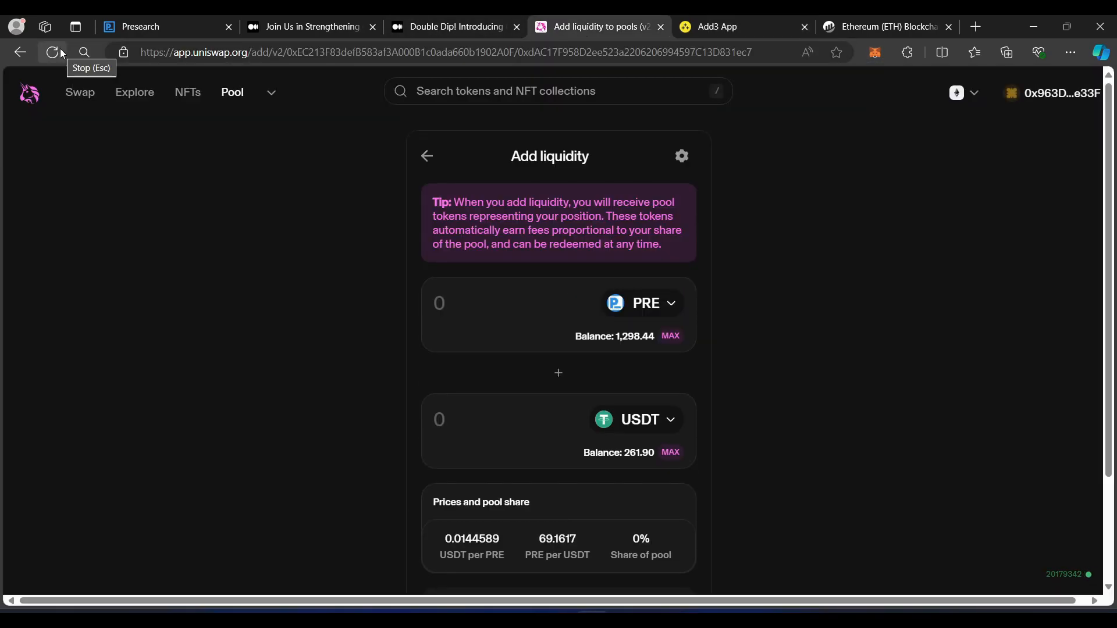
scroll("down", 3)
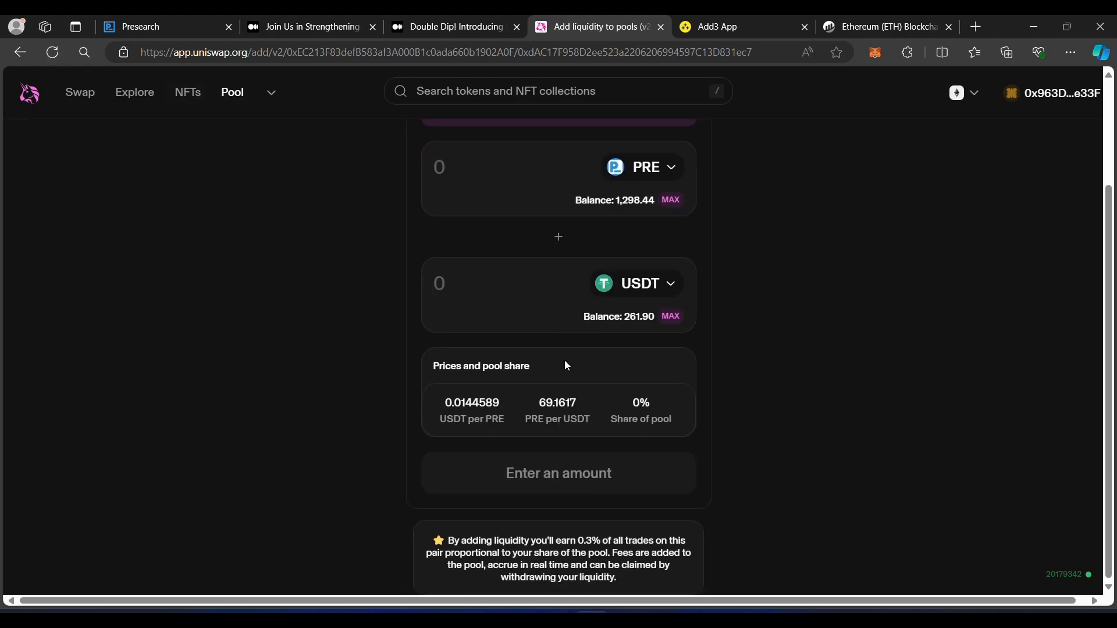
left_click(232, 92)
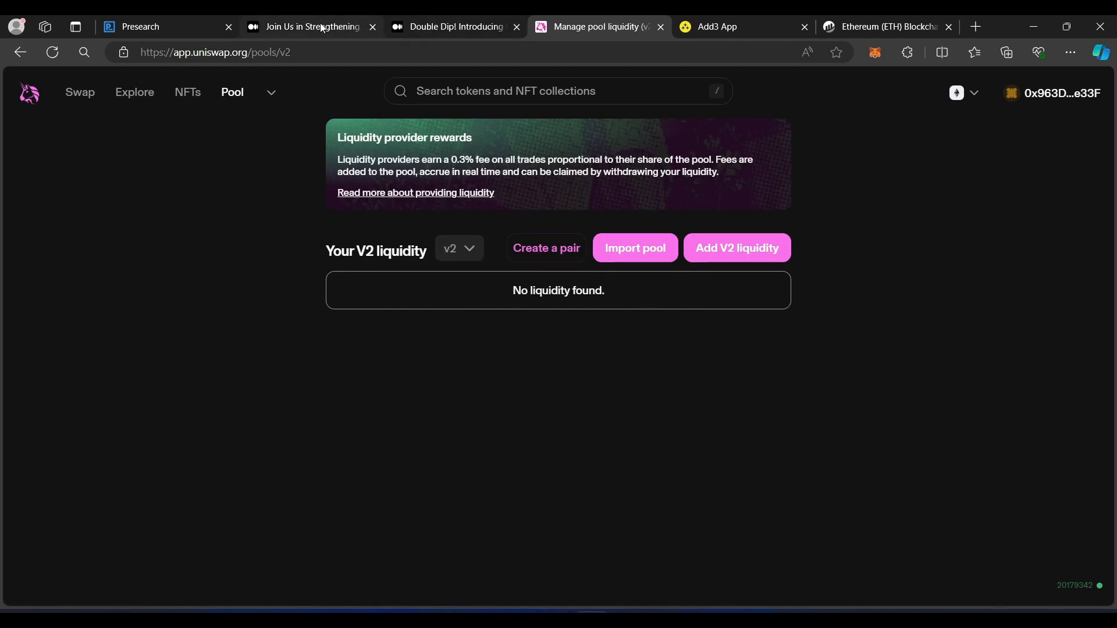
left_click(313, 27)
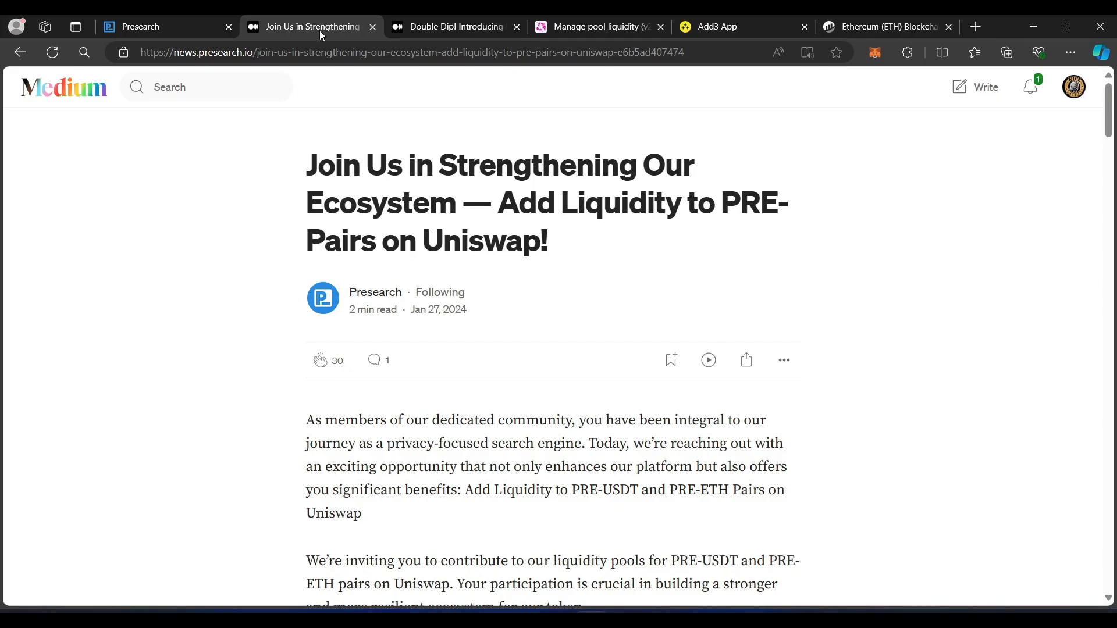
mouse_move(316, 21)
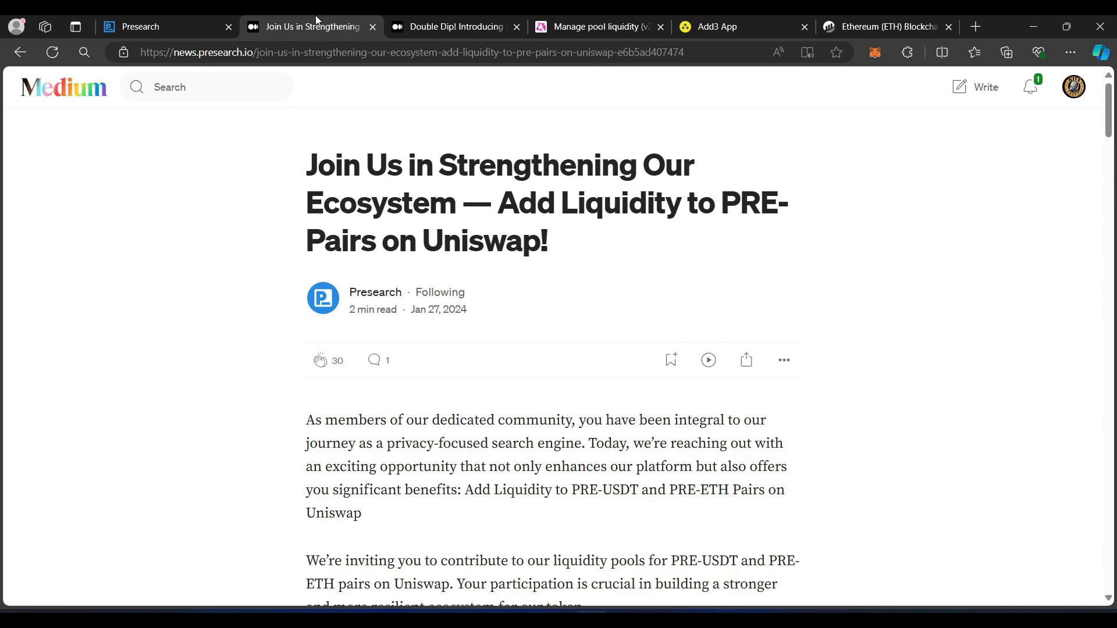
Step: Return to Add3's PRE V2 LP Staking page with 0.000802 staked and 0.00034 PRE reward
left_click(717, 27)
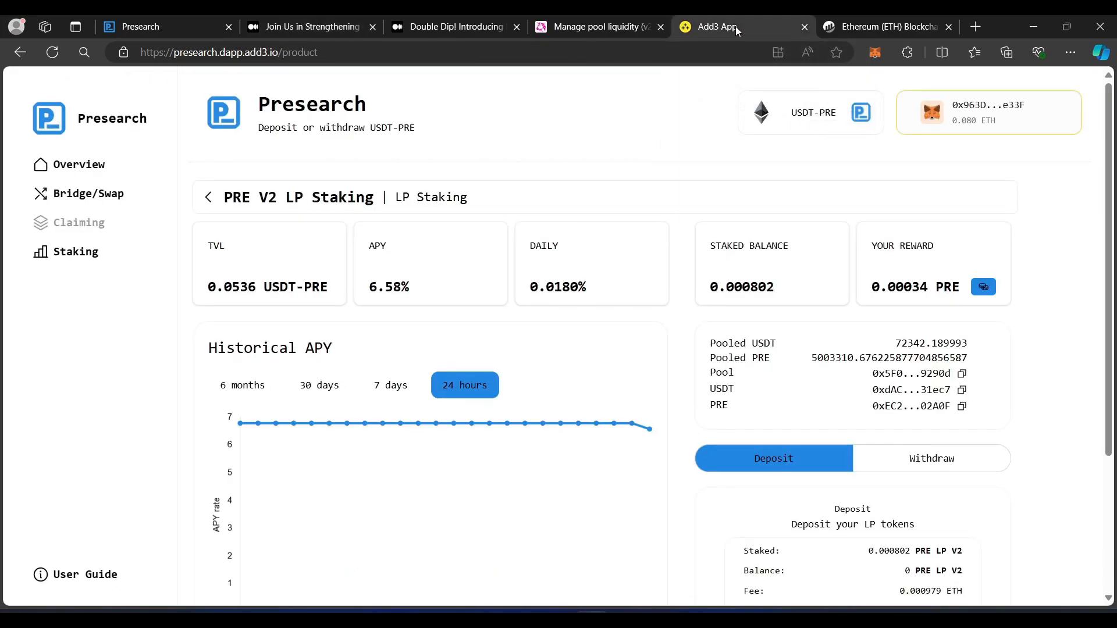
mouse_move(734, 38)
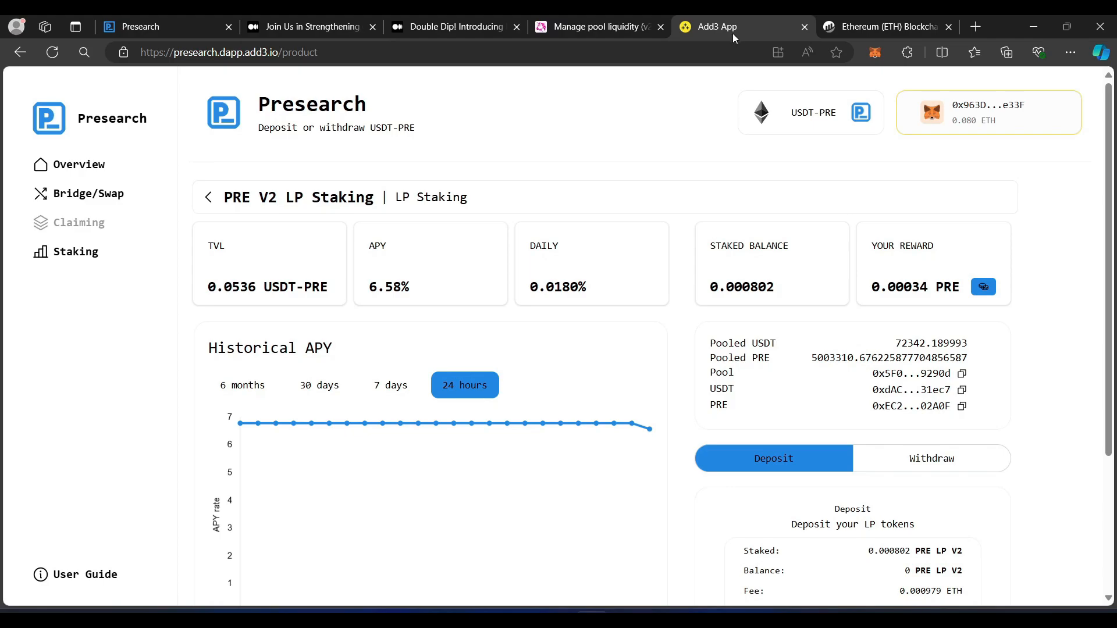
mouse_move(341, 203)
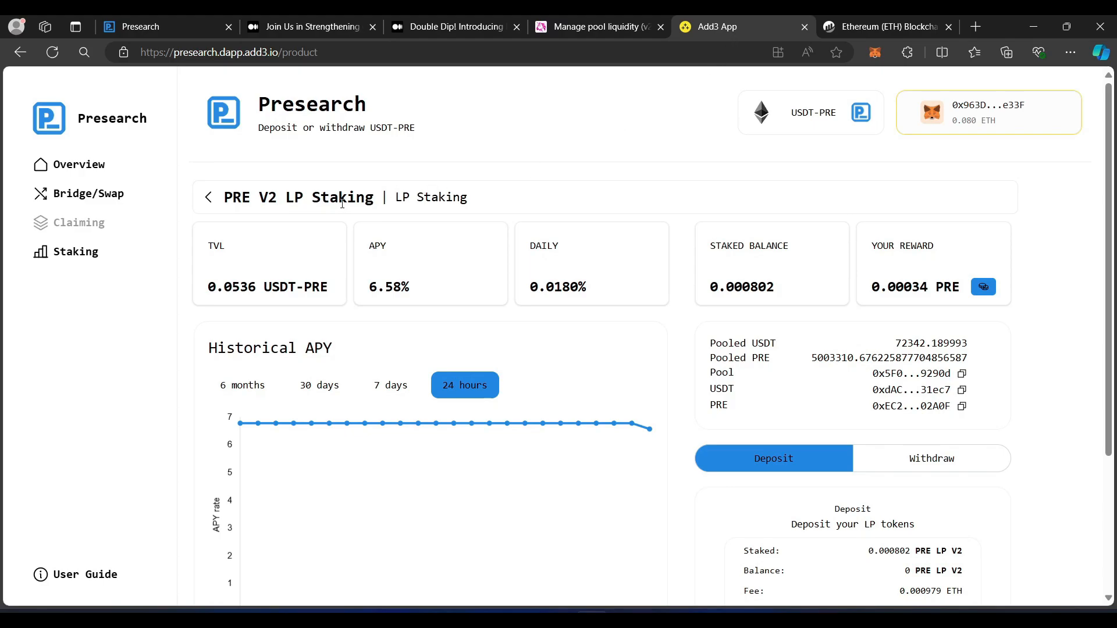
mouse_move(1054, 277)
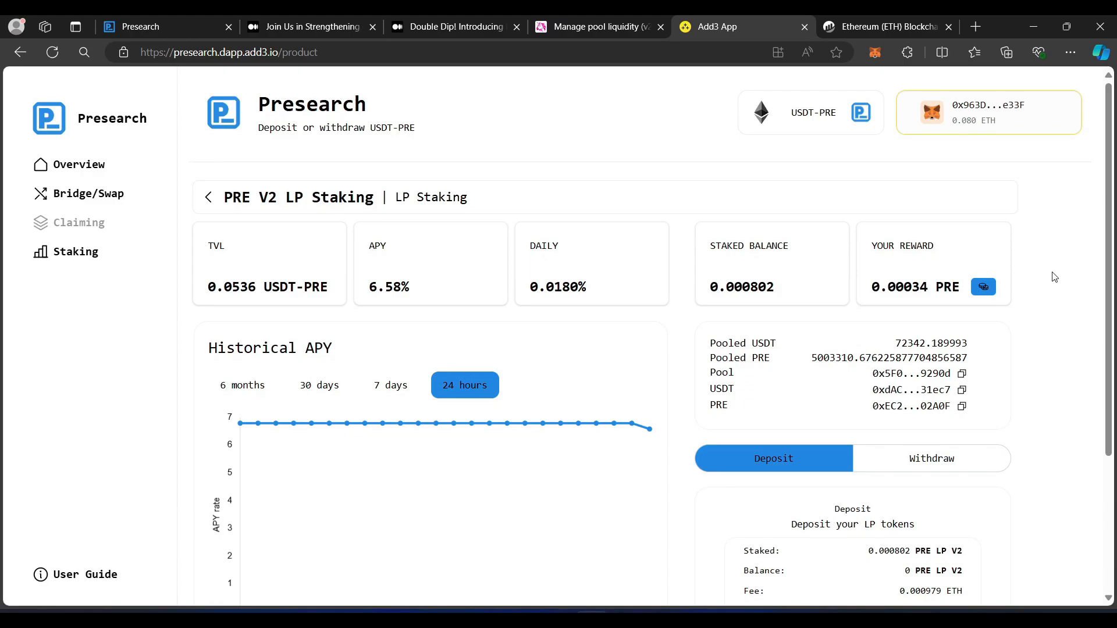
mouse_move(1044, 283)
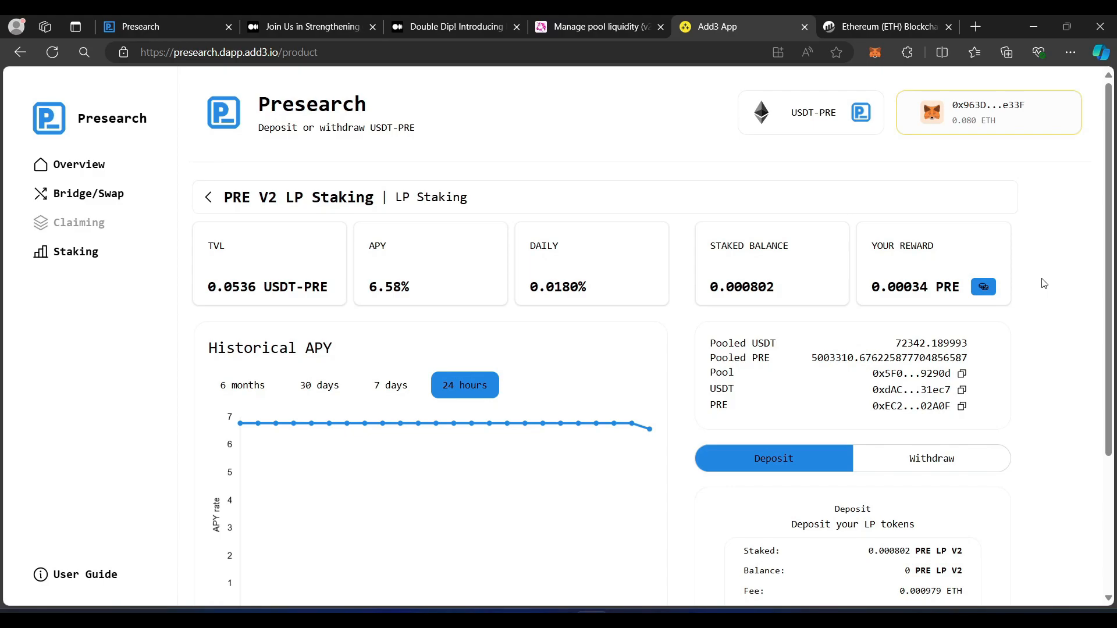
Step: Withdraw all 0.000802663 USDT-PRE LP tokens and rewards, and dismiss the success popup
left_click(931, 458)
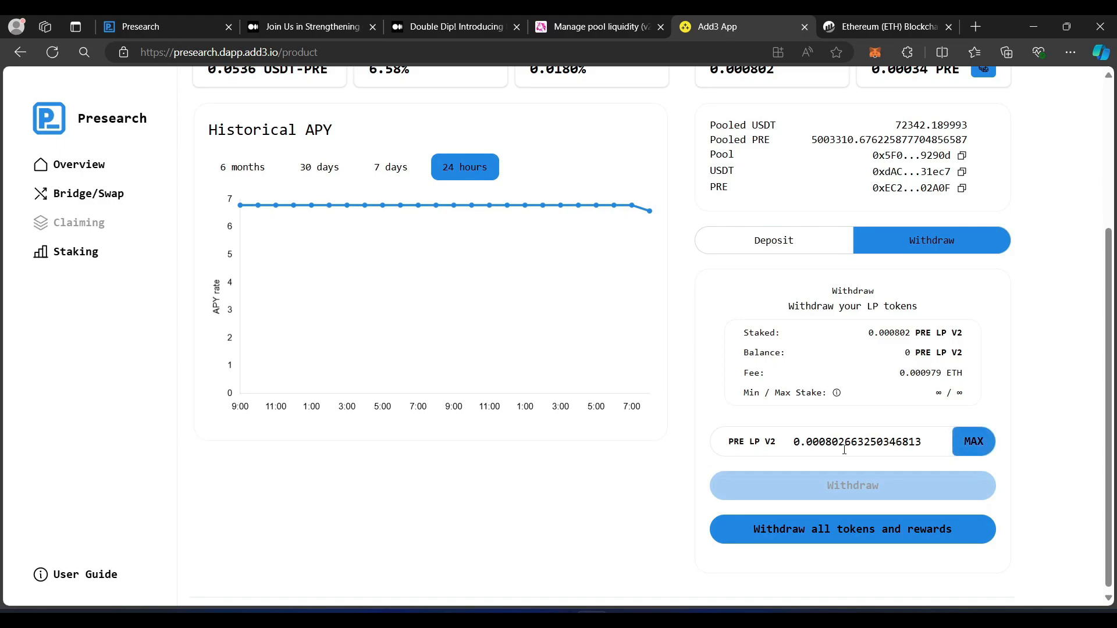
mouse_move(834, 535)
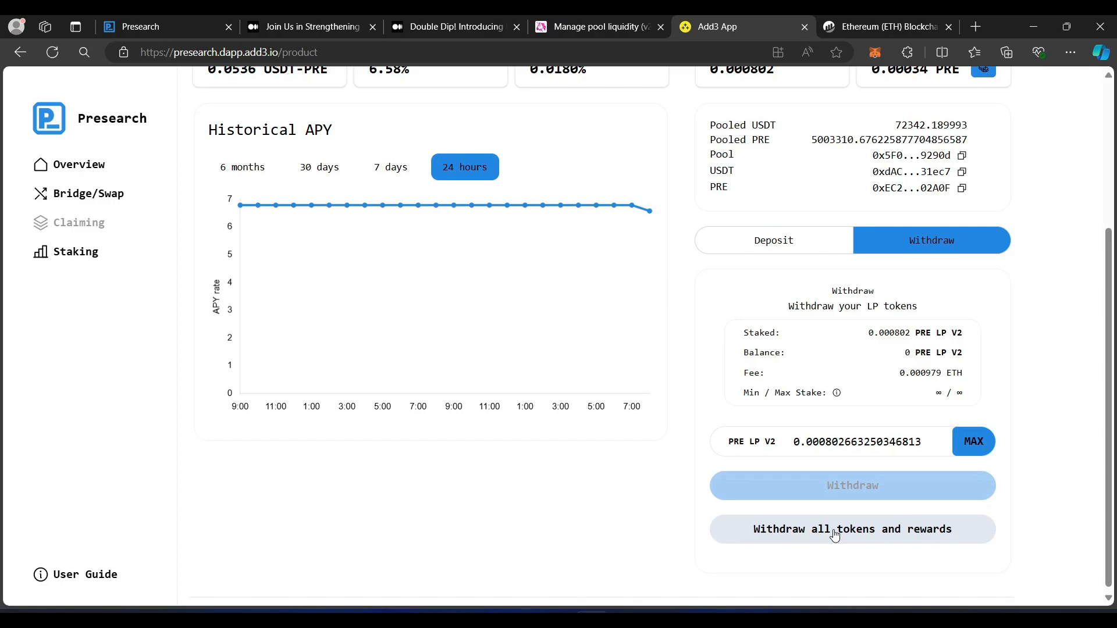
left_click(852, 529)
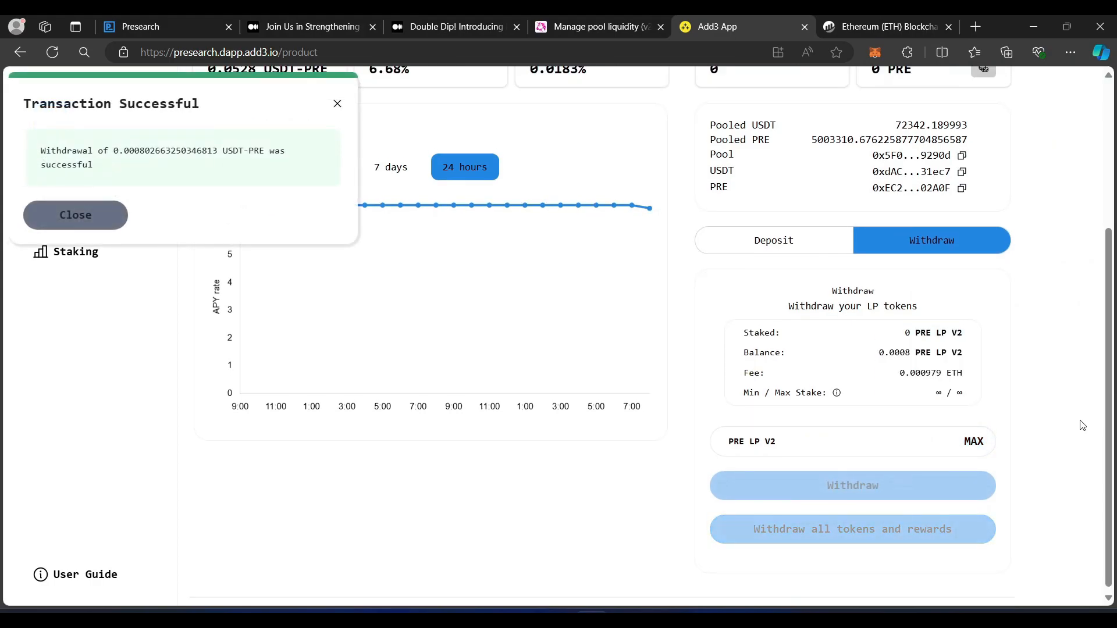
left_click(75, 215)
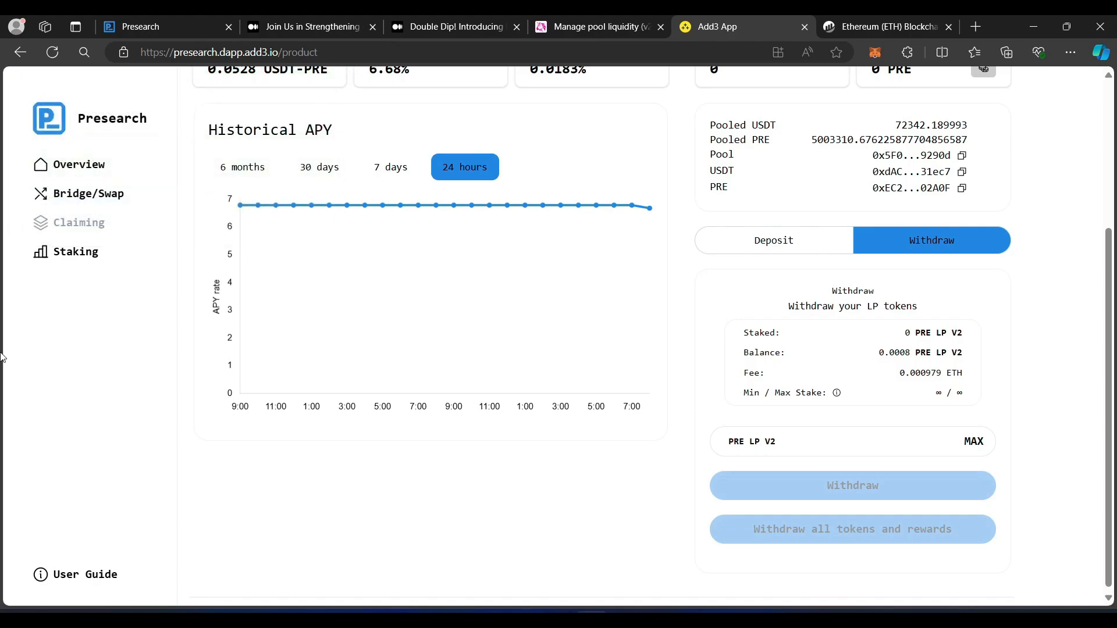
mouse_move(849, 62)
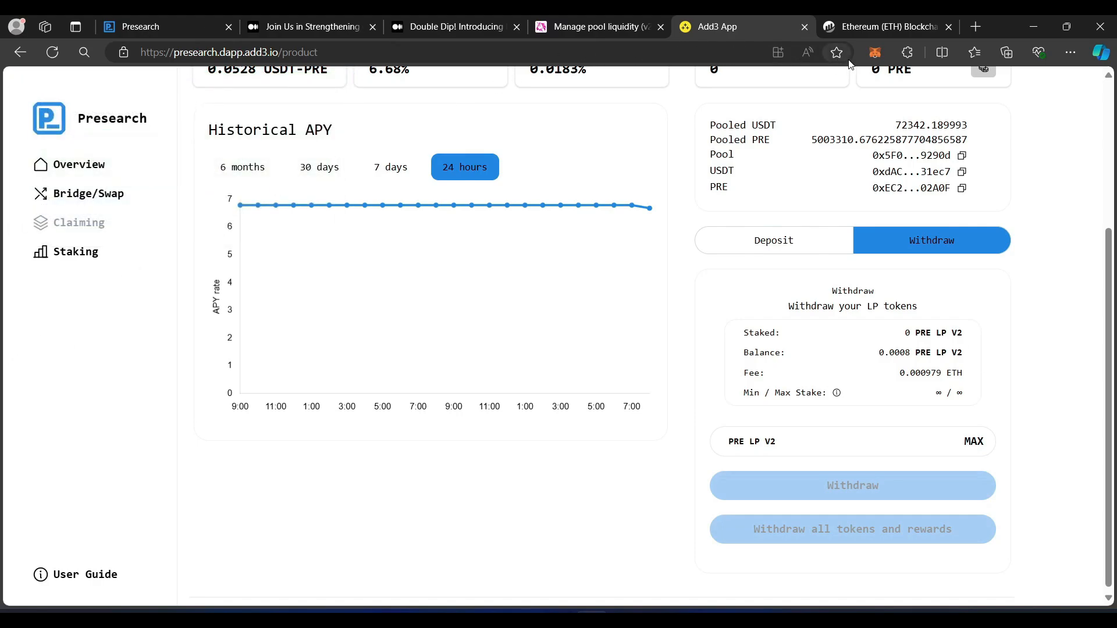
Step: Check MetaMask's Tokens list for 0.0008 UNI-V2, then return to Uniswap's V2 pools page
left_click(875, 52)
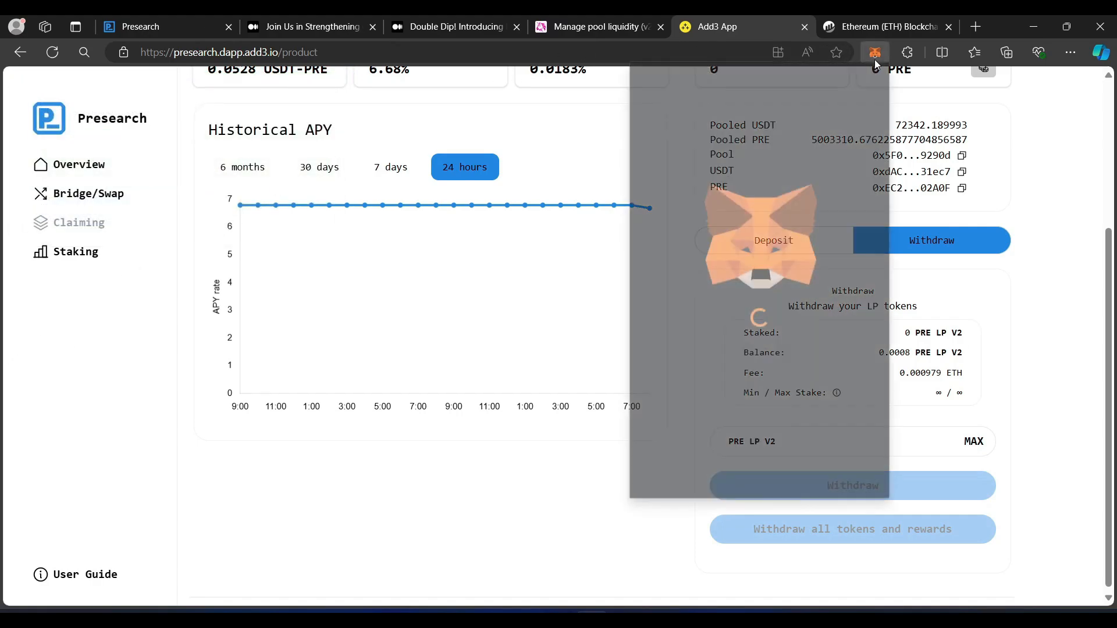
left_click(875, 53)
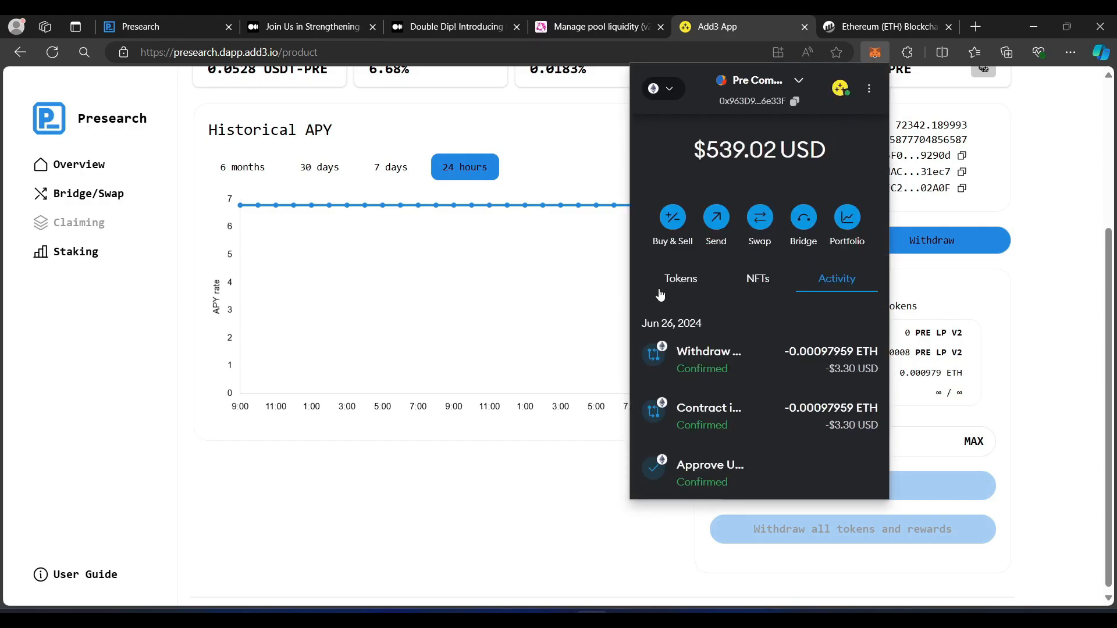
left_click(680, 278)
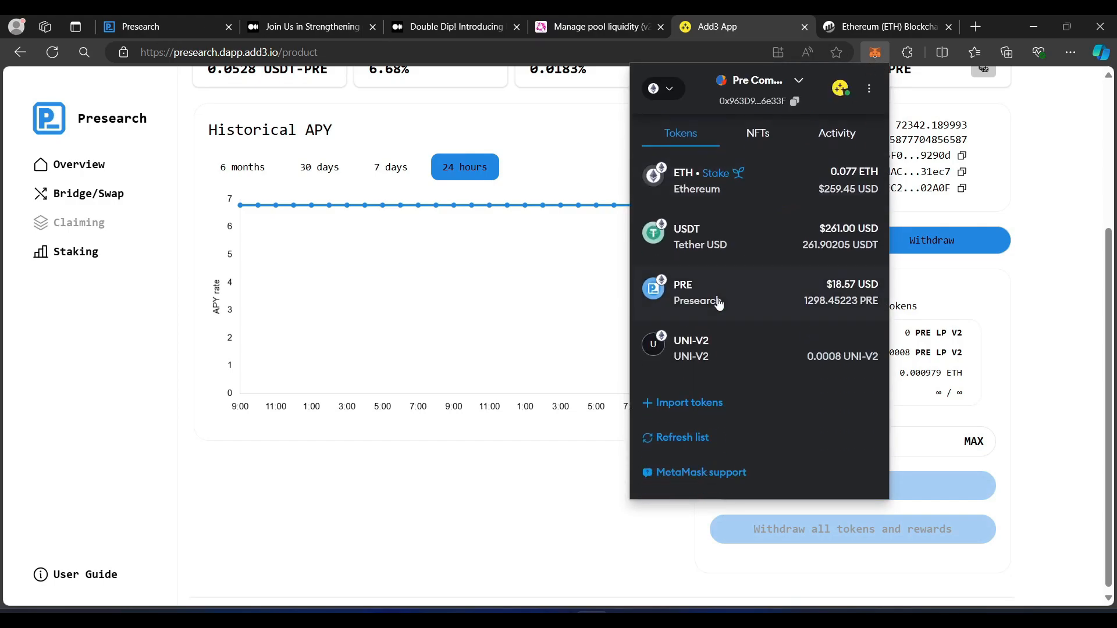
mouse_move(736, 364)
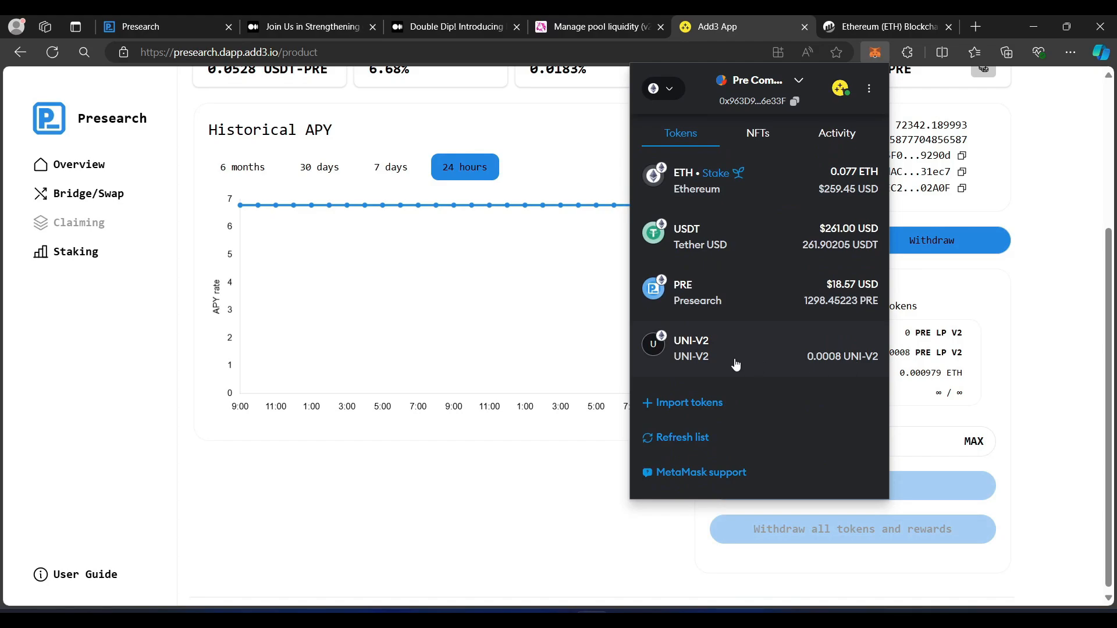
mouse_move(807, 368)
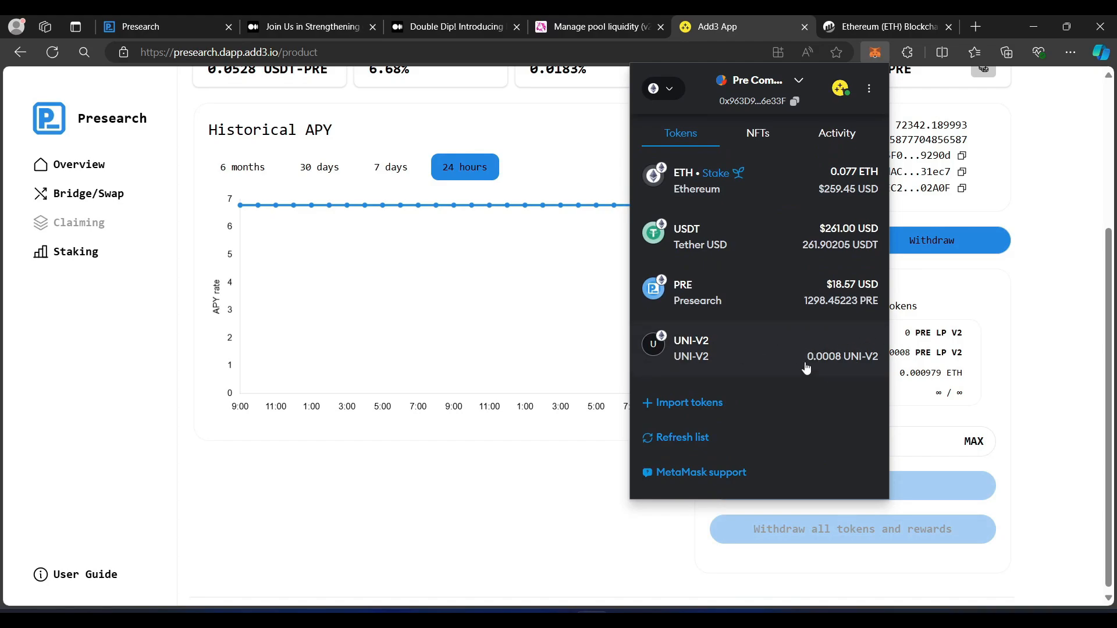
left_click(598, 26)
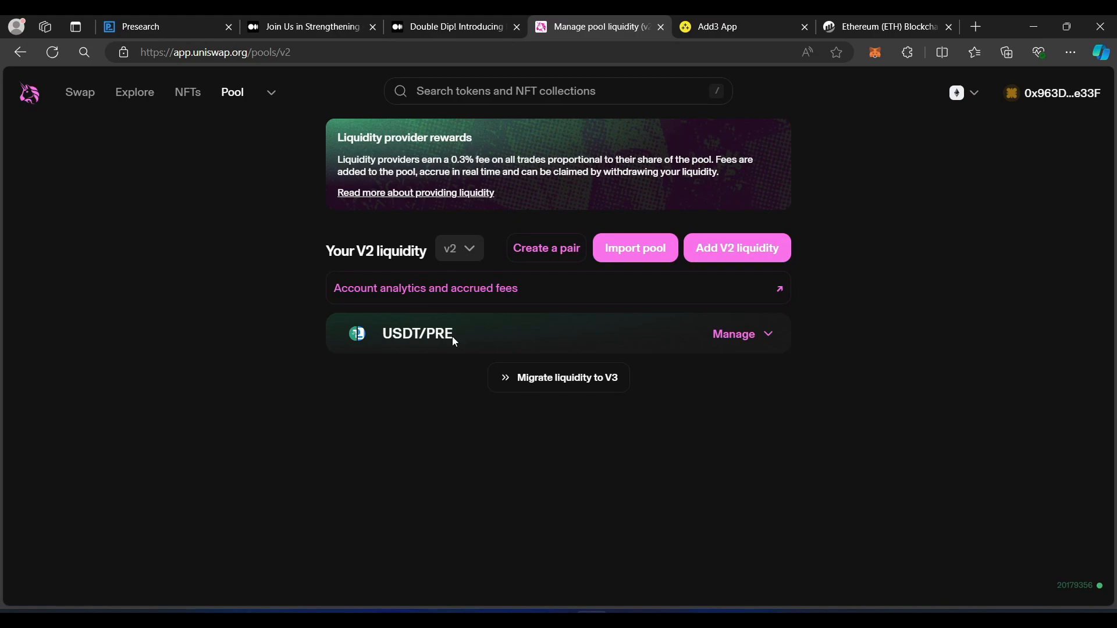
mouse_move(517, 346)
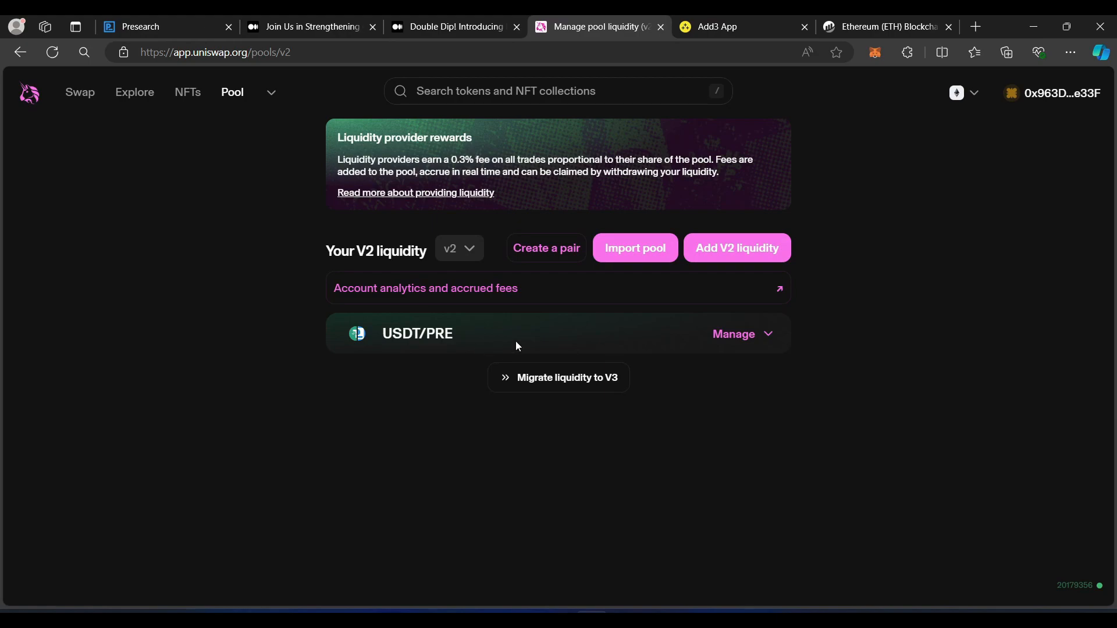
Step: Open removal for the USDT/PRE position at 100% and approve the pool tokens in MetaMask
left_click(734, 334)
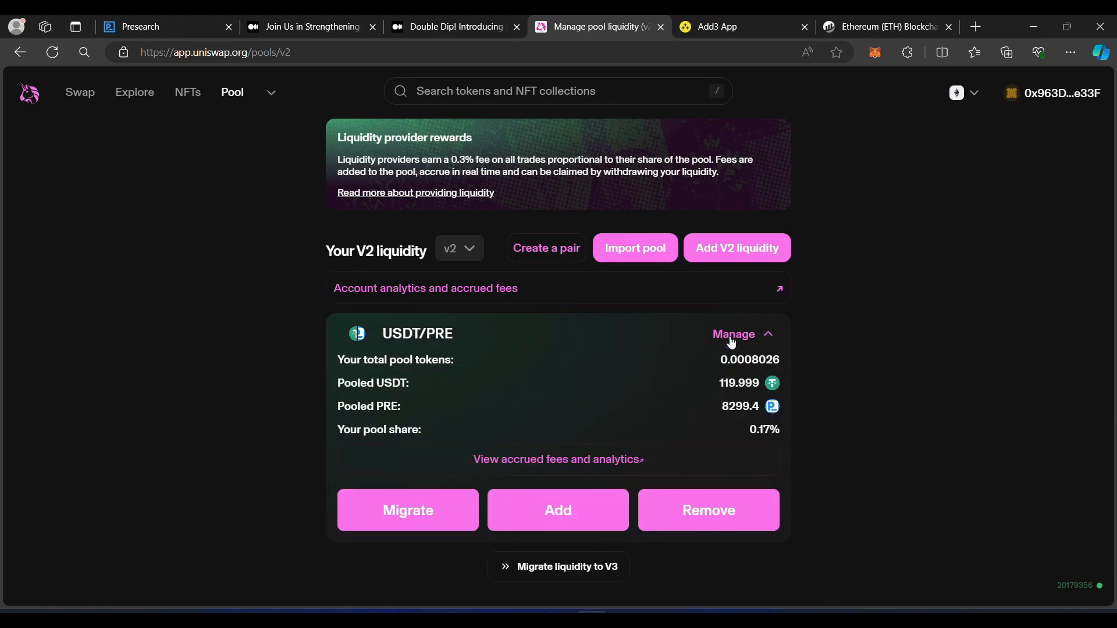
mouse_move(692, 519)
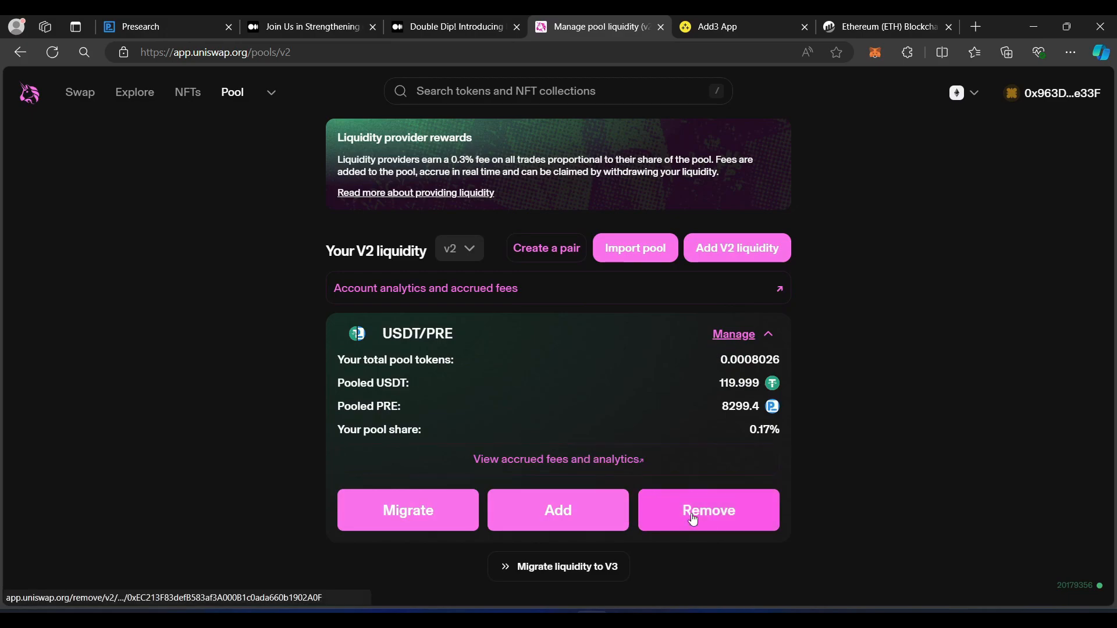
left_click(708, 511)
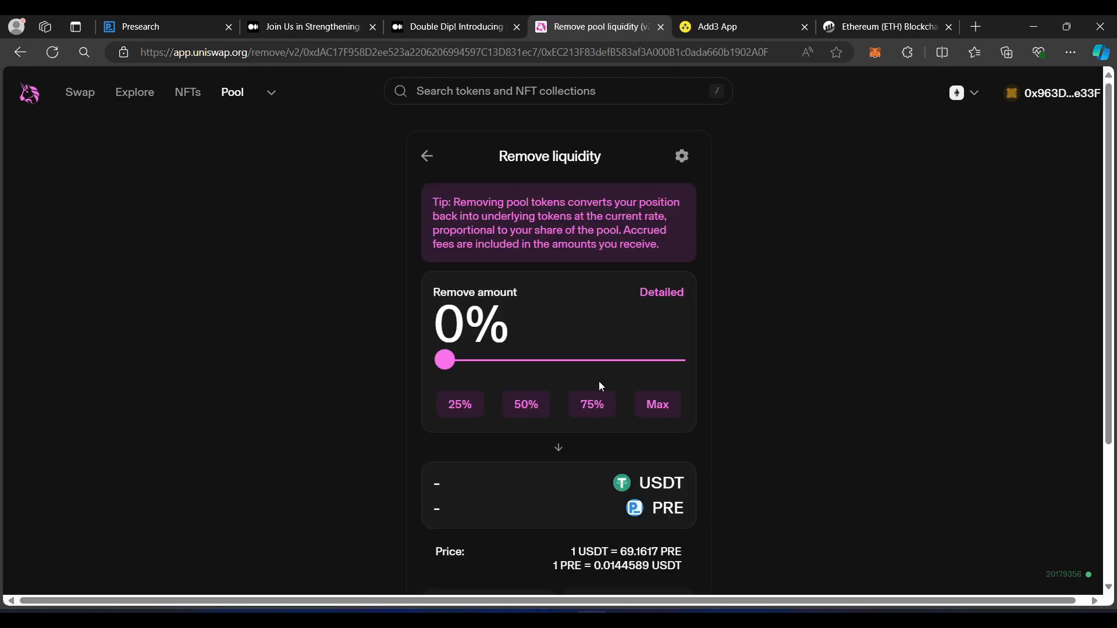
left_click(657, 404)
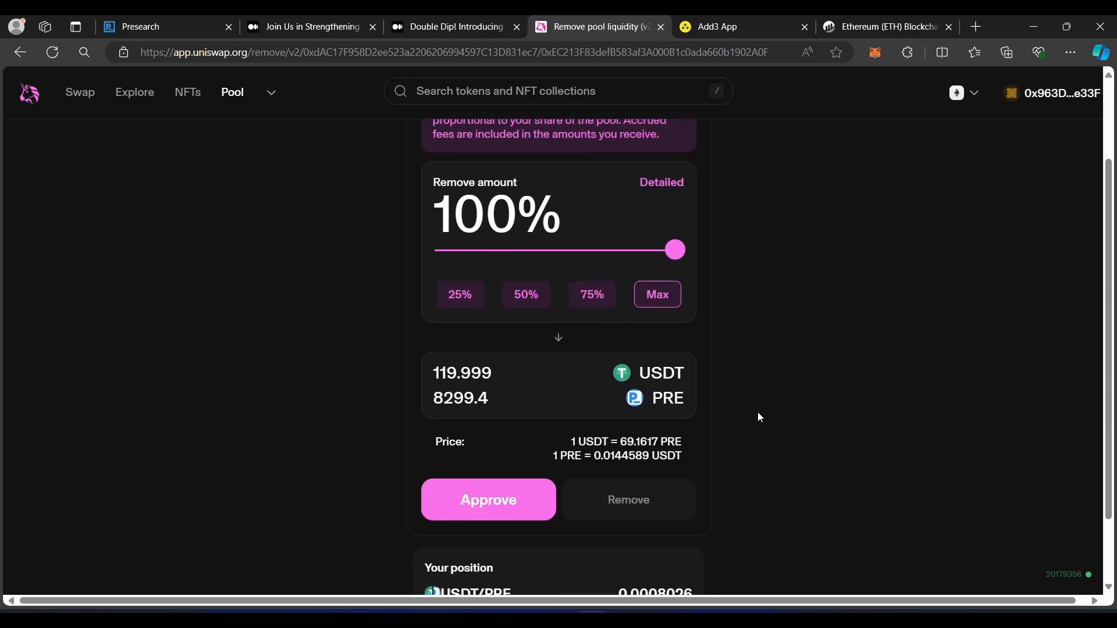
left_click(488, 500)
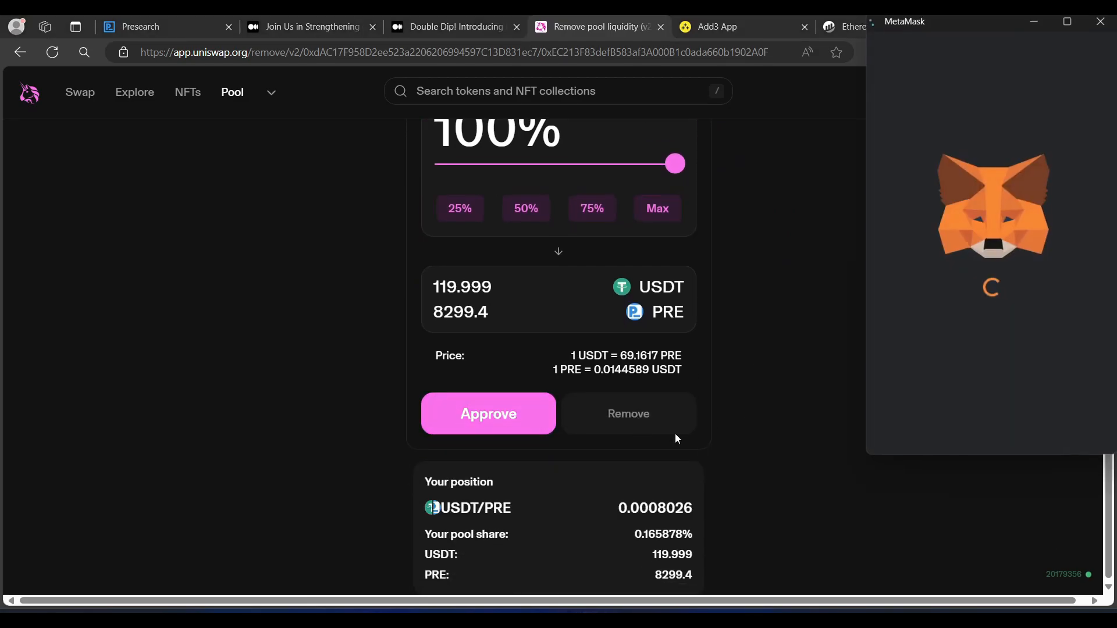
left_click(488, 414)
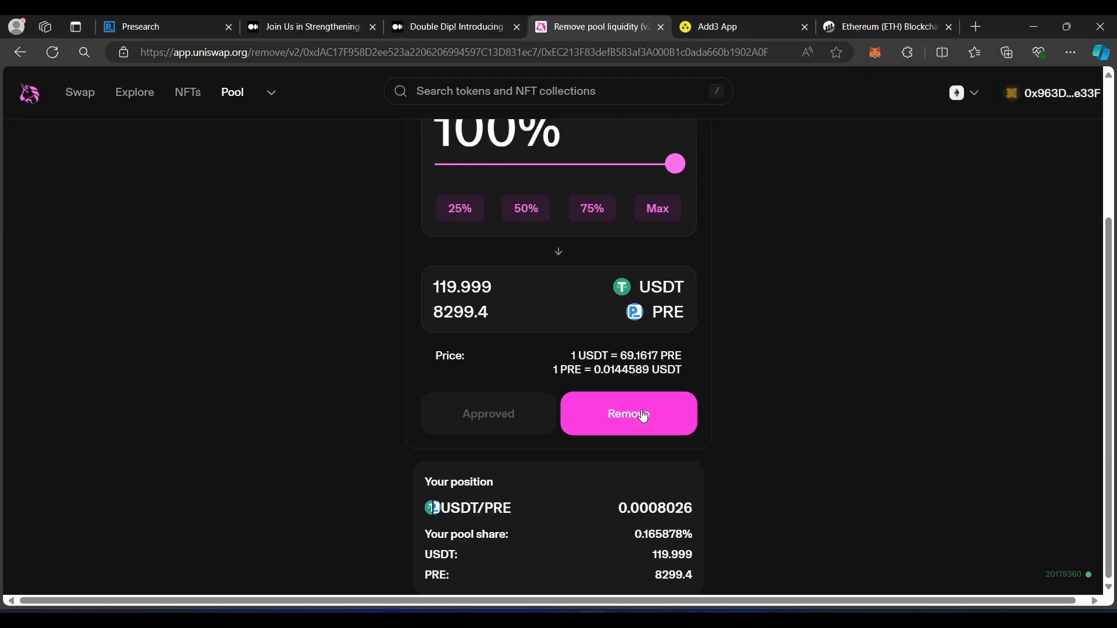
Step: Submit and confirm the removal, returning 119.999 USDT and 8299.4 PRE
left_click(628, 414)
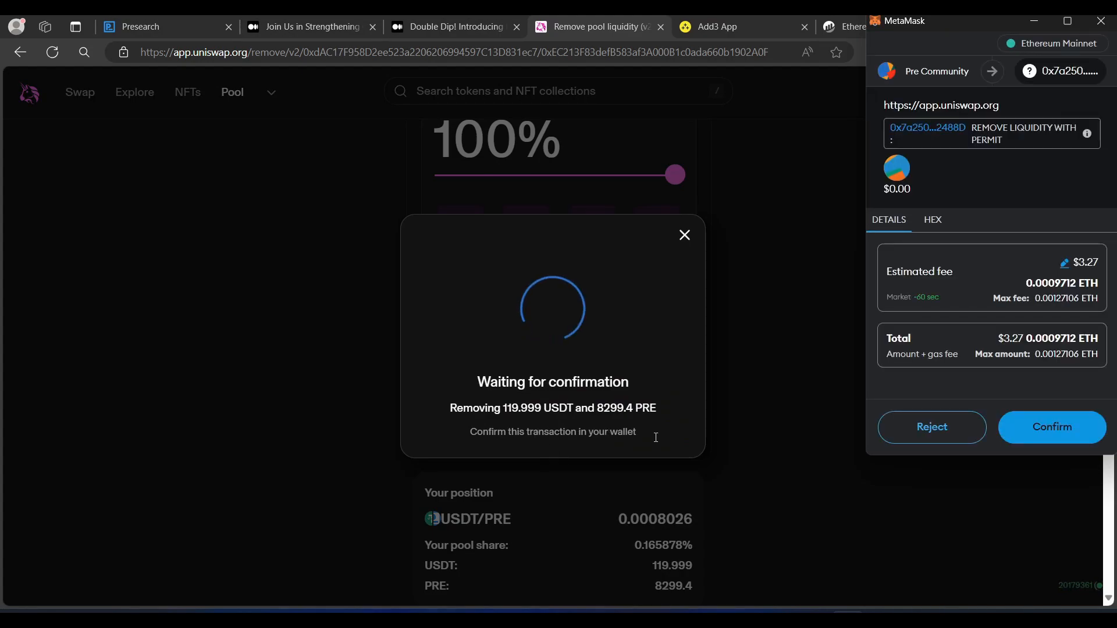
left_click(1052, 427)
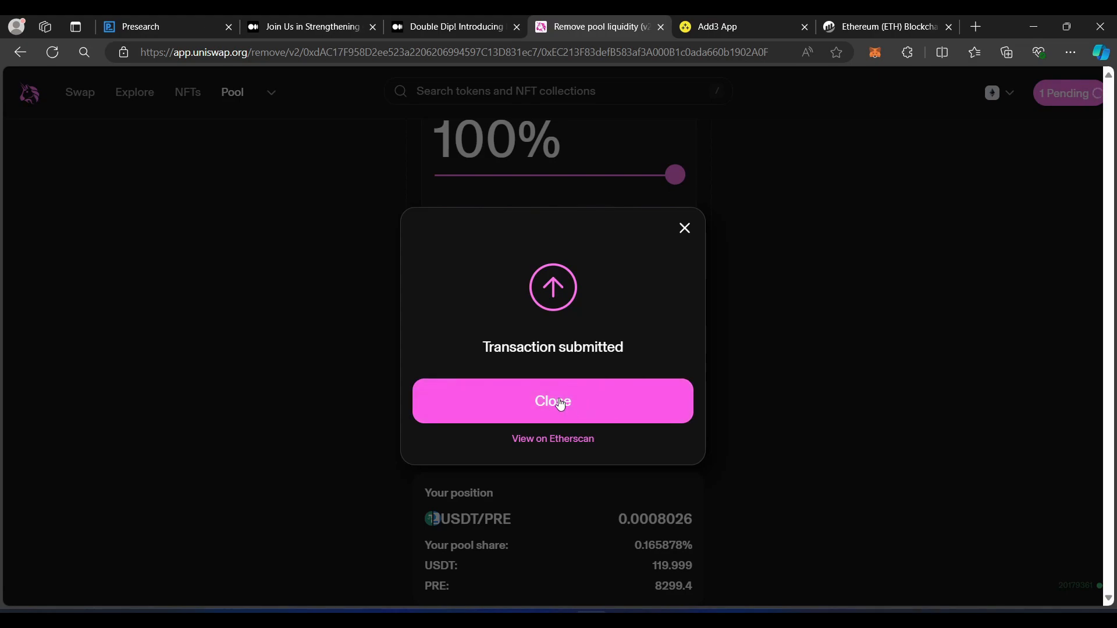
left_click(553, 401)
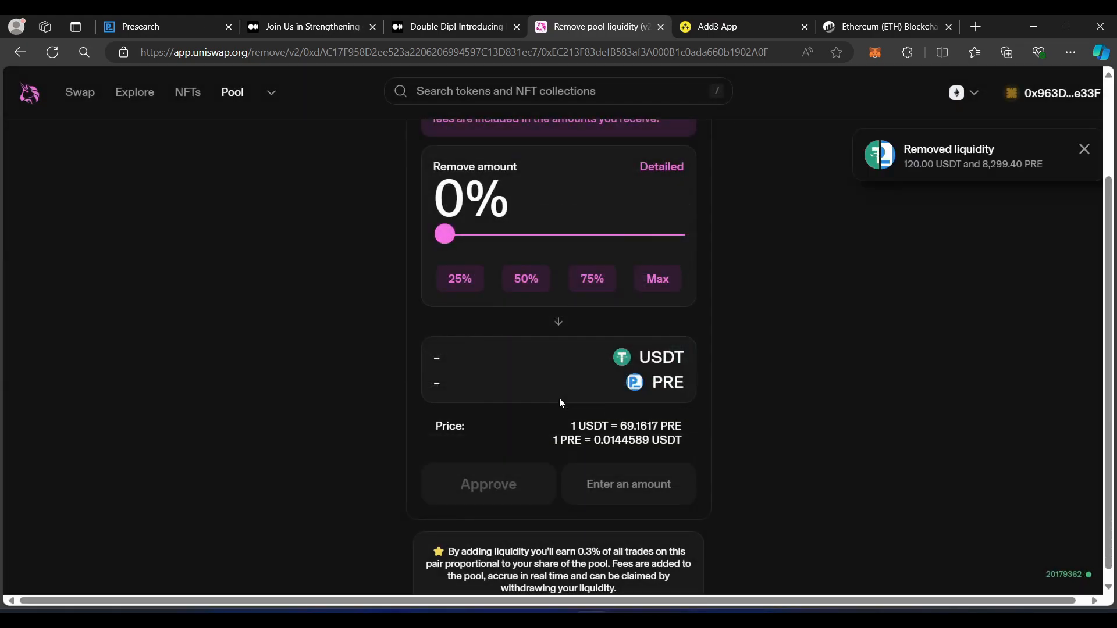
mouse_move(906, 167)
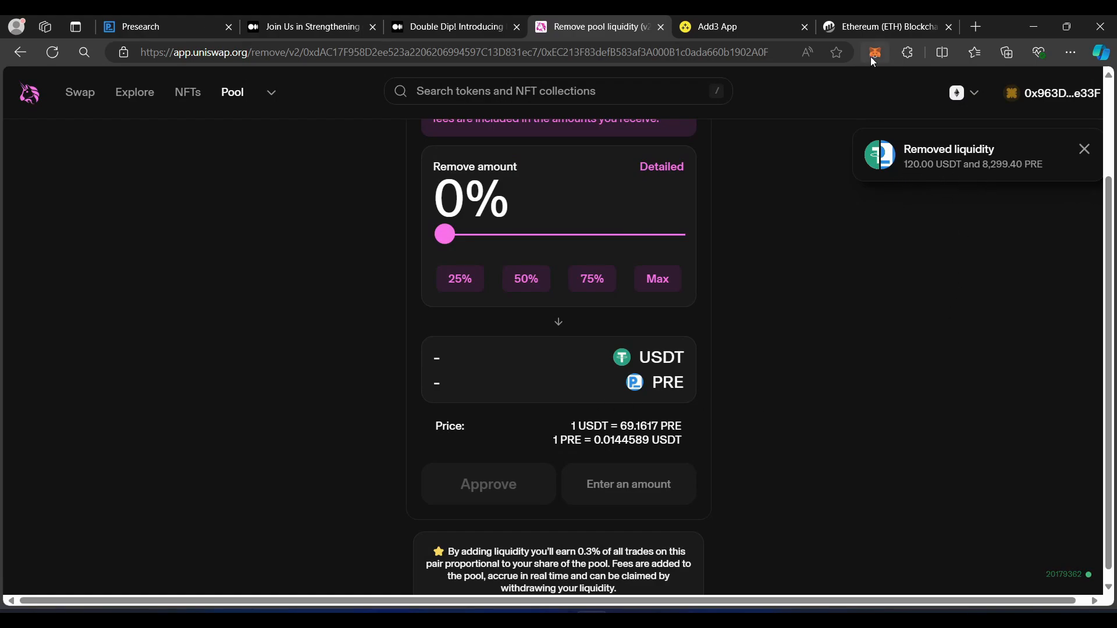
Step: Check MetaMask's balances: 0 UNI-V2, 381.90 USDT and 9,597.86 PRE
left_click(875, 52)
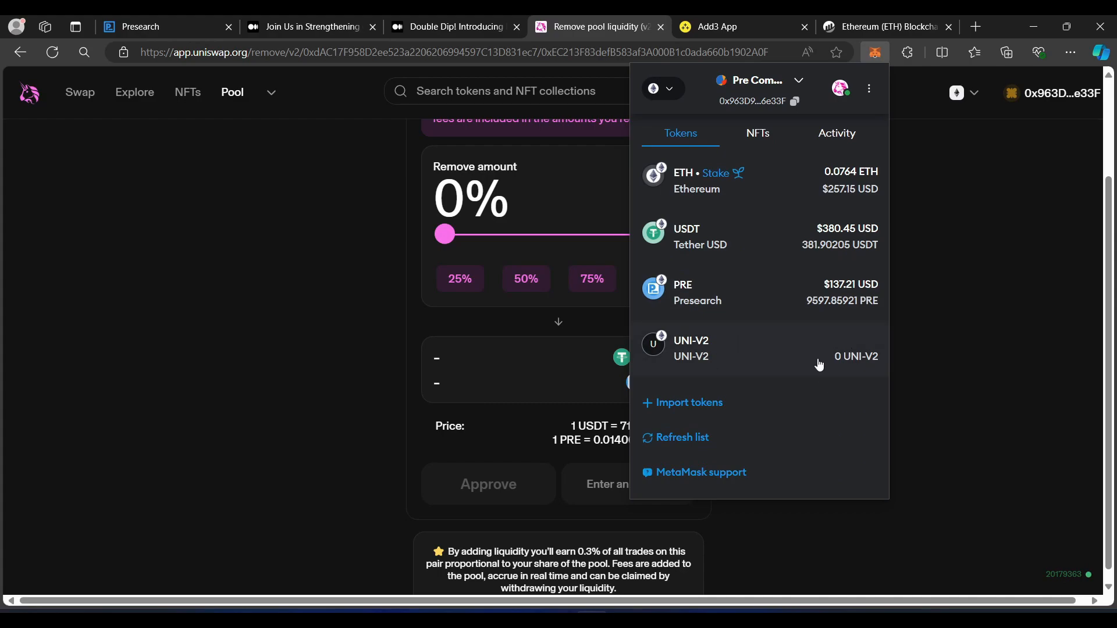
mouse_move(716, 299)
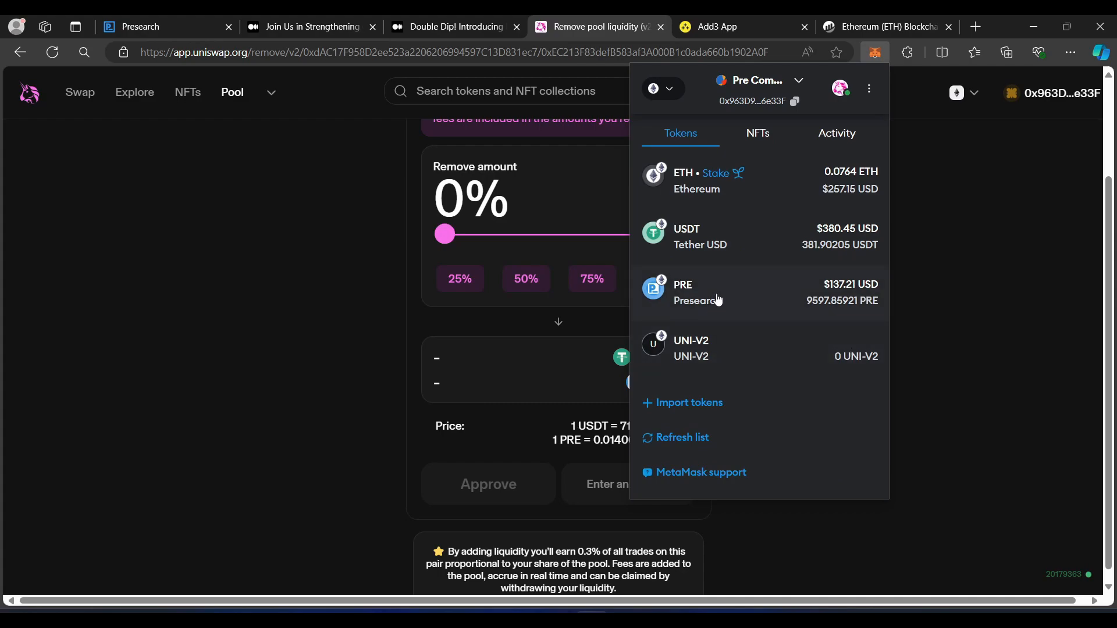
mouse_move(705, 247)
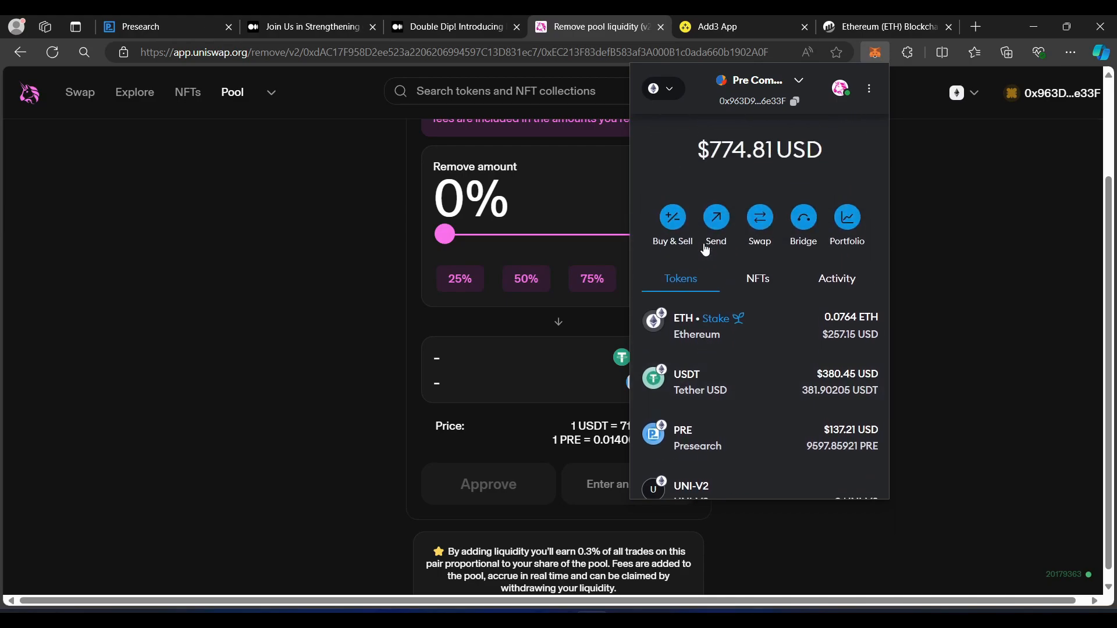
mouse_move(794, 102)
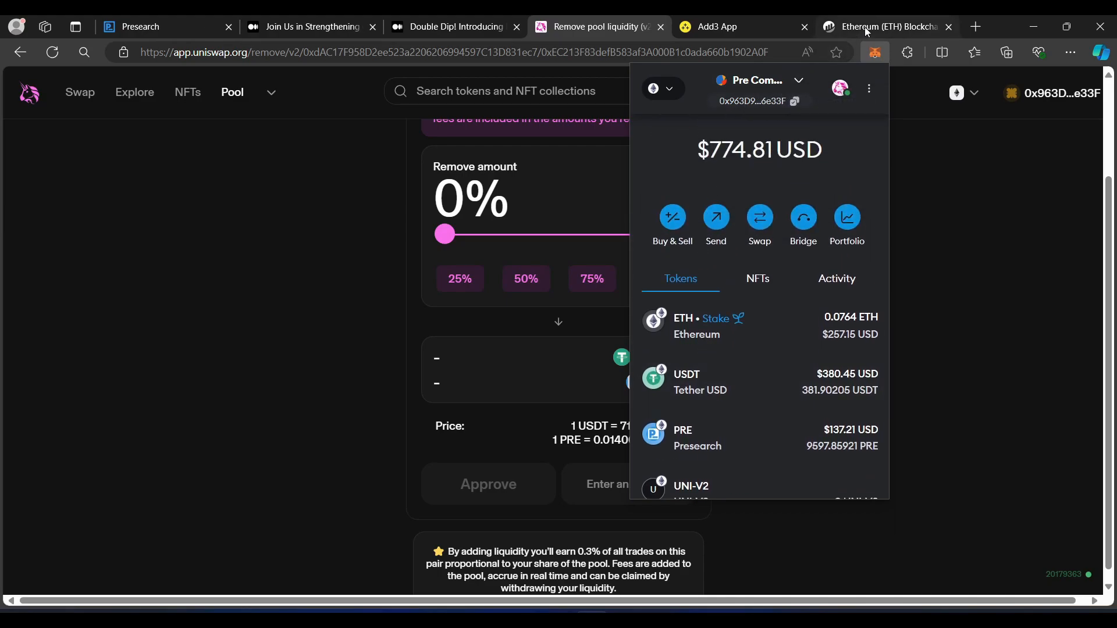
mouse_move(868, 26)
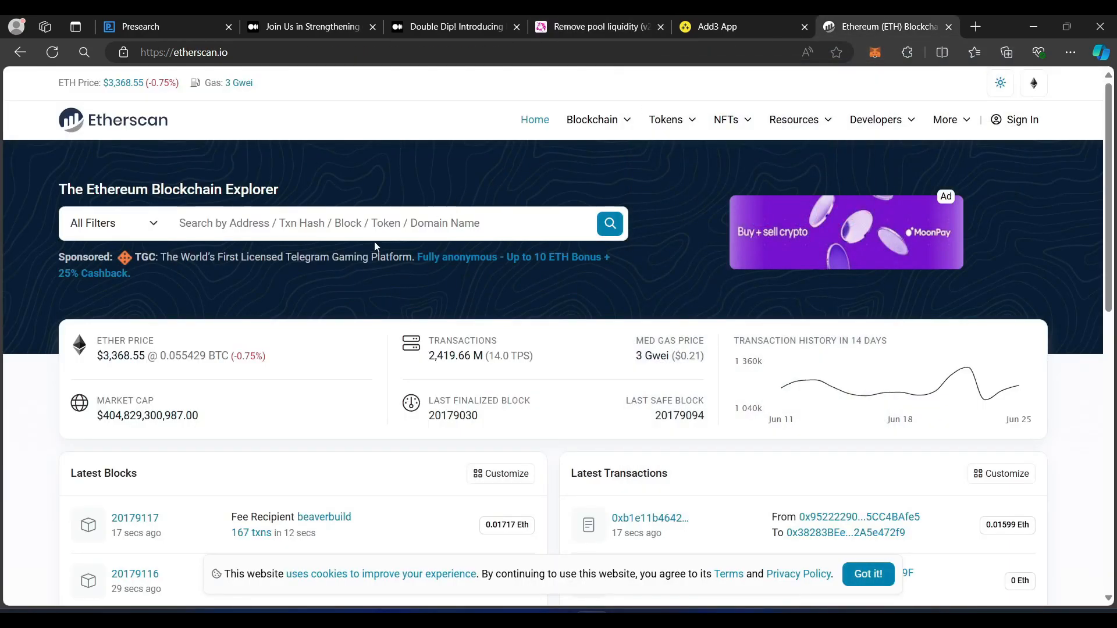
Step: Look up the wallet on Etherscan and review ERC-20 transfers from the latest Remove Liquidity
right_click(374, 222)
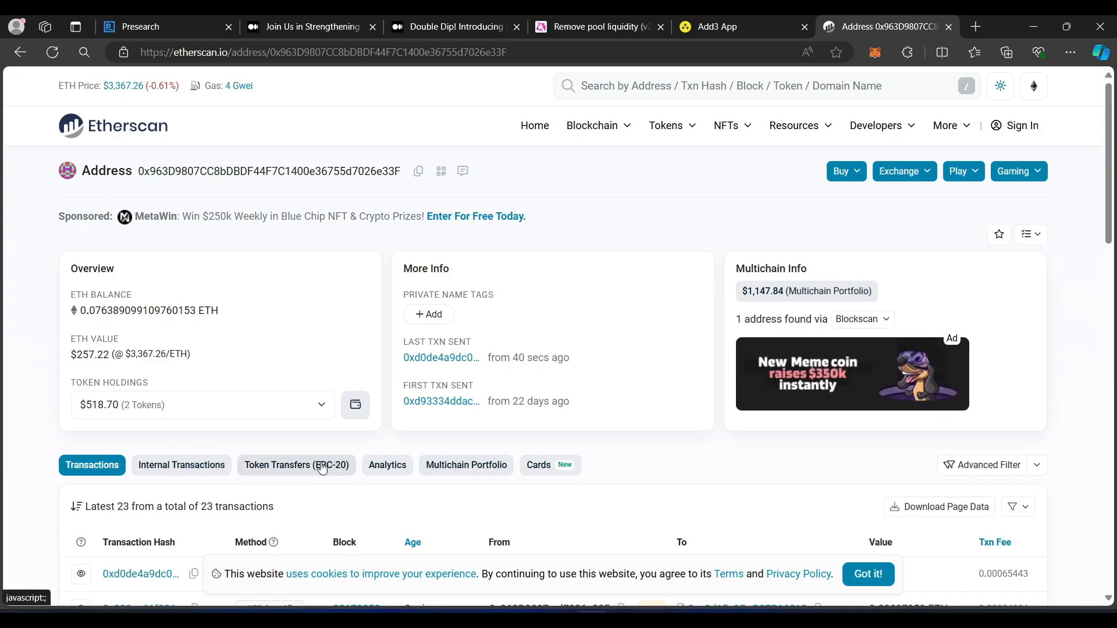
left_click(297, 465)
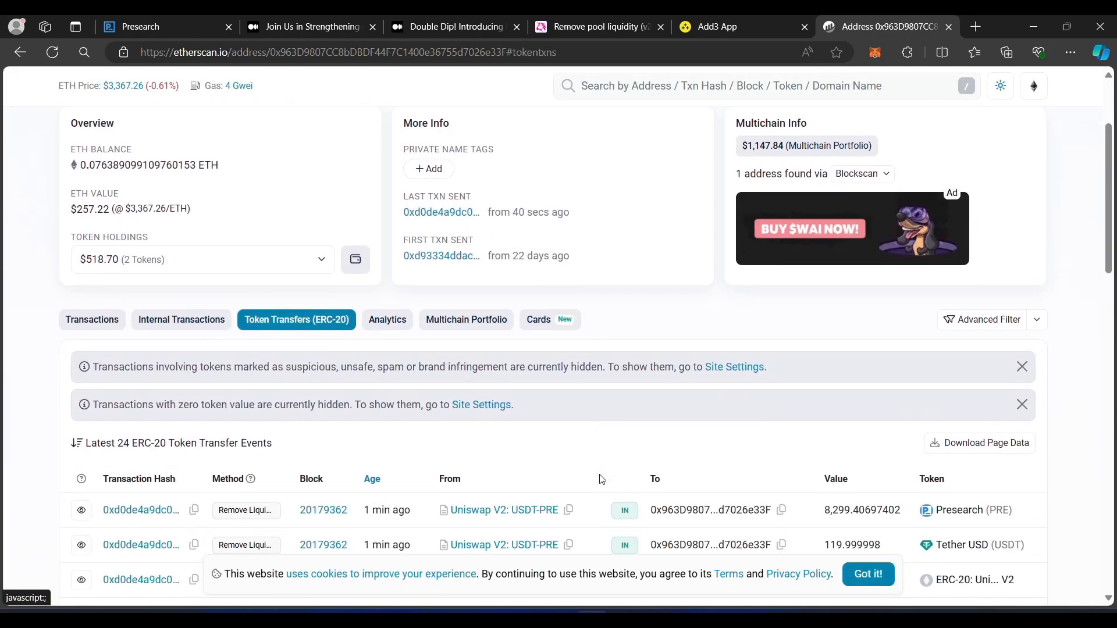
scroll("down", 3)
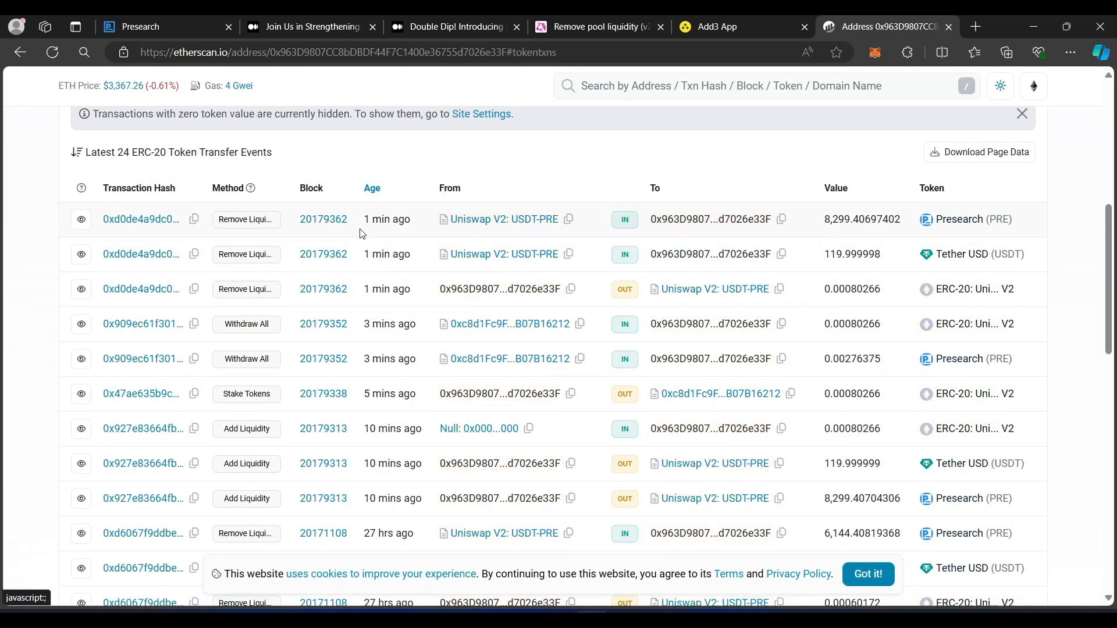
mouse_move(389, 394)
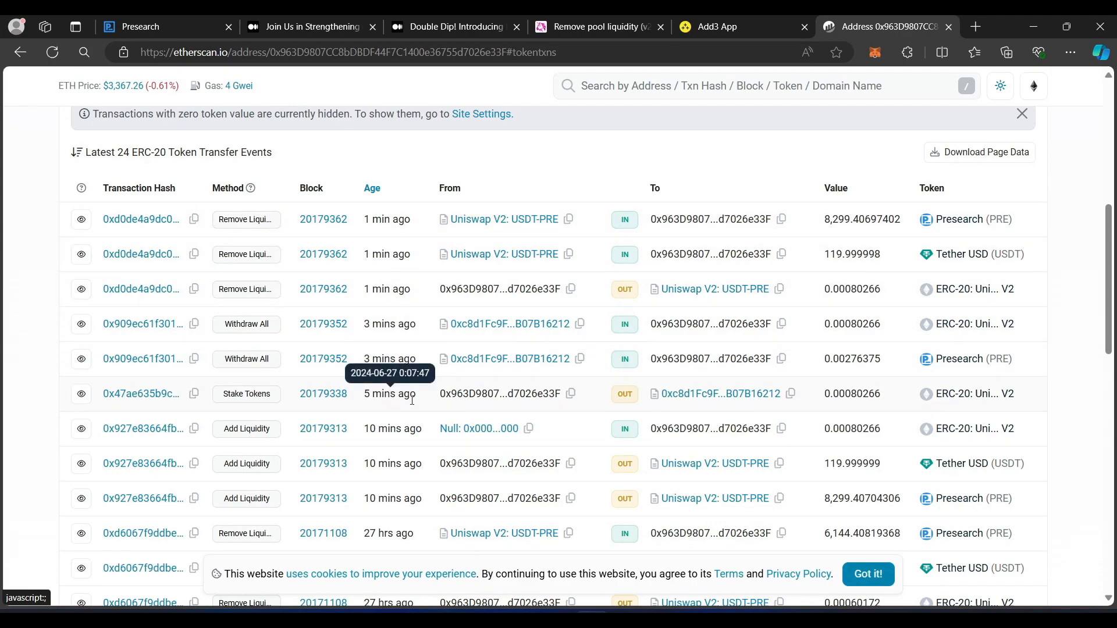
scroll("down", 3)
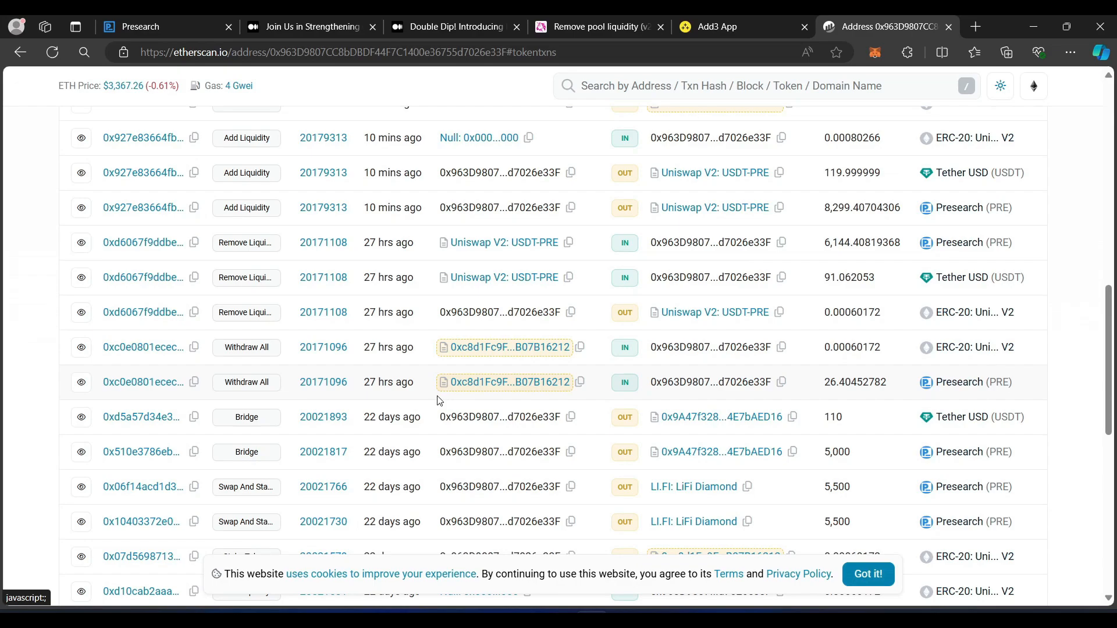
mouse_move(439, 346)
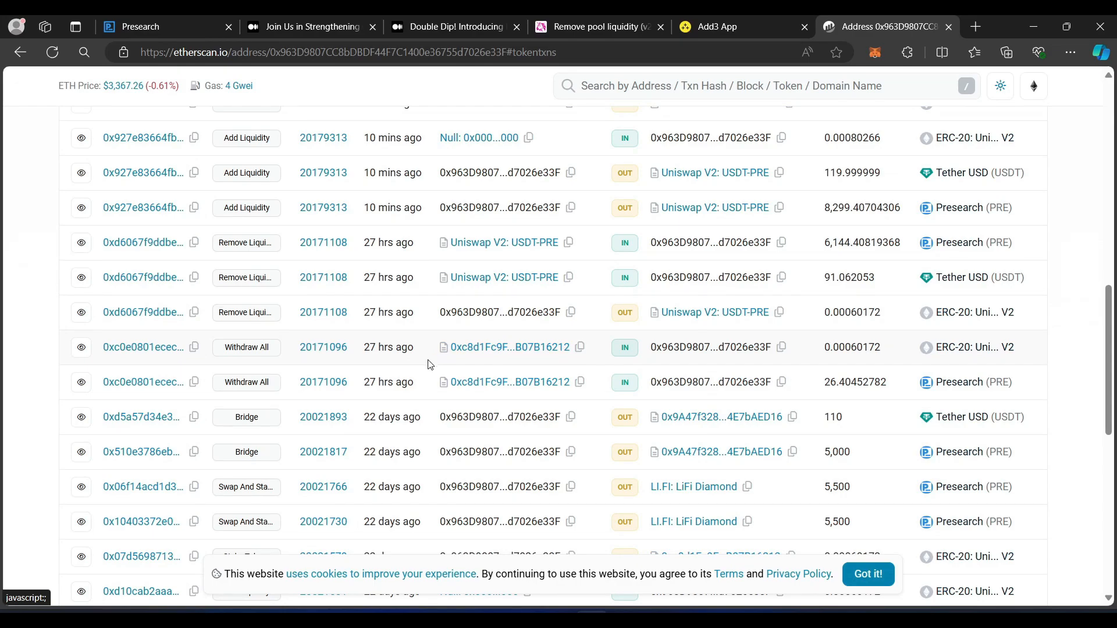
scroll("down", 3)
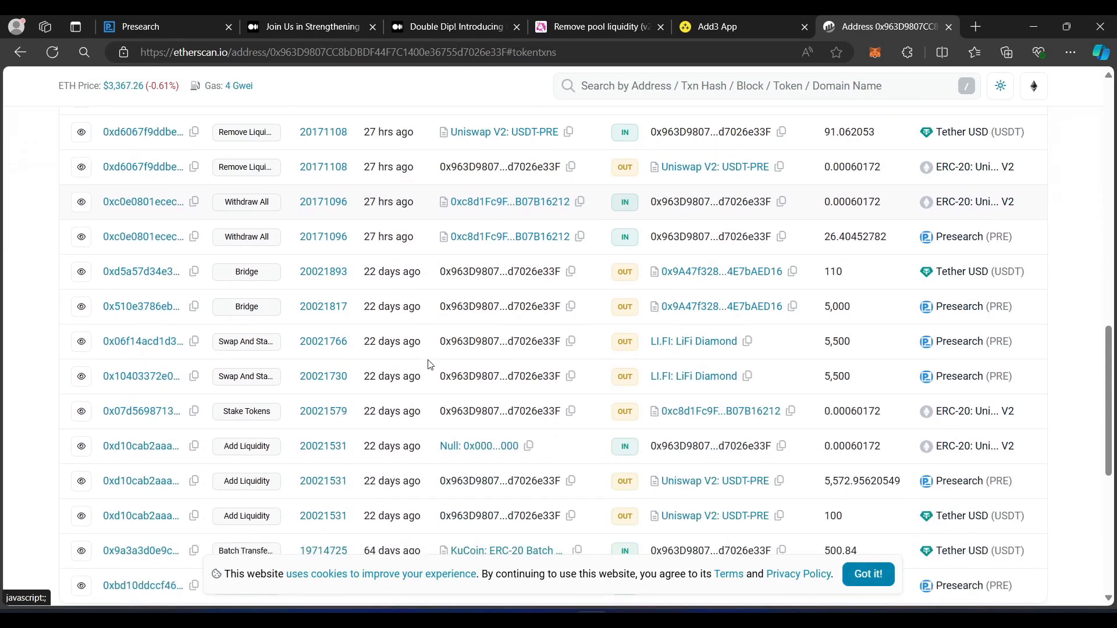
scroll("down", 3)
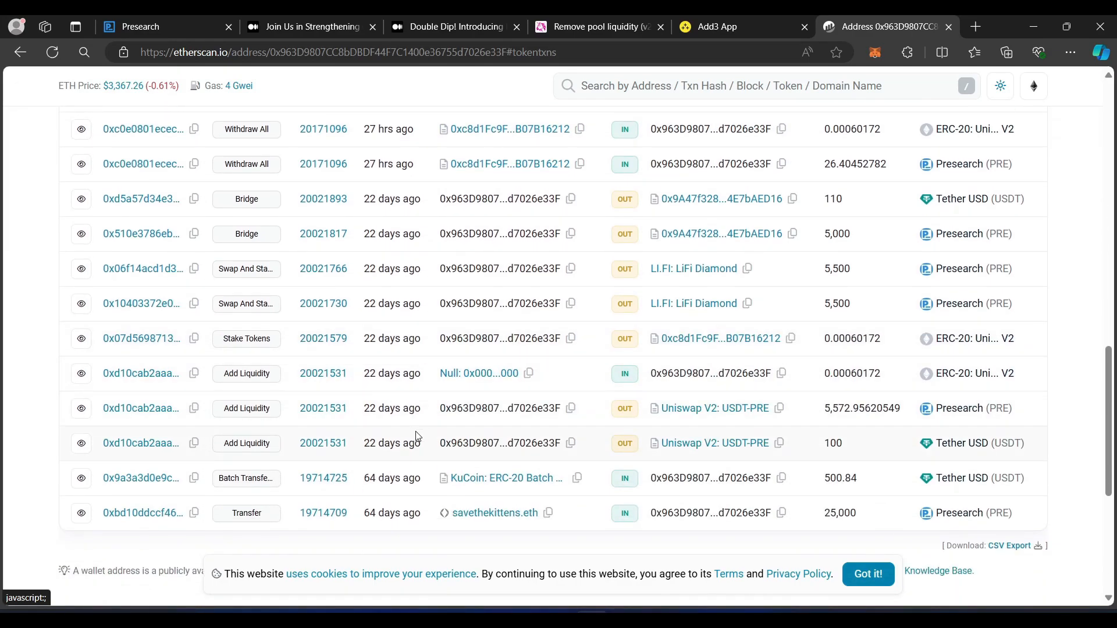
scroll("up", 3)
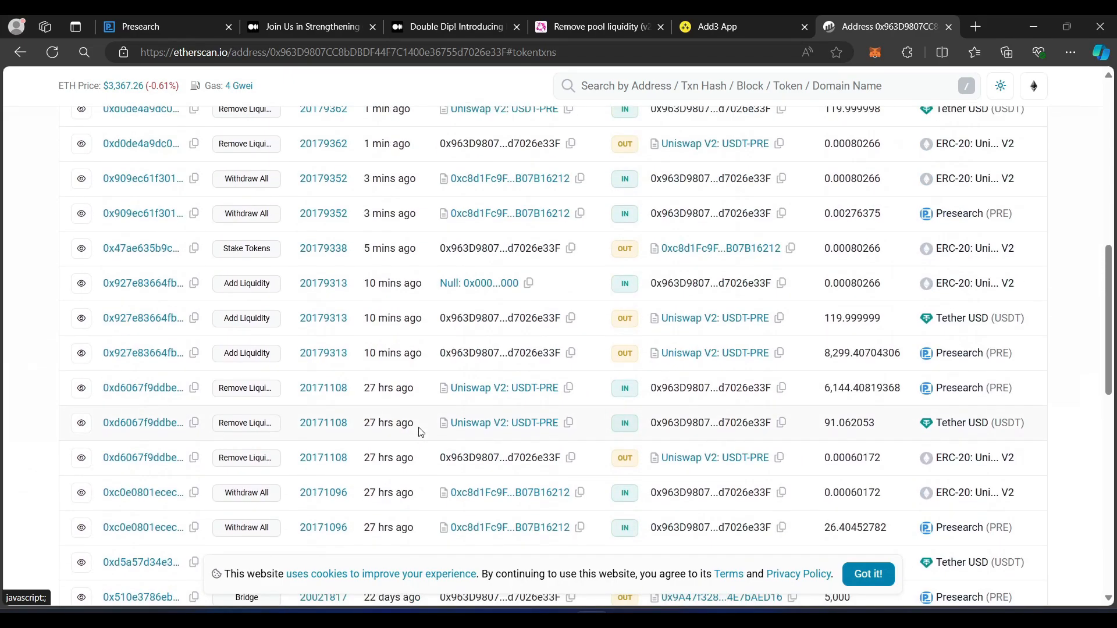
mouse_move(406, 400)
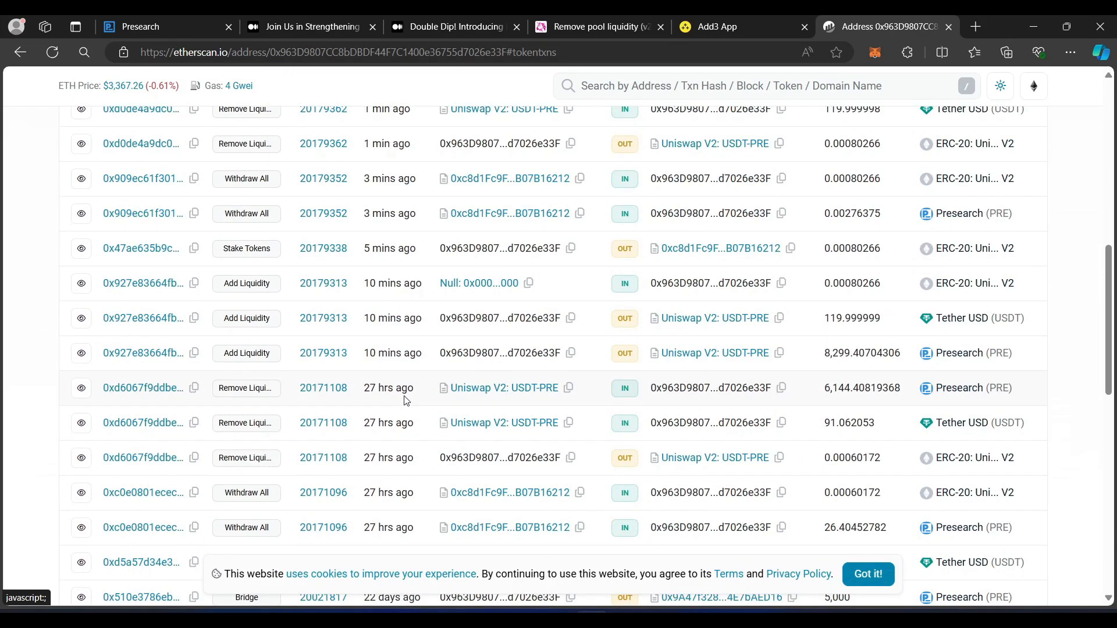
scroll("down", 3)
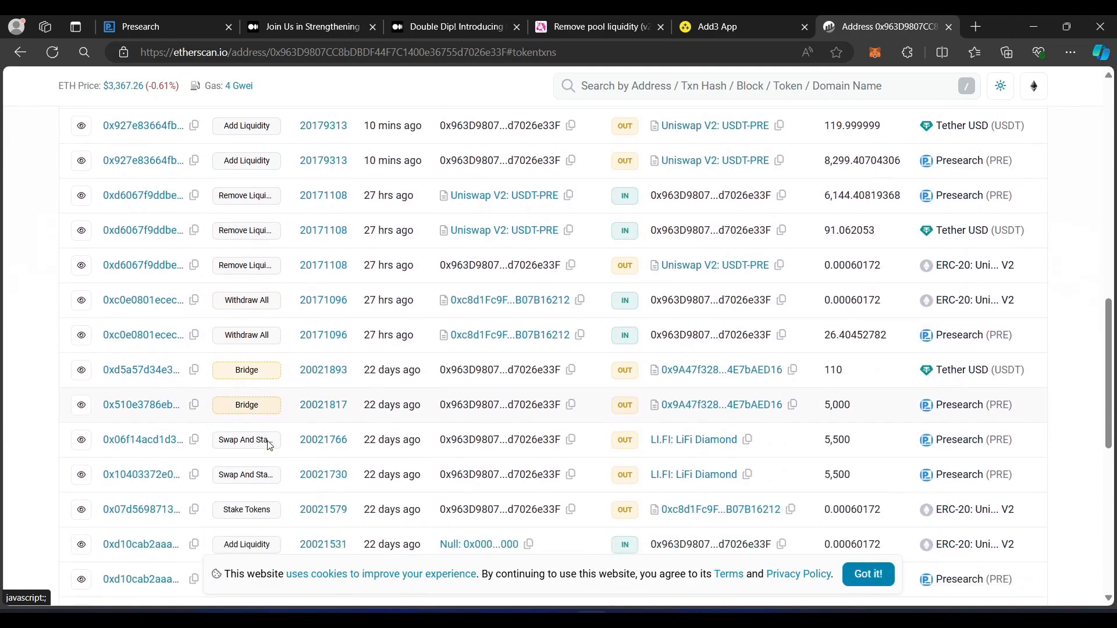
scroll("down", 3)
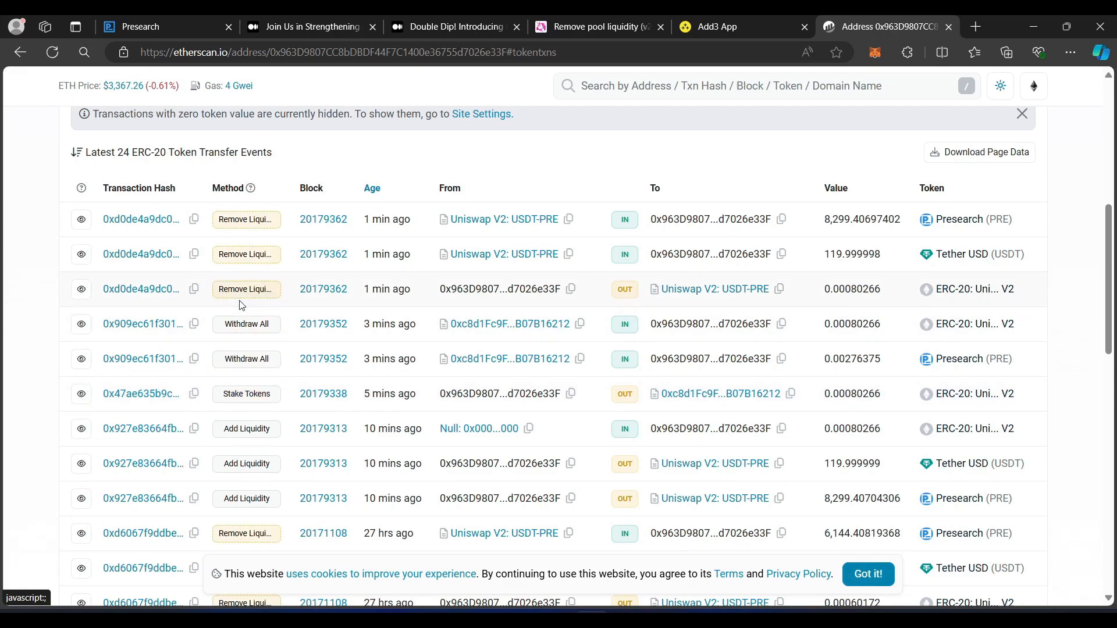
mouse_move(273, 296)
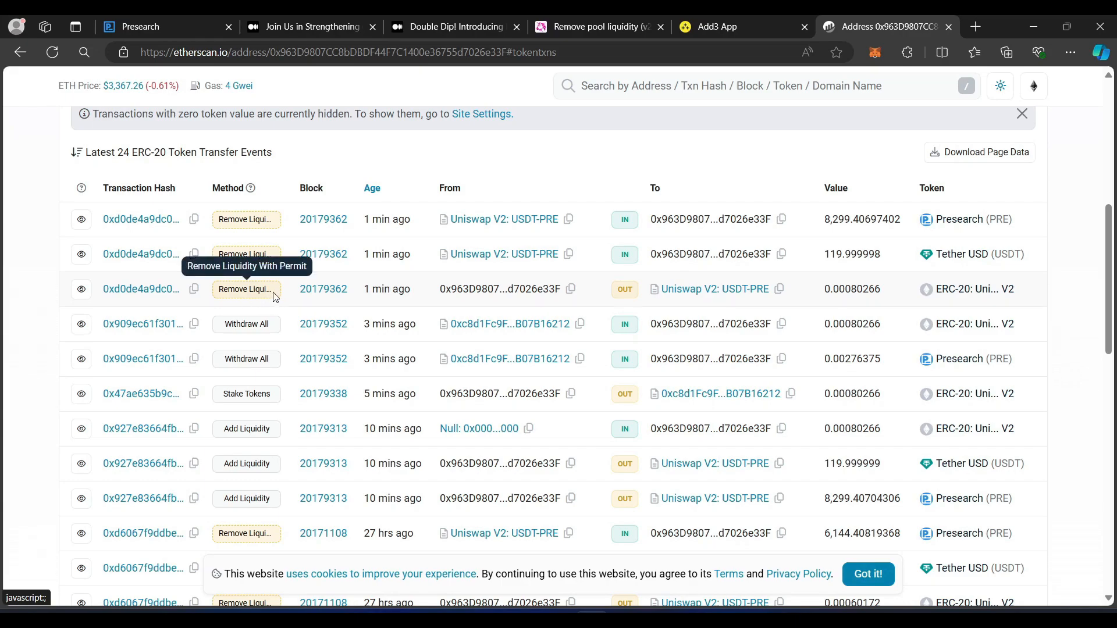
mouse_move(275, 290)
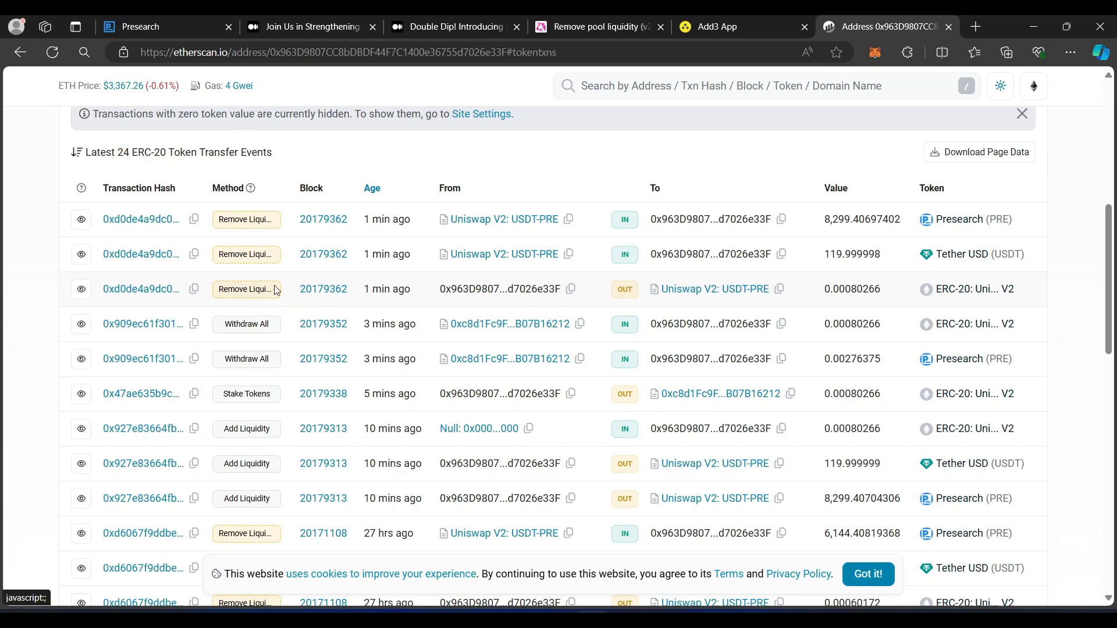
Step: Open the 'Double Dip! Introducing' Medium article and scroll back to its top
left_click(309, 26)
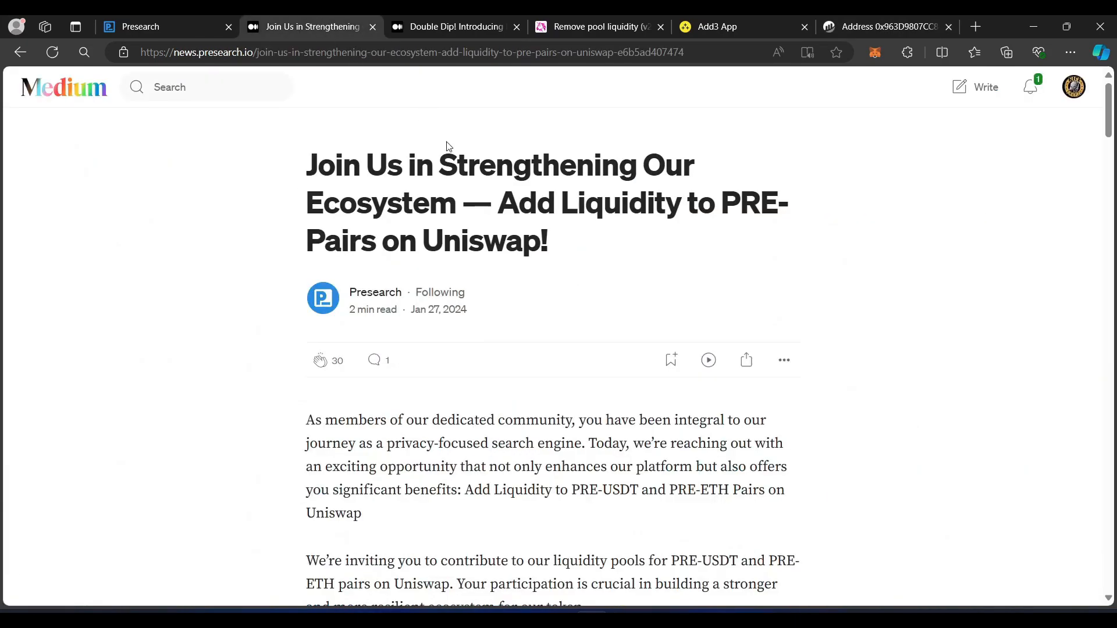
mouse_move(795, 269)
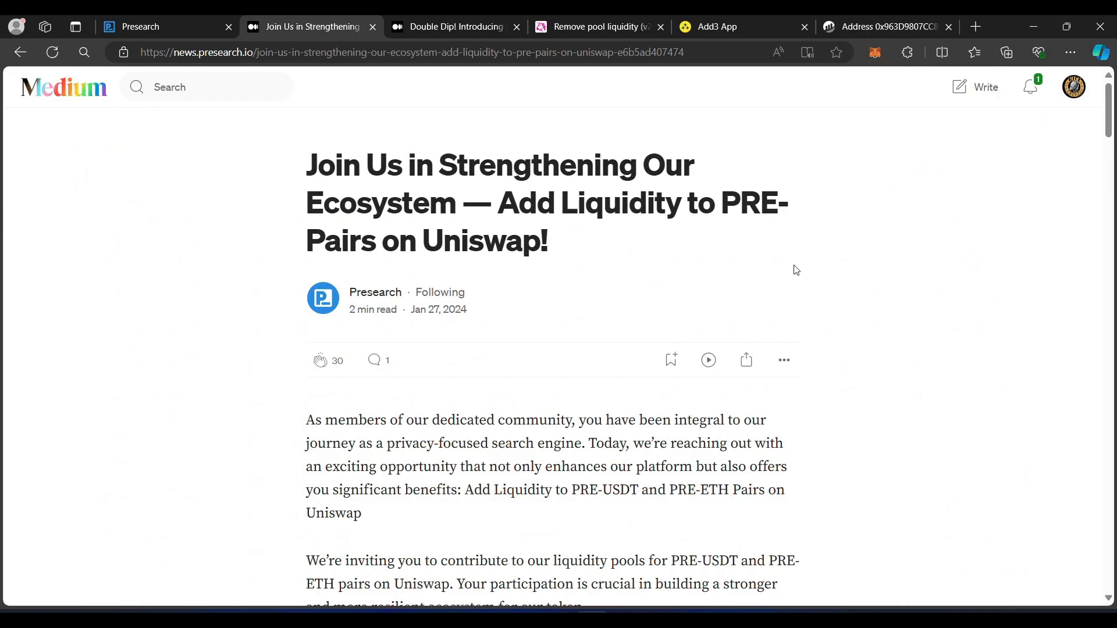
mouse_move(877, 316)
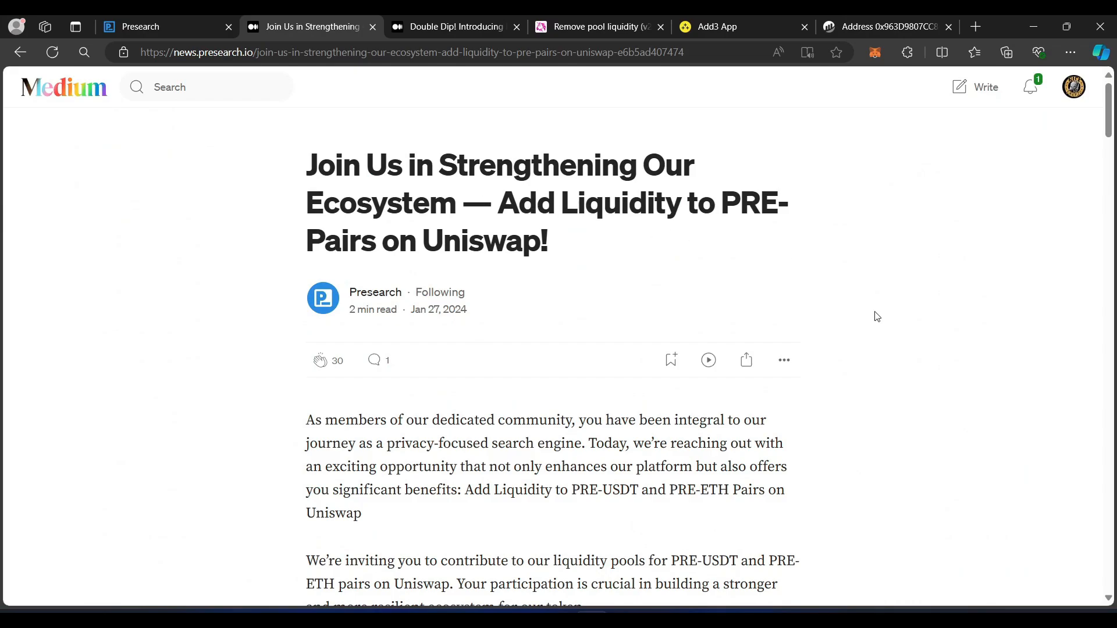
mouse_move(884, 331)
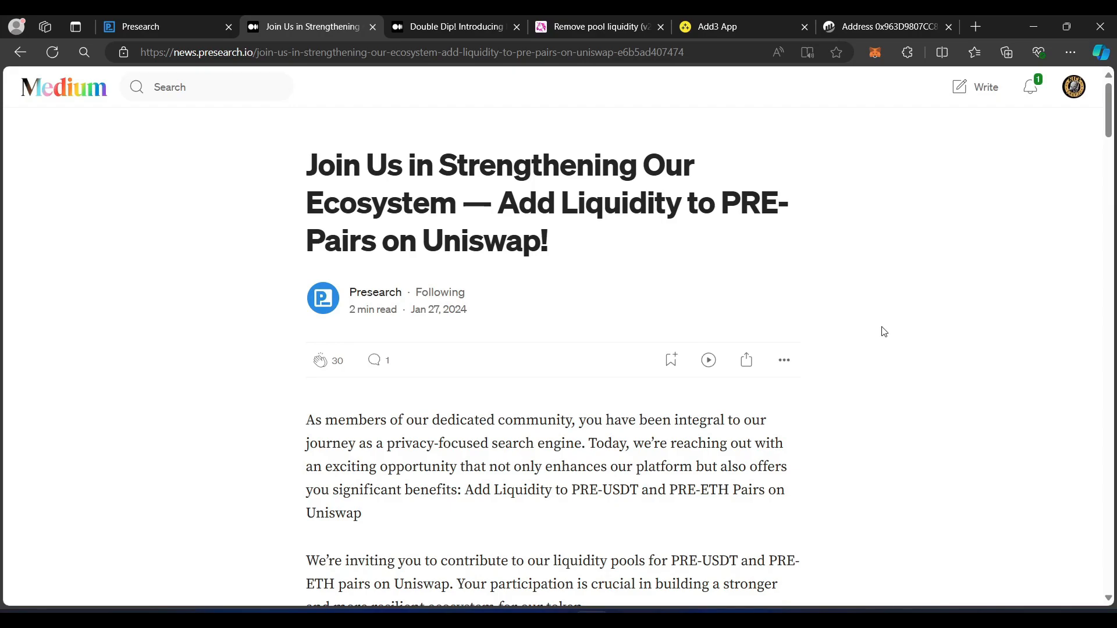
left_click(456, 26)
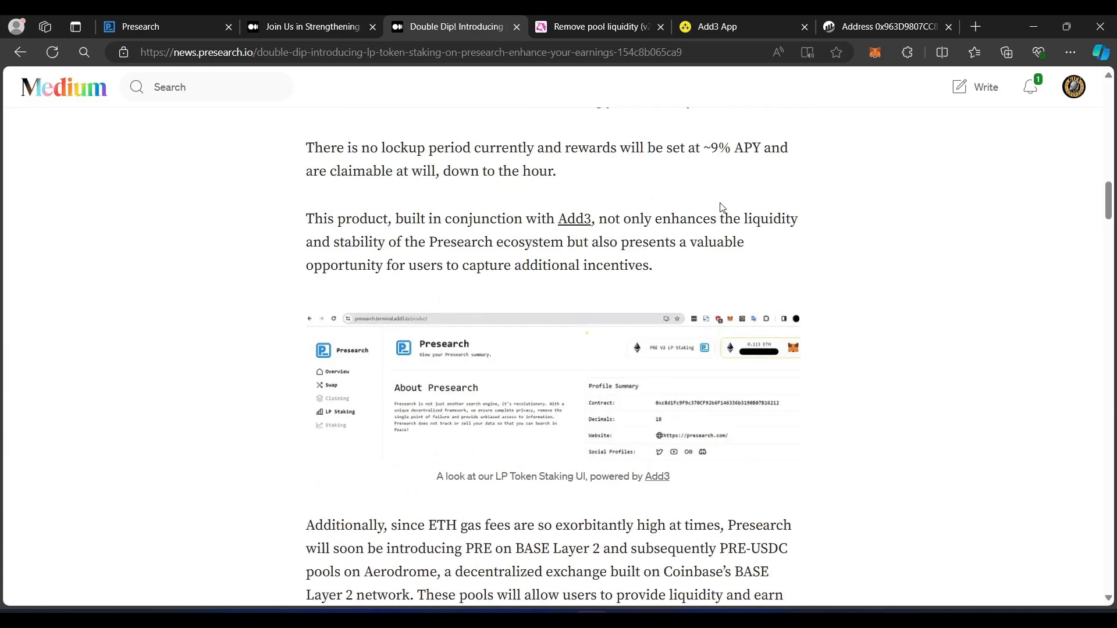
scroll("up", 3)
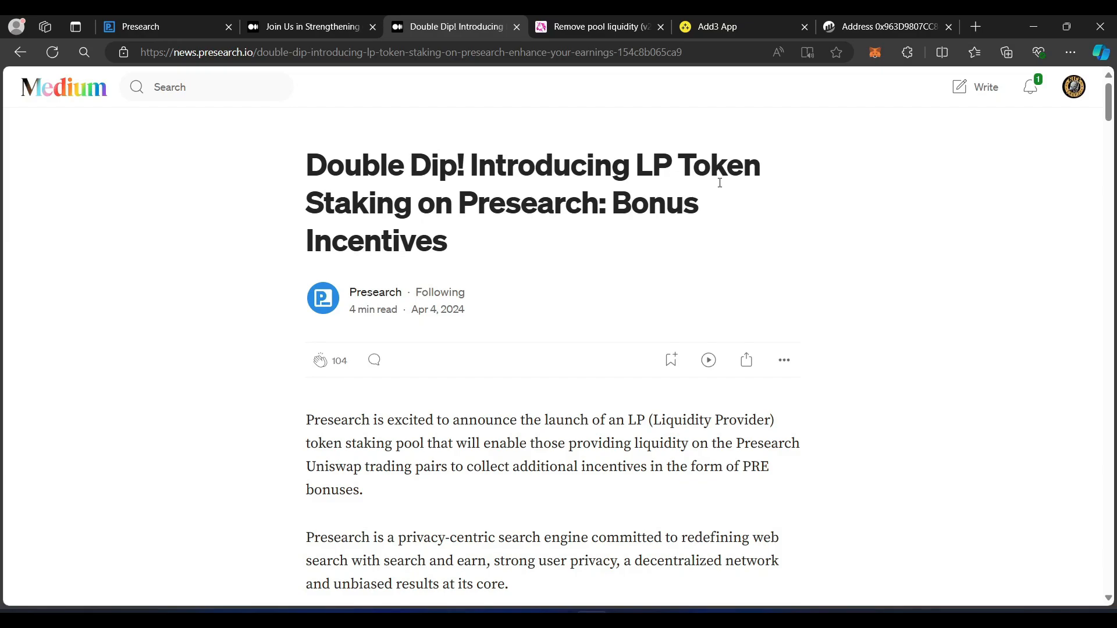
mouse_move(720, 180)
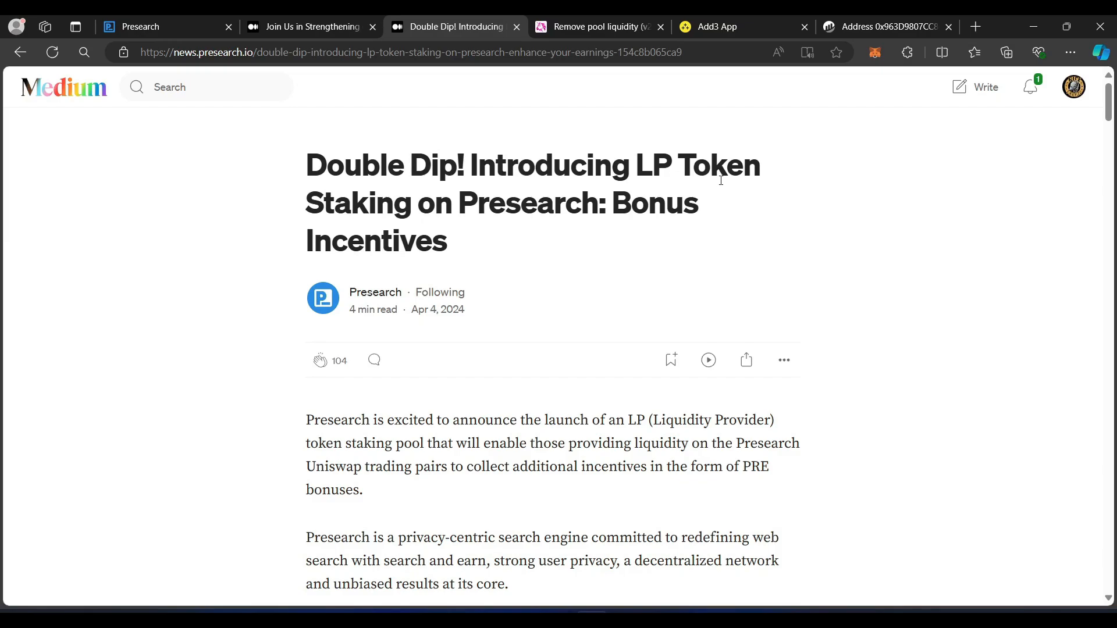